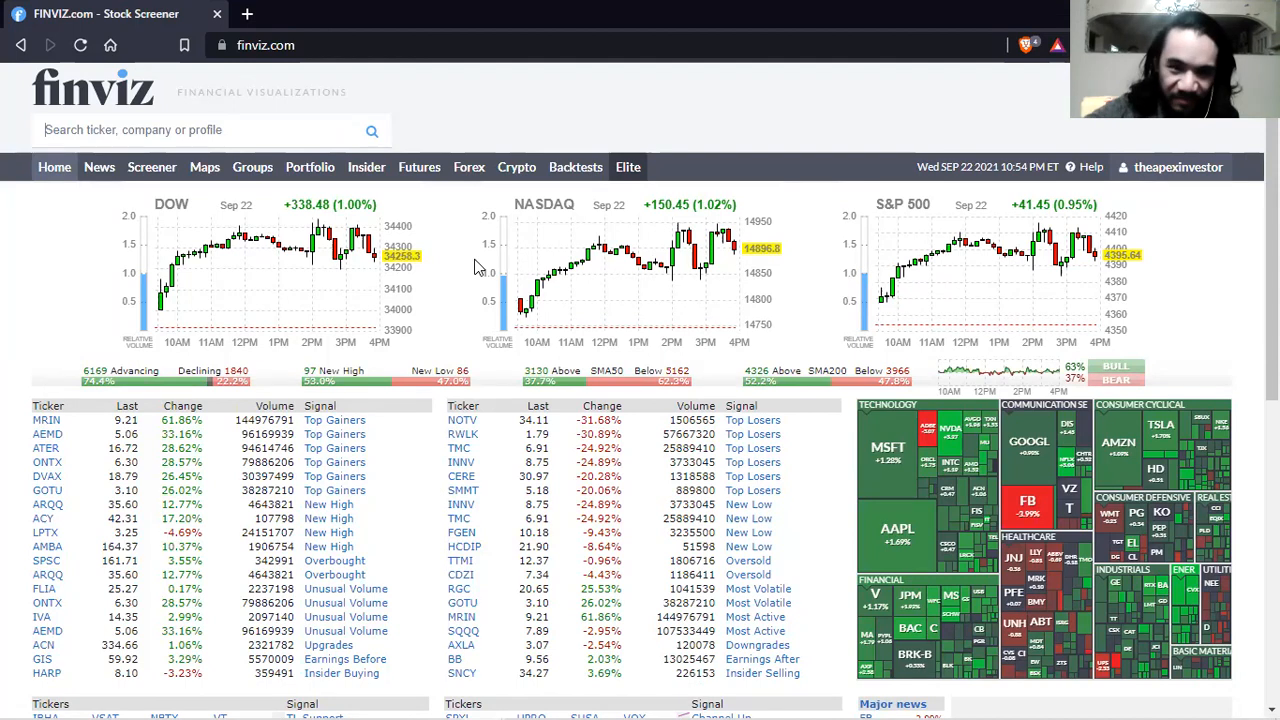
mouse_move(502, 420)
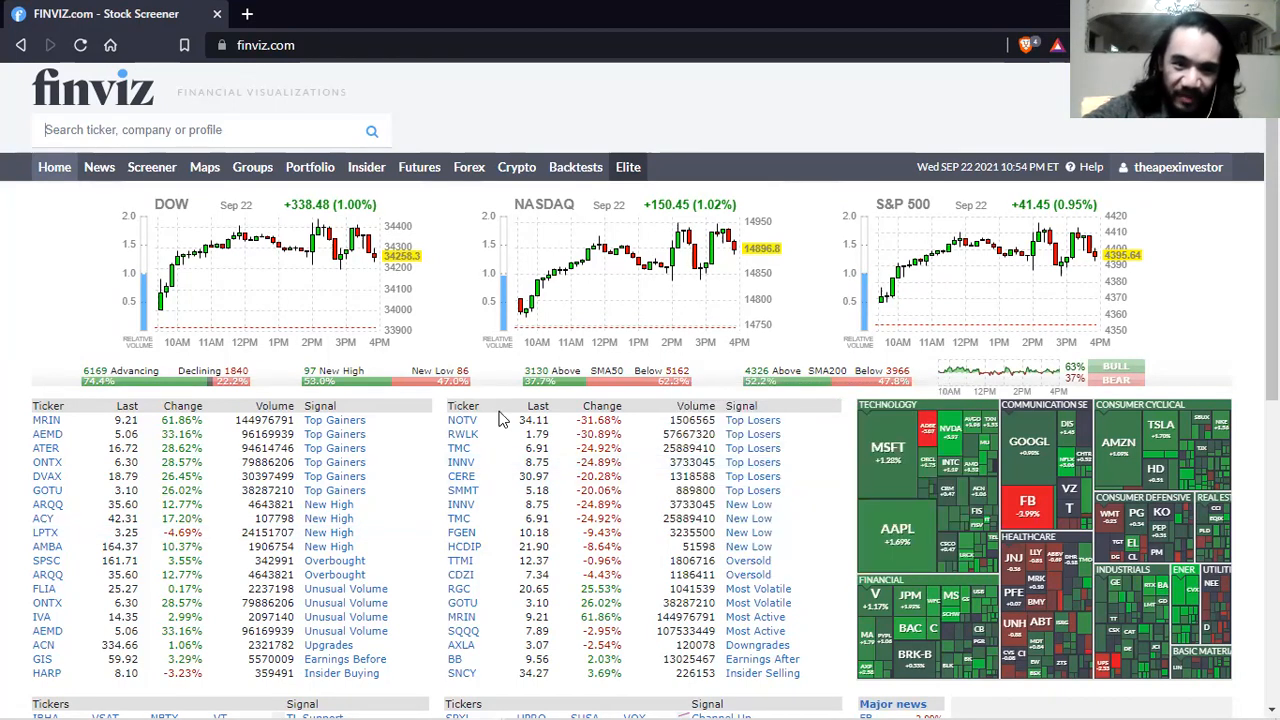
mouse_move(460, 434)
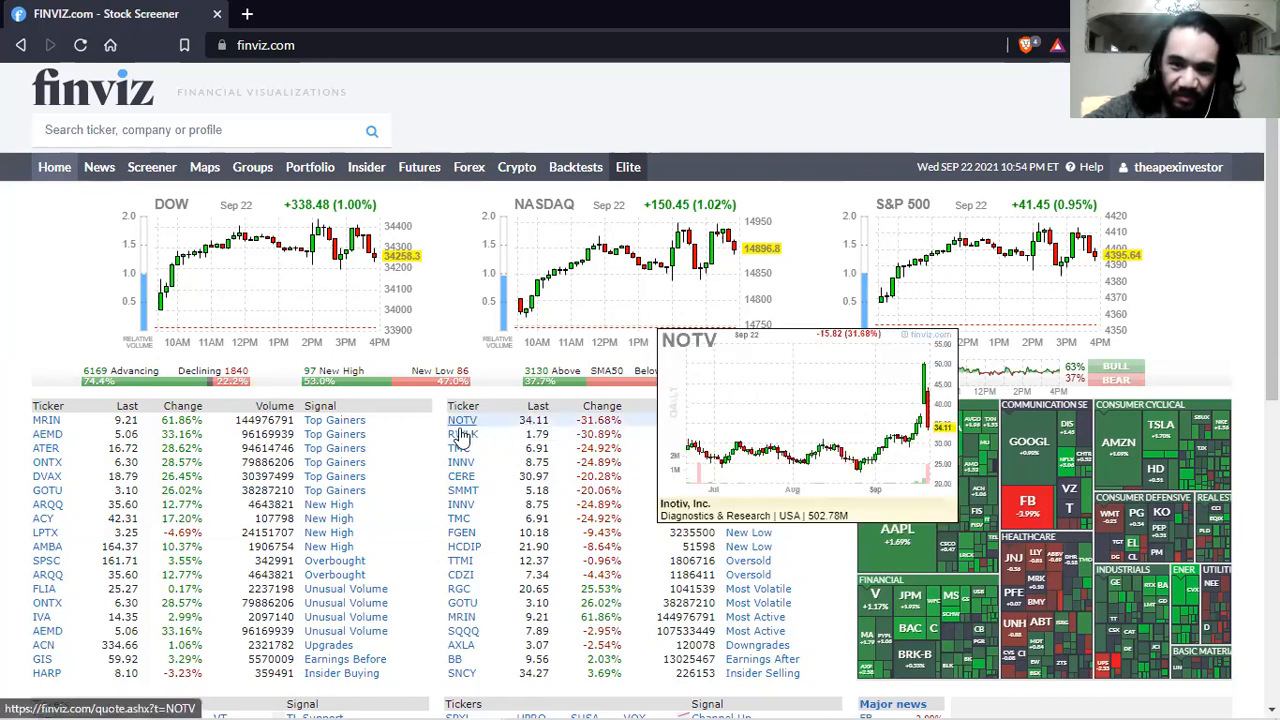
mouse_move(462, 432)
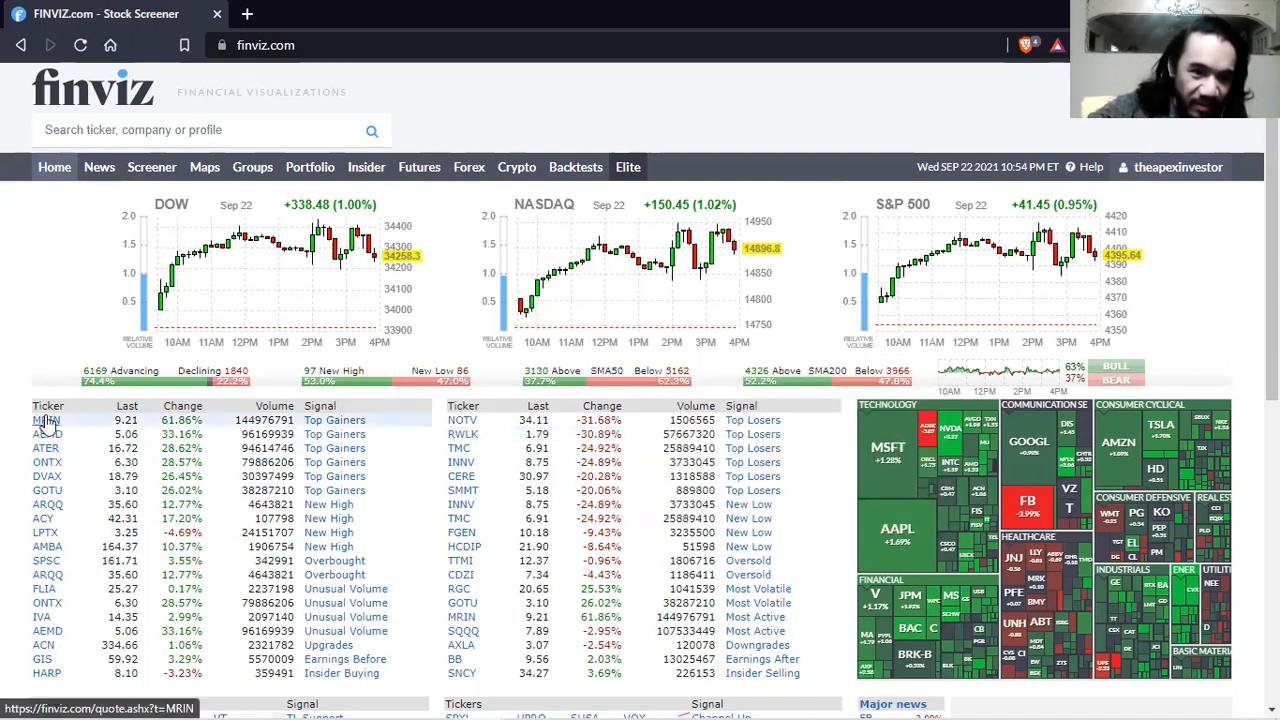
mouse_move(48, 420)
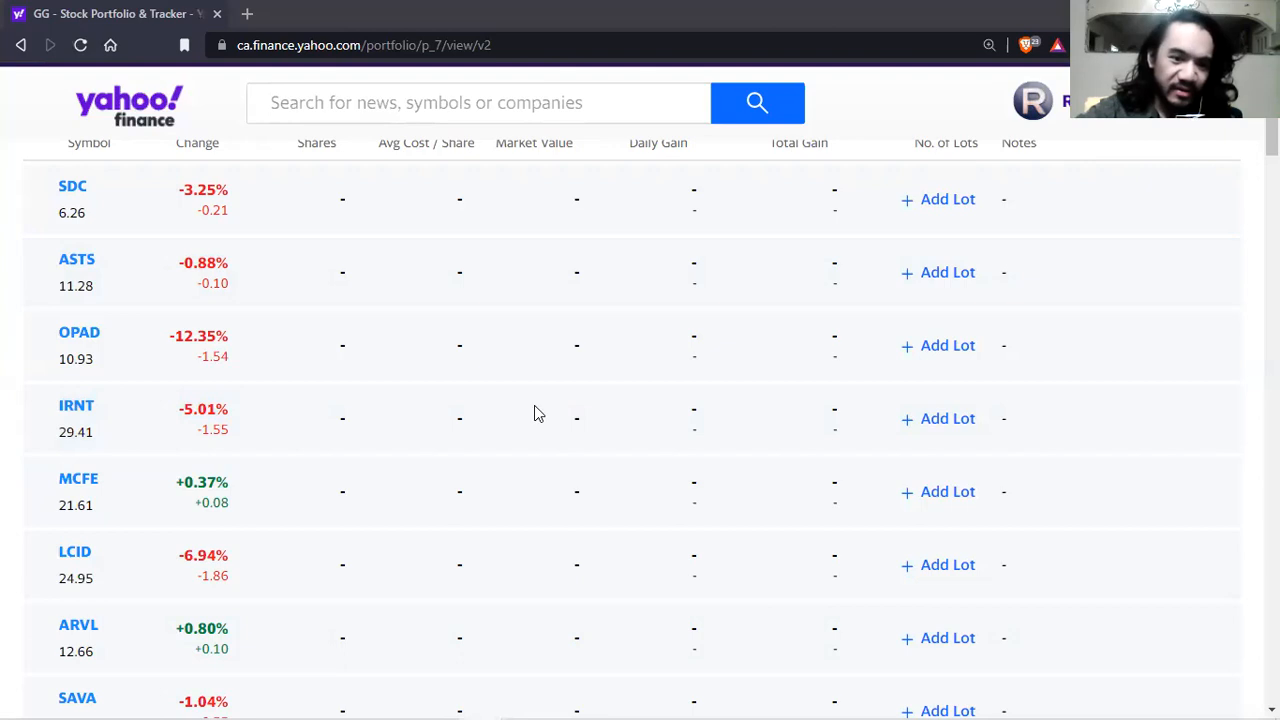
Step: Open the DIDI quote from the watchlist in a new tab
scroll("down", 3)
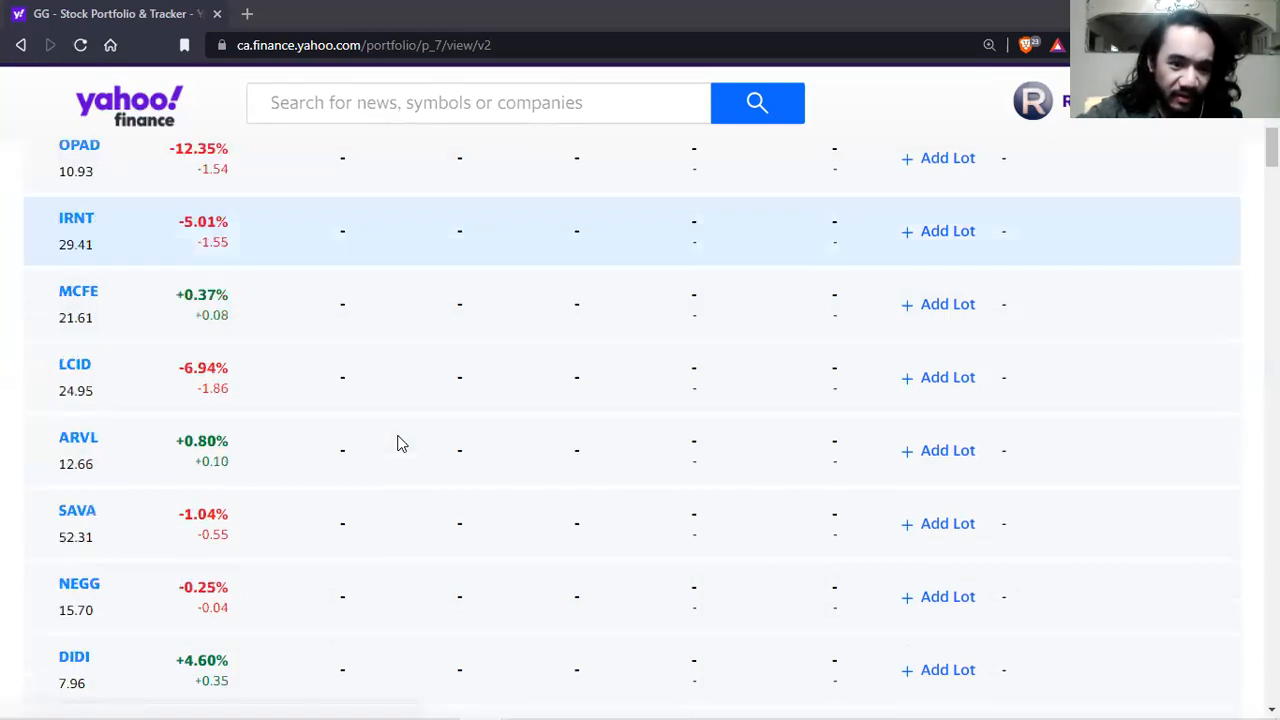
scroll("down", 3)
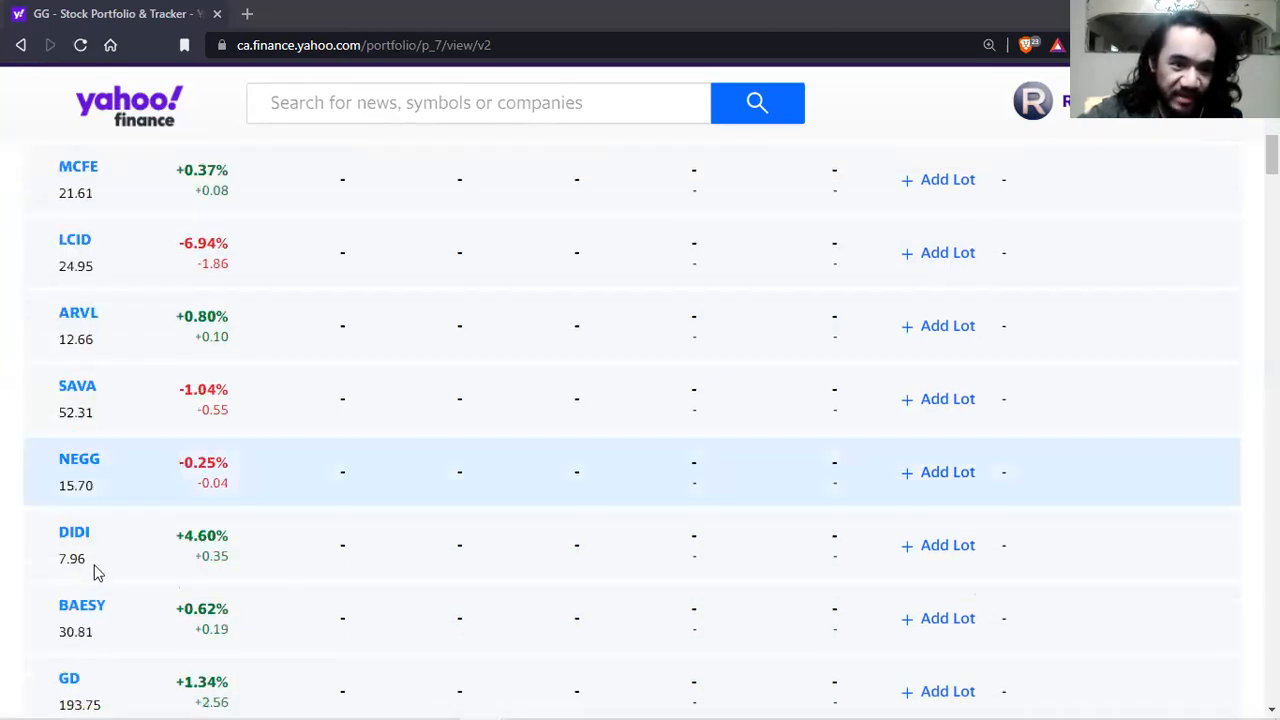
mouse_move(120, 558)
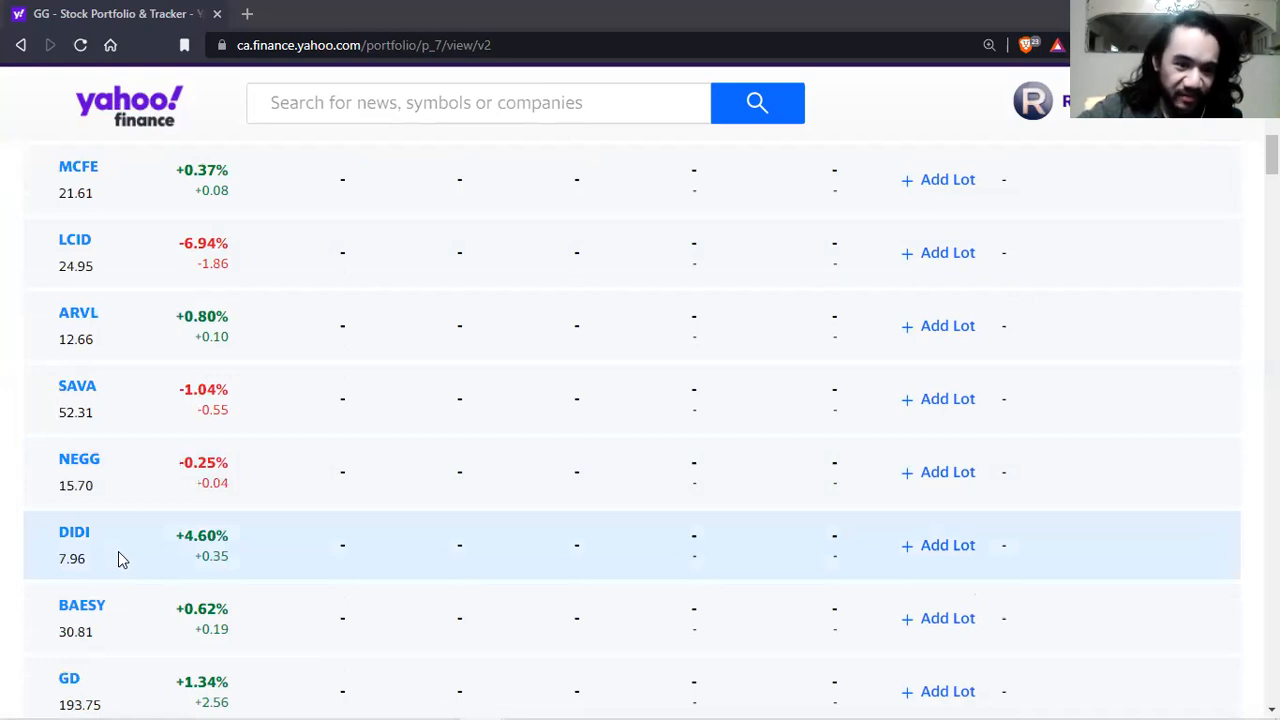
mouse_move(96, 568)
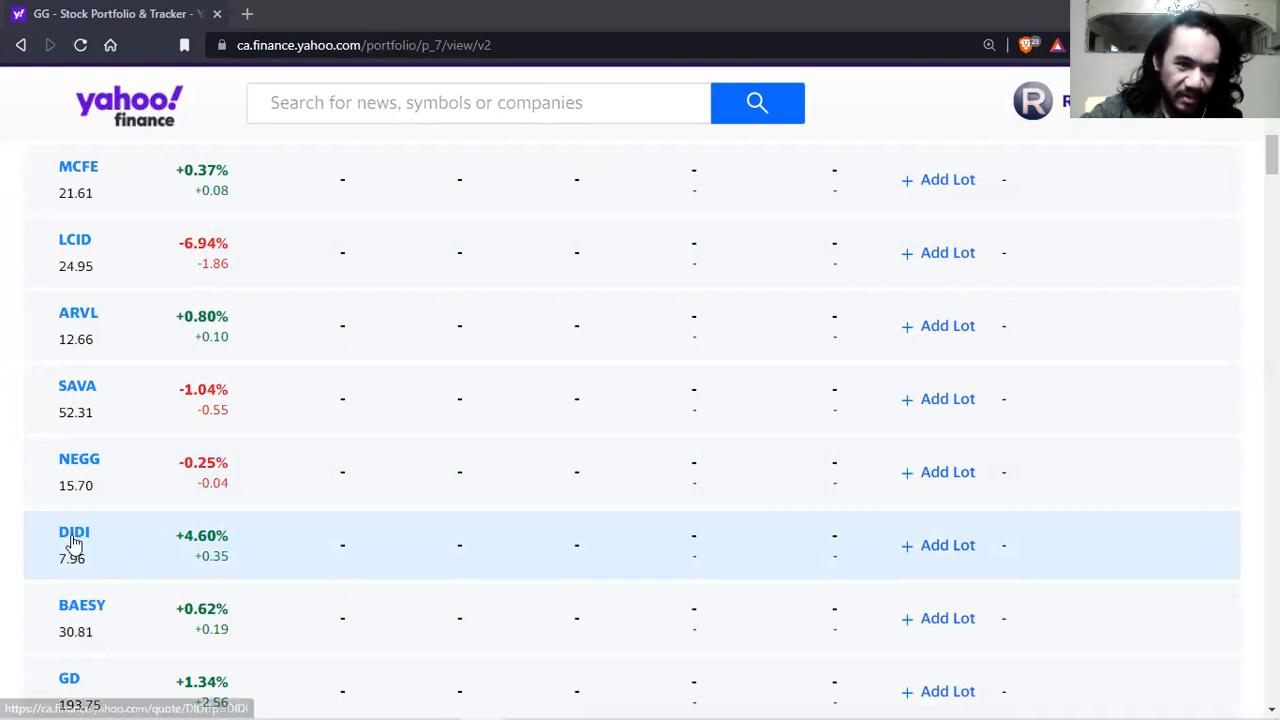
right_click(74, 532)
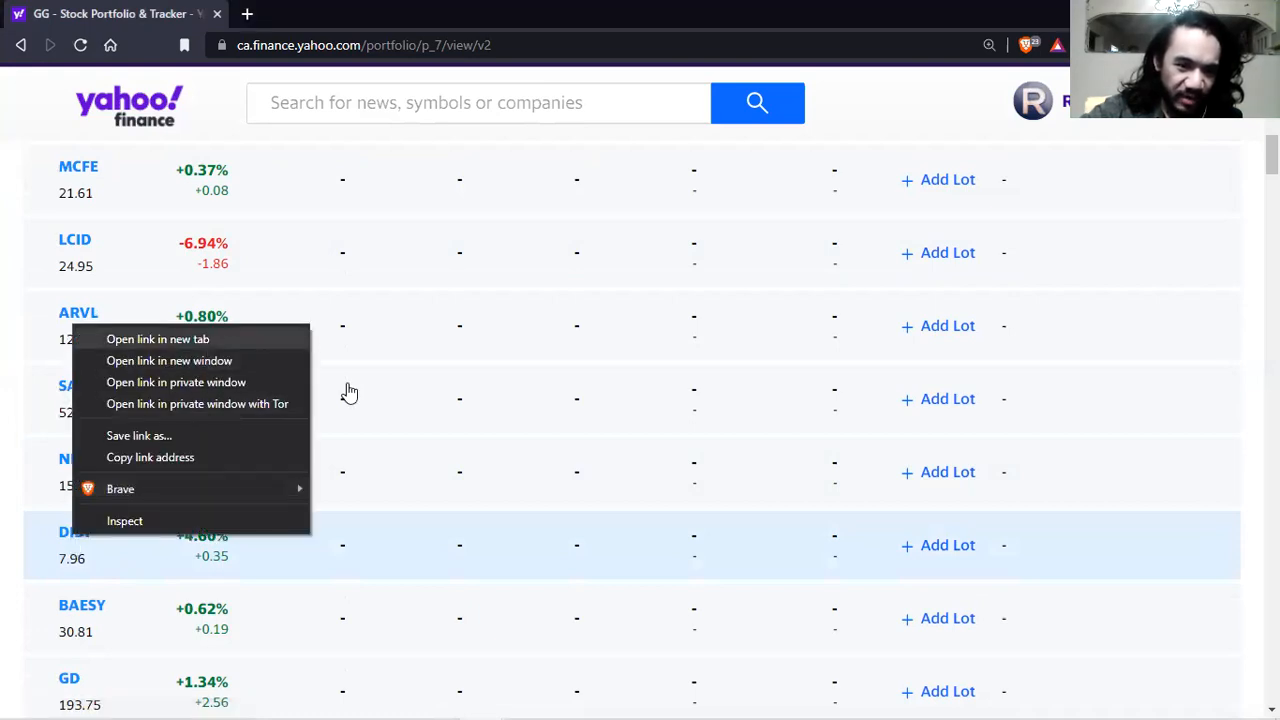
left_click(156, 340)
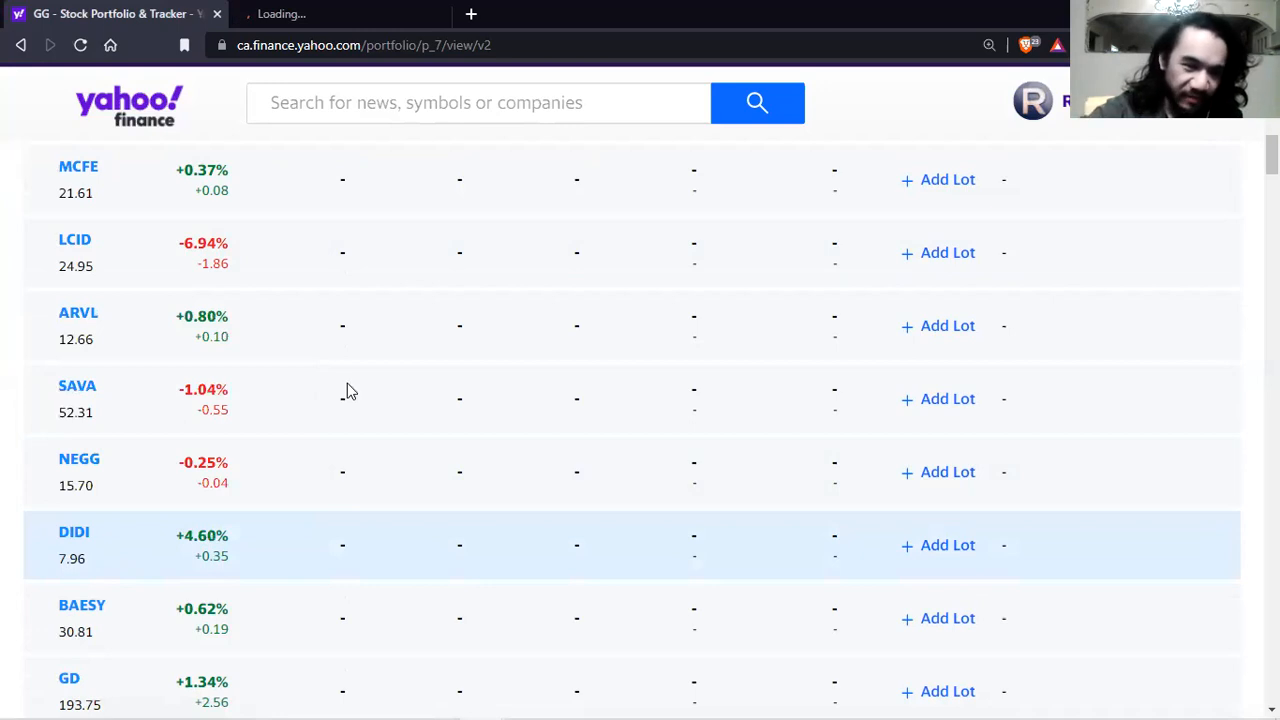
Step: Open the MMAT quote from further down the watchlist in a new tab
scroll("down", 3)
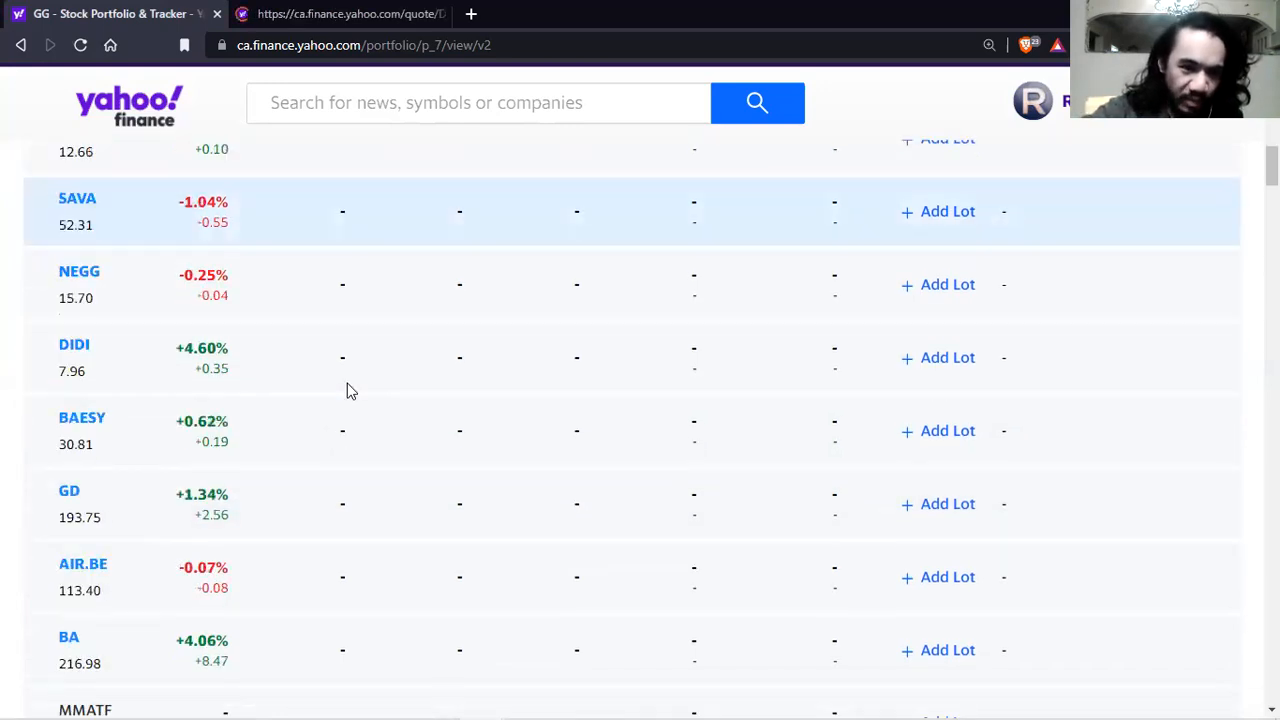
scroll("down", 3)
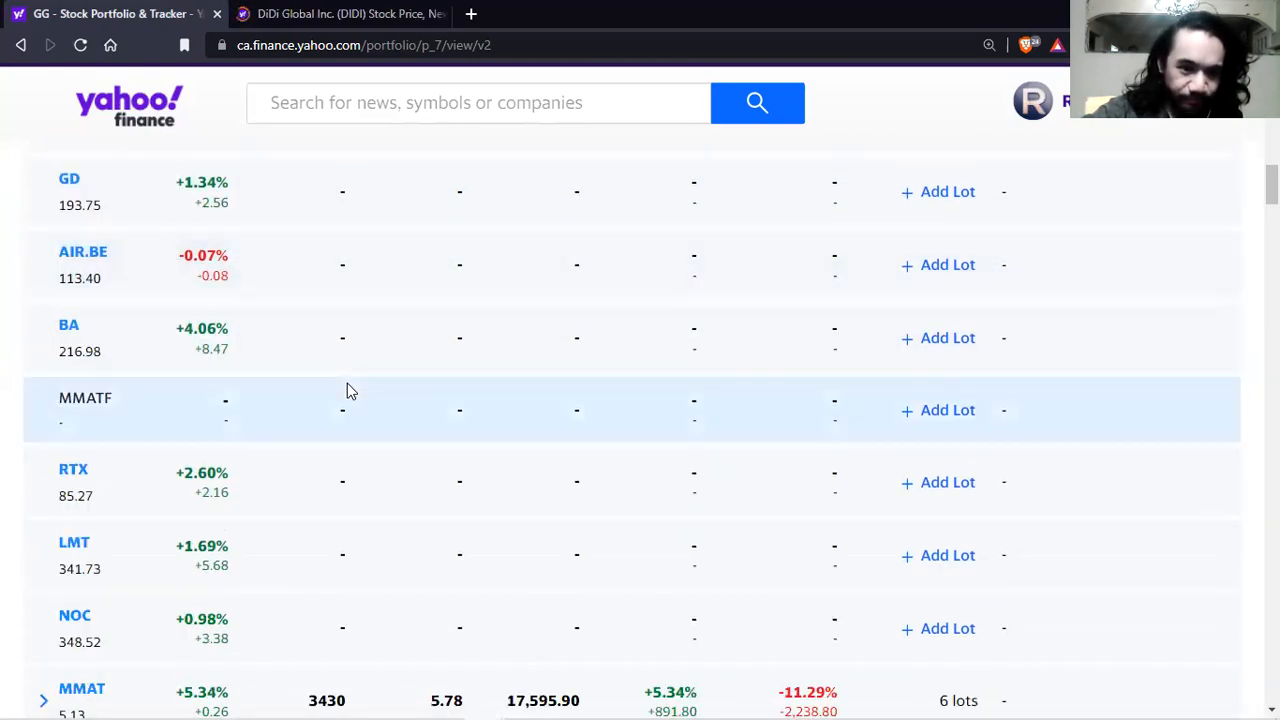
scroll("down", 3)
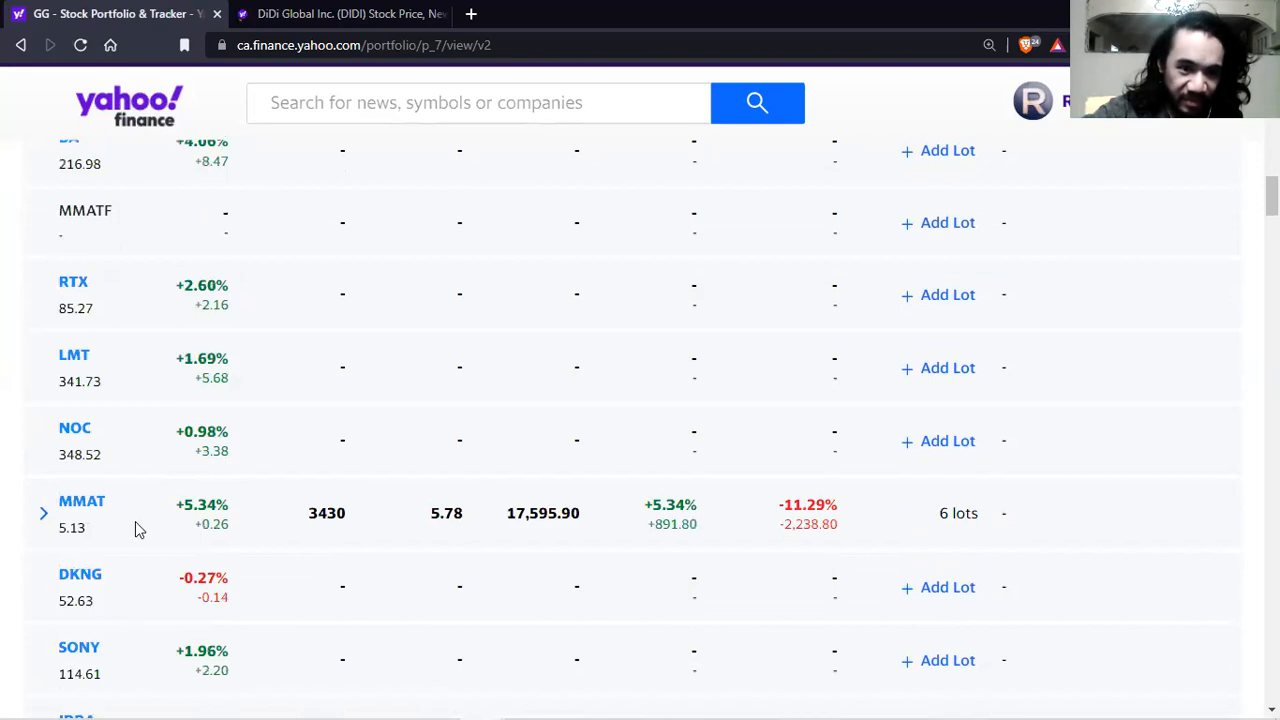
mouse_move(62, 508)
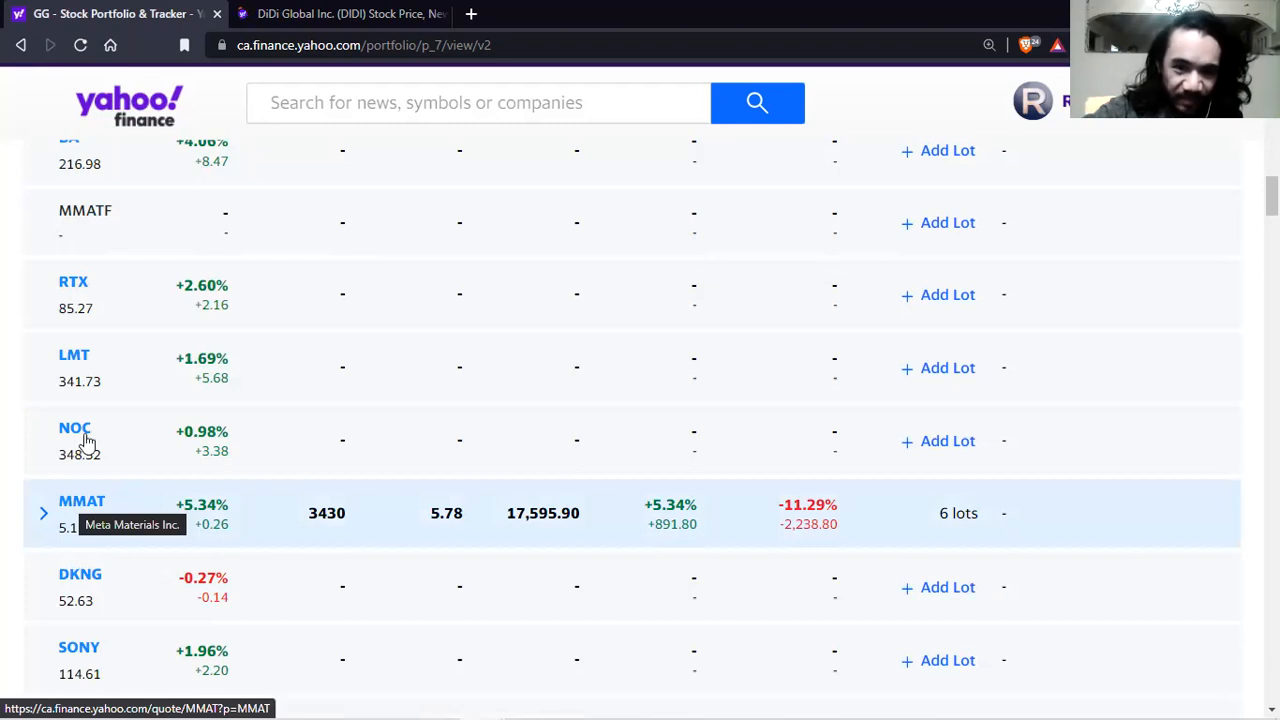
scroll("down", 3)
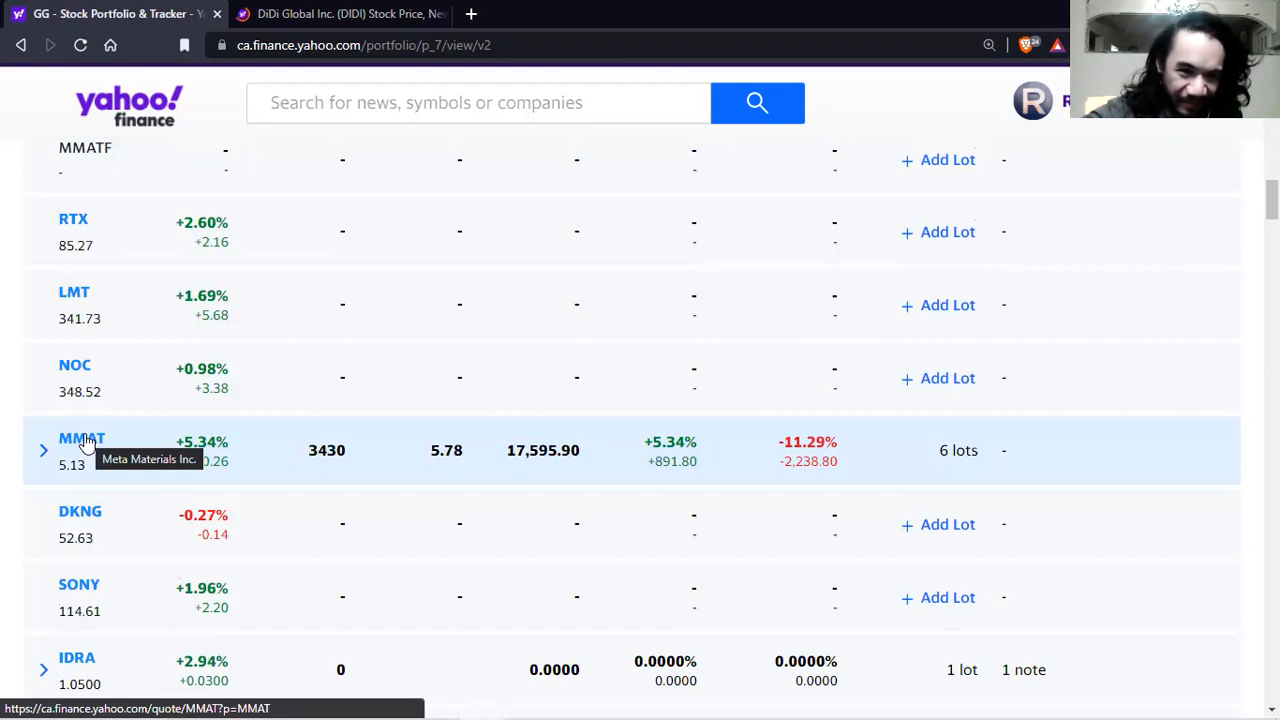
mouse_move(280, 464)
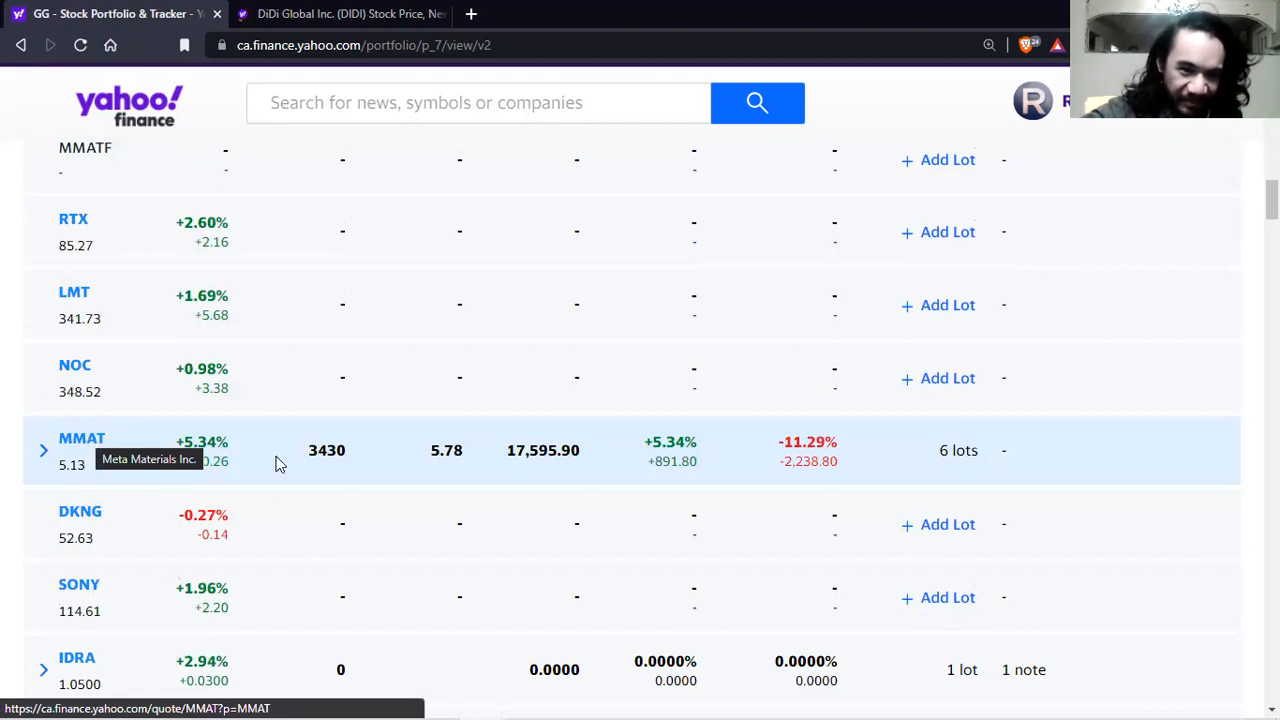
right_click(82, 438)
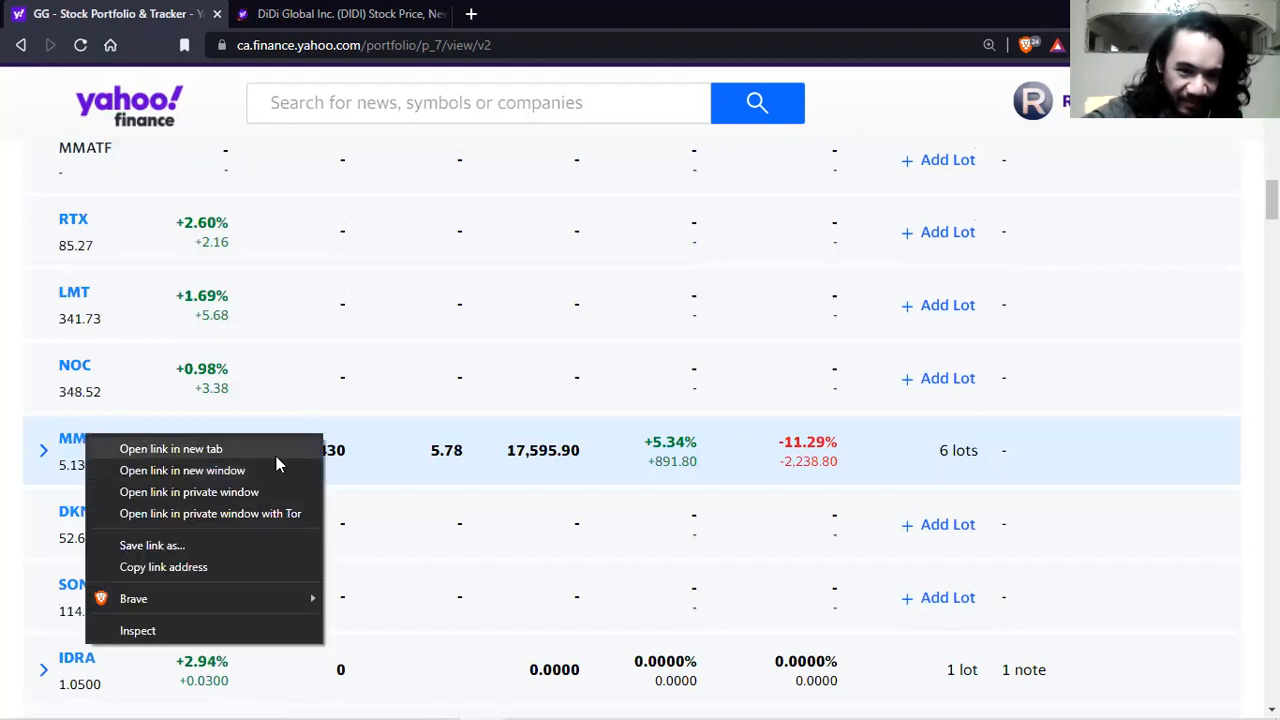
left_click(170, 448)
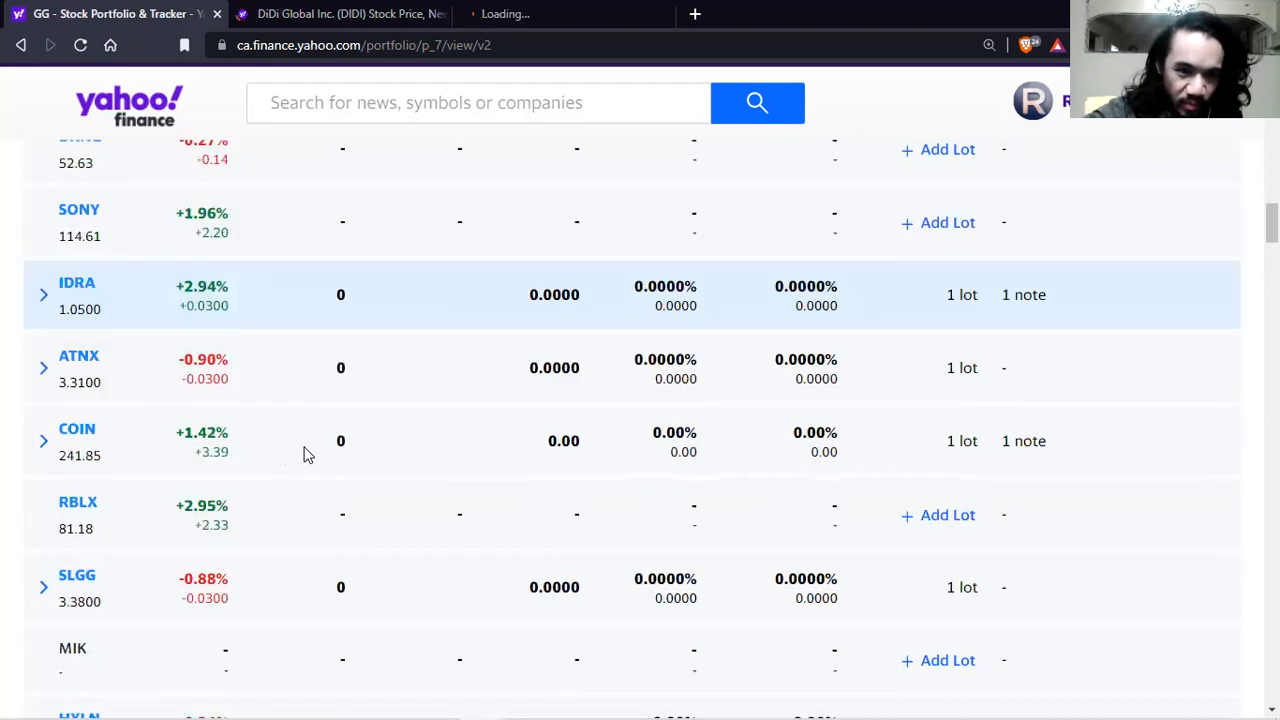
scroll("down", 3)
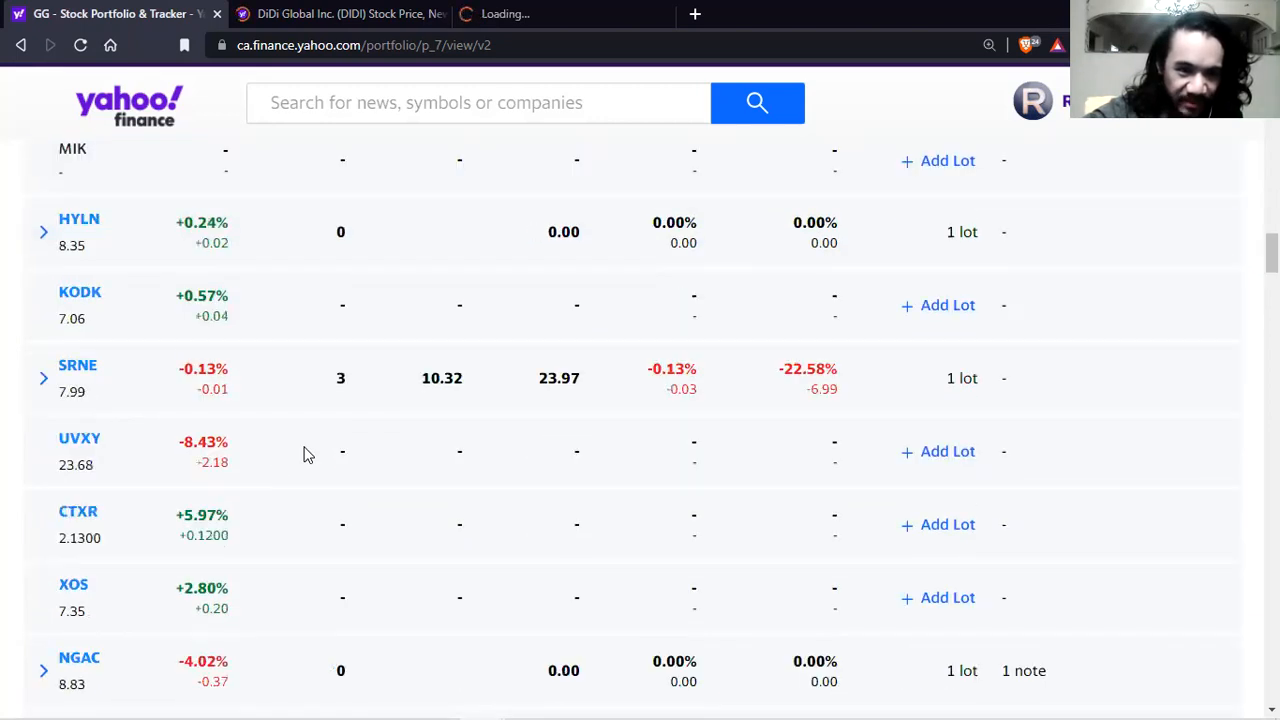
scroll("down", 3)
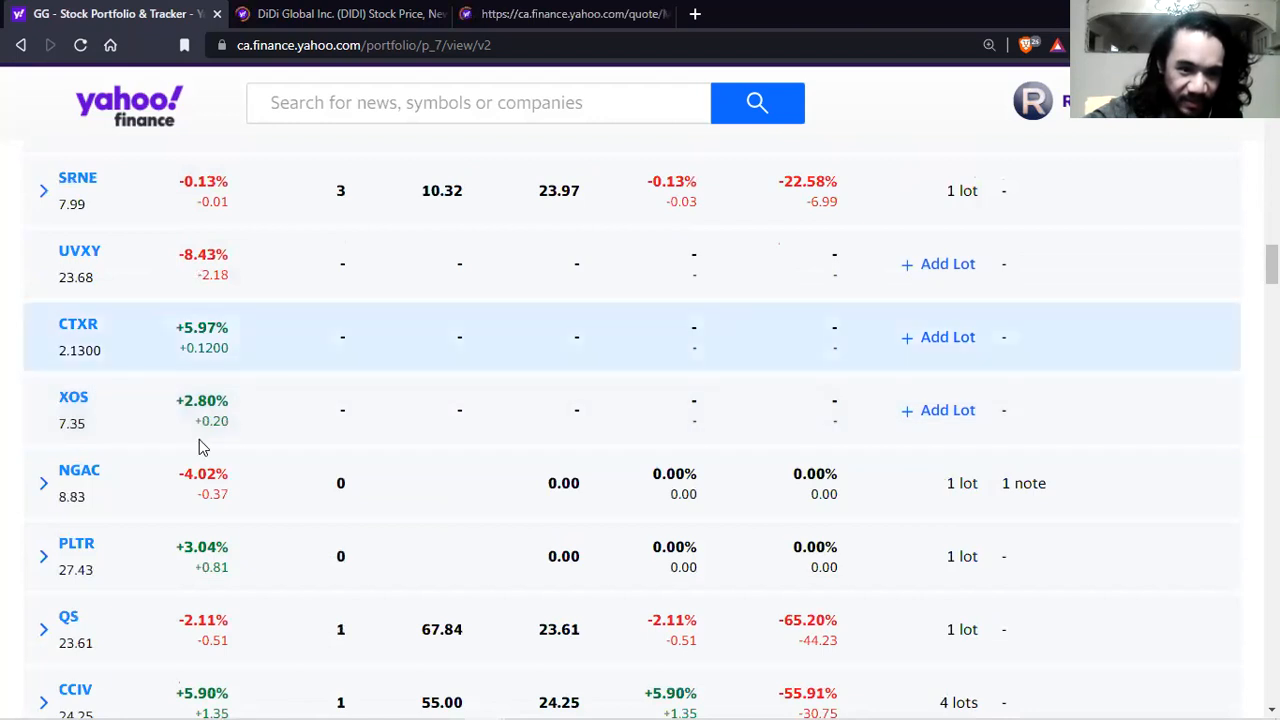
scroll("down", 3)
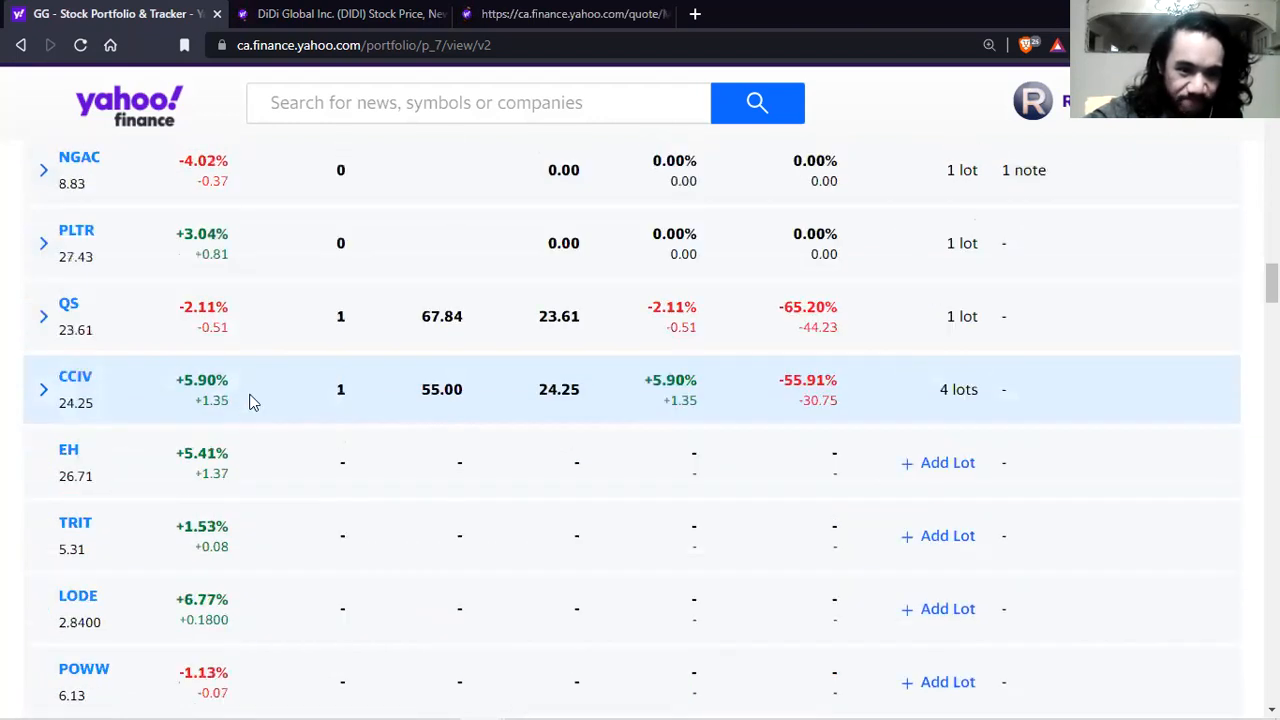
scroll("down", 3)
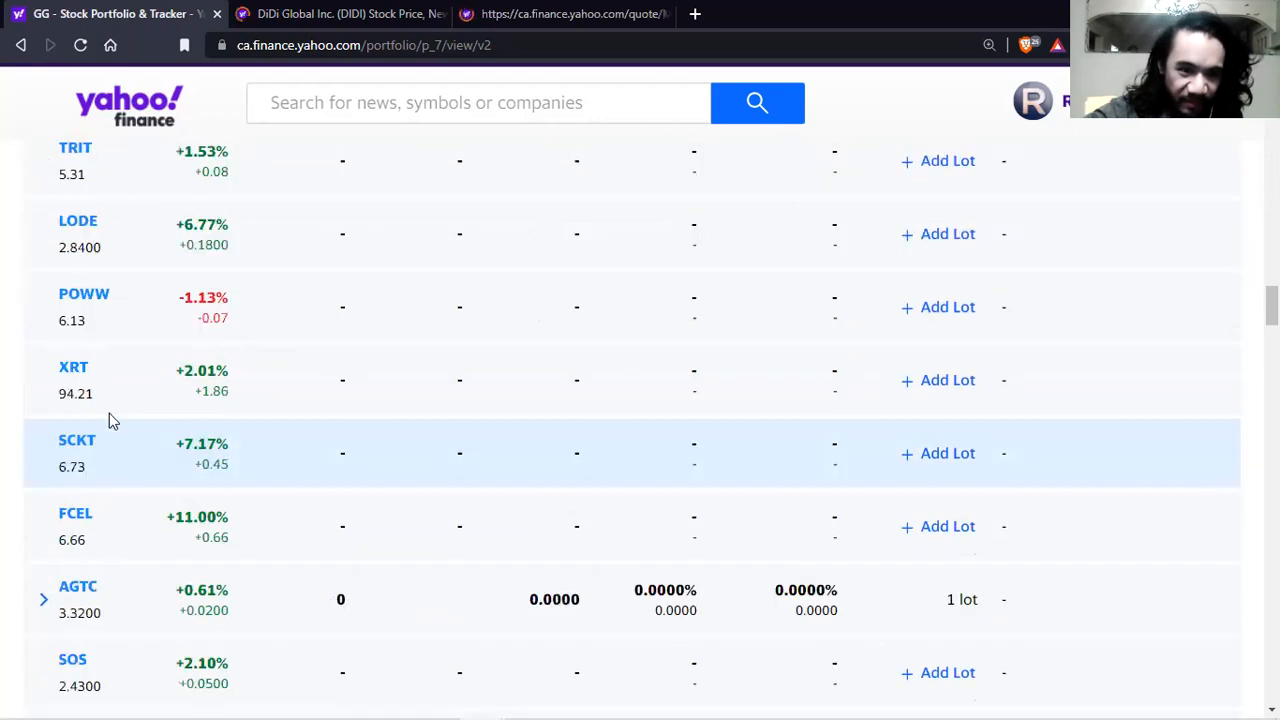
scroll("down", 3)
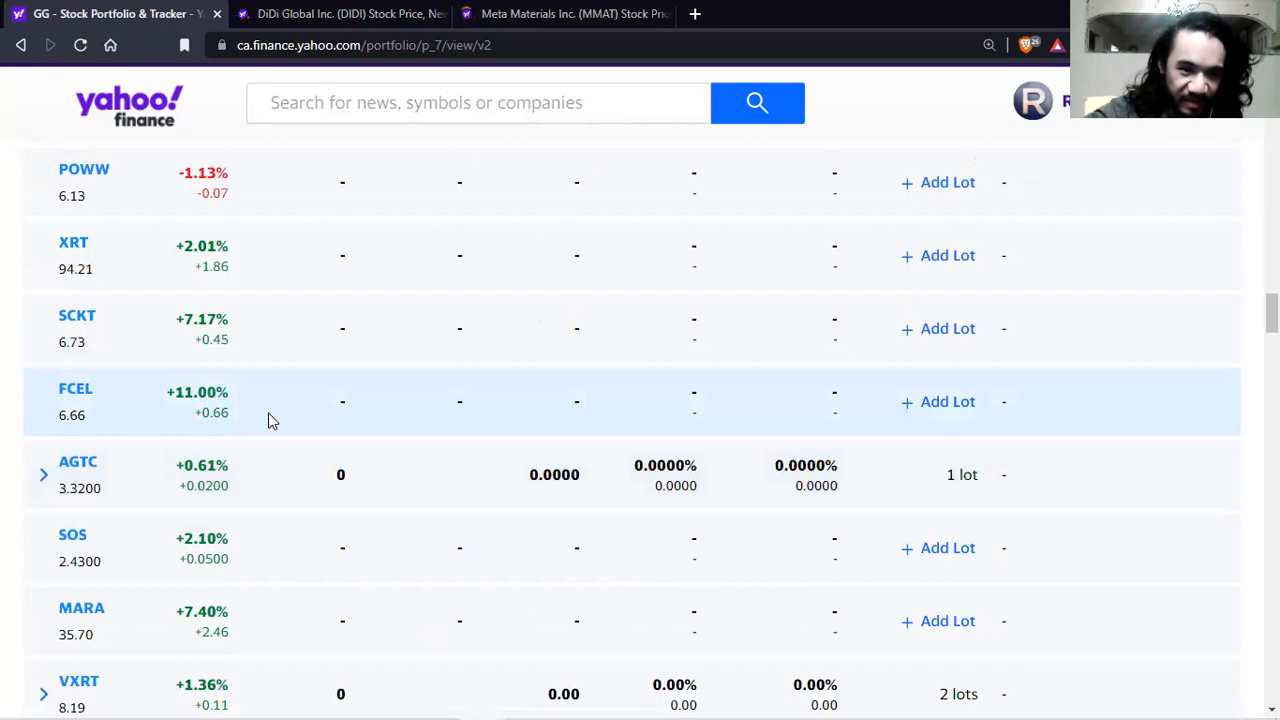
mouse_move(284, 418)
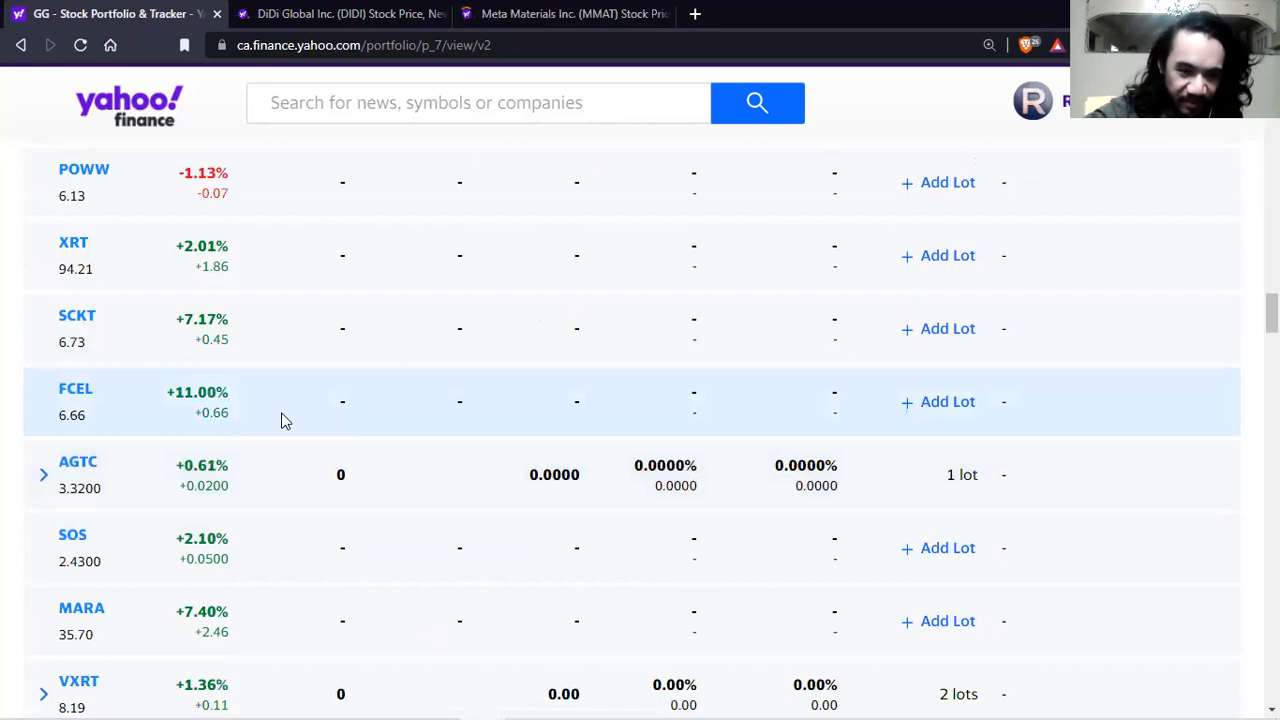
scroll("down", 3)
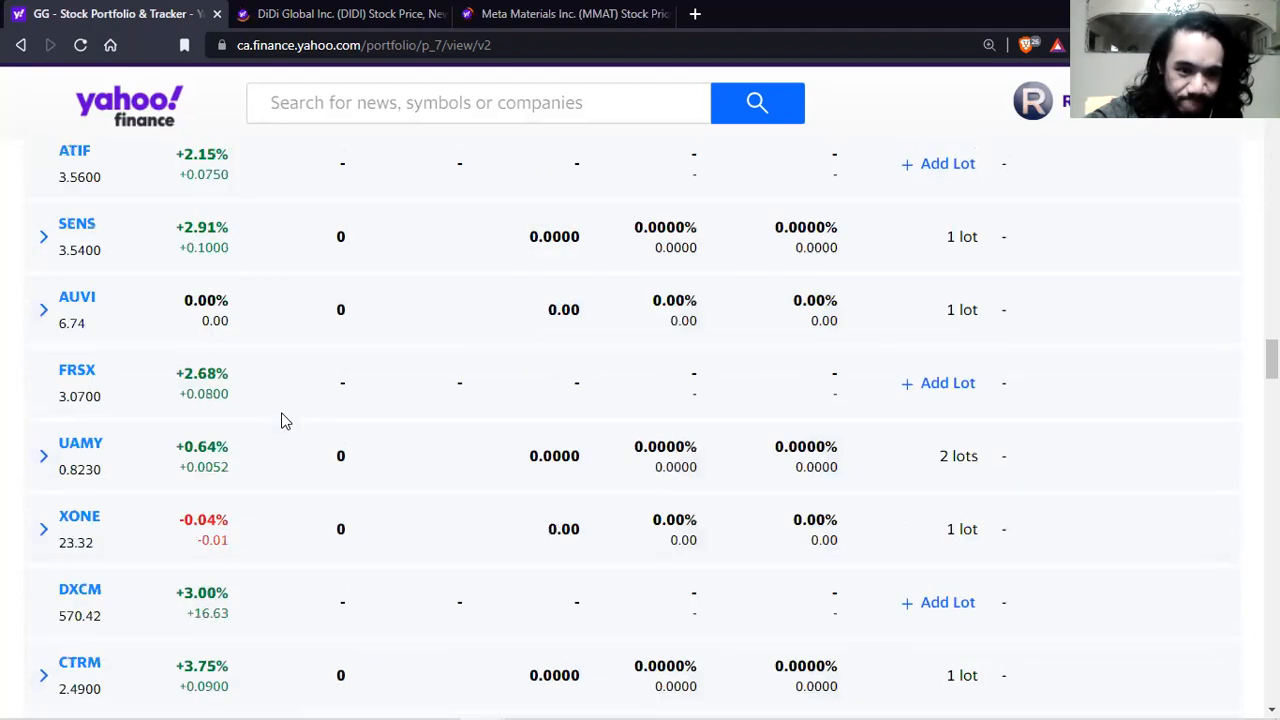
scroll("down", 3)
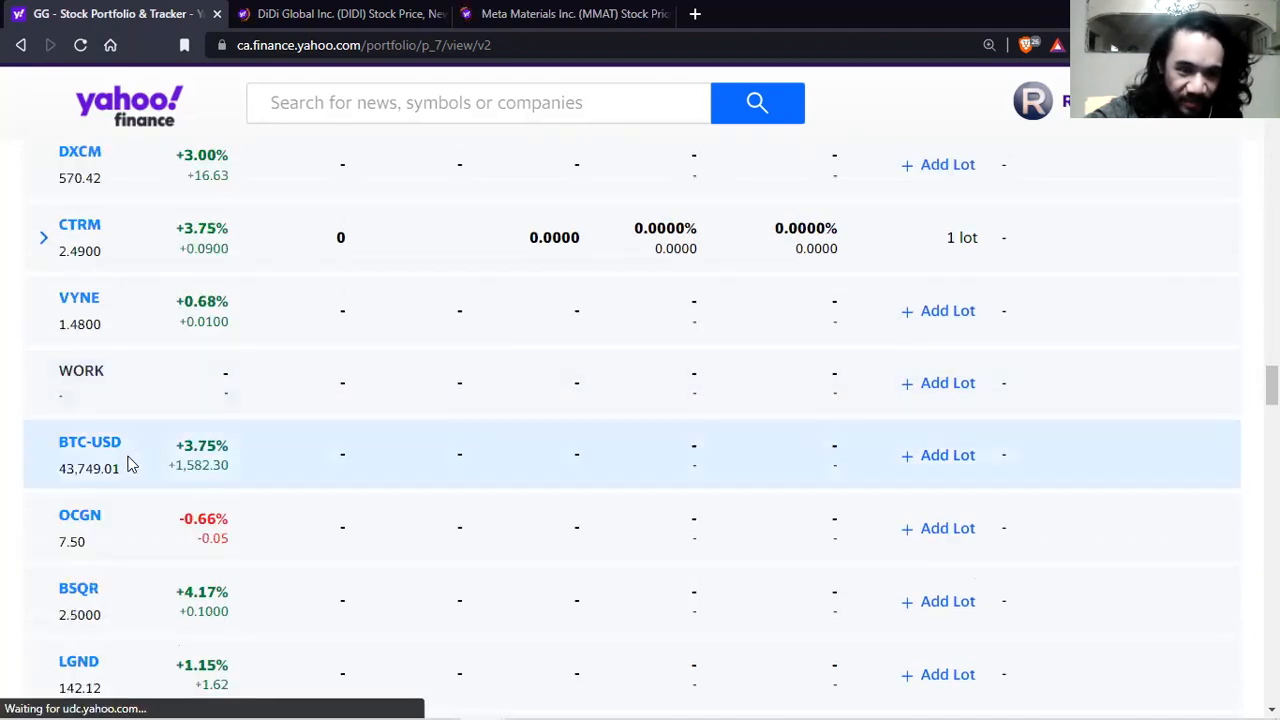
scroll("down", 3)
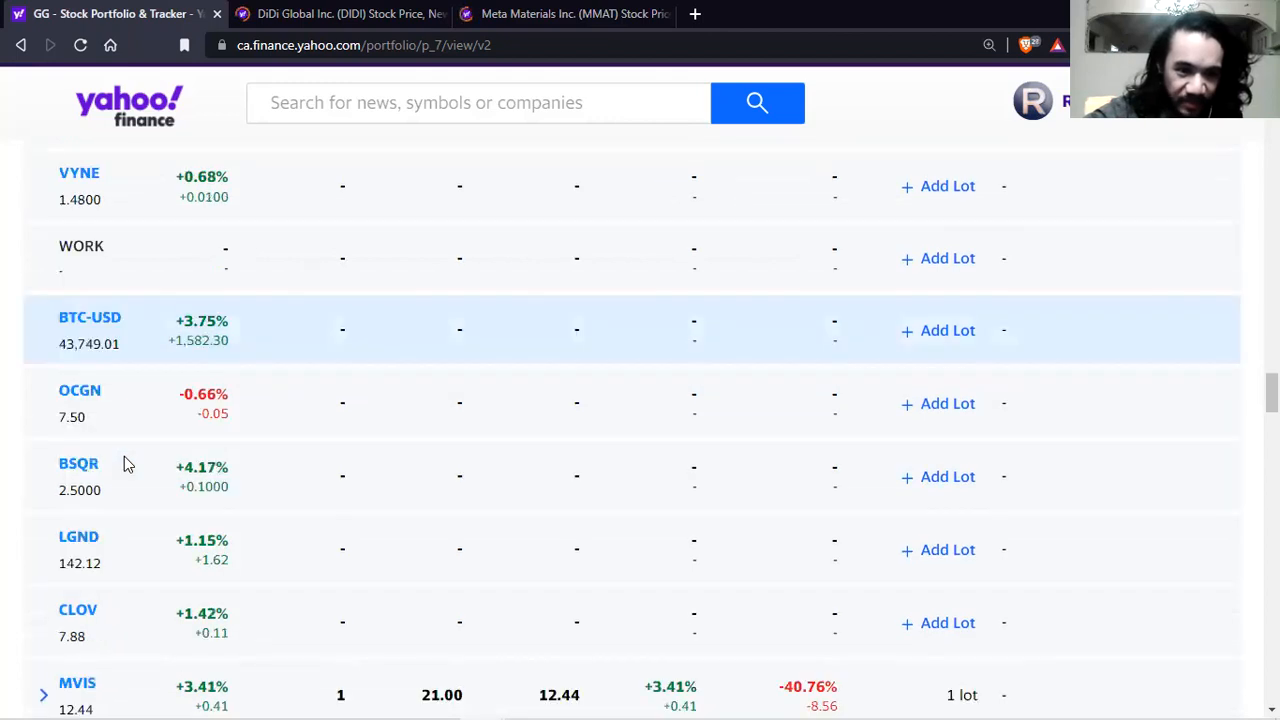
scroll("down", 3)
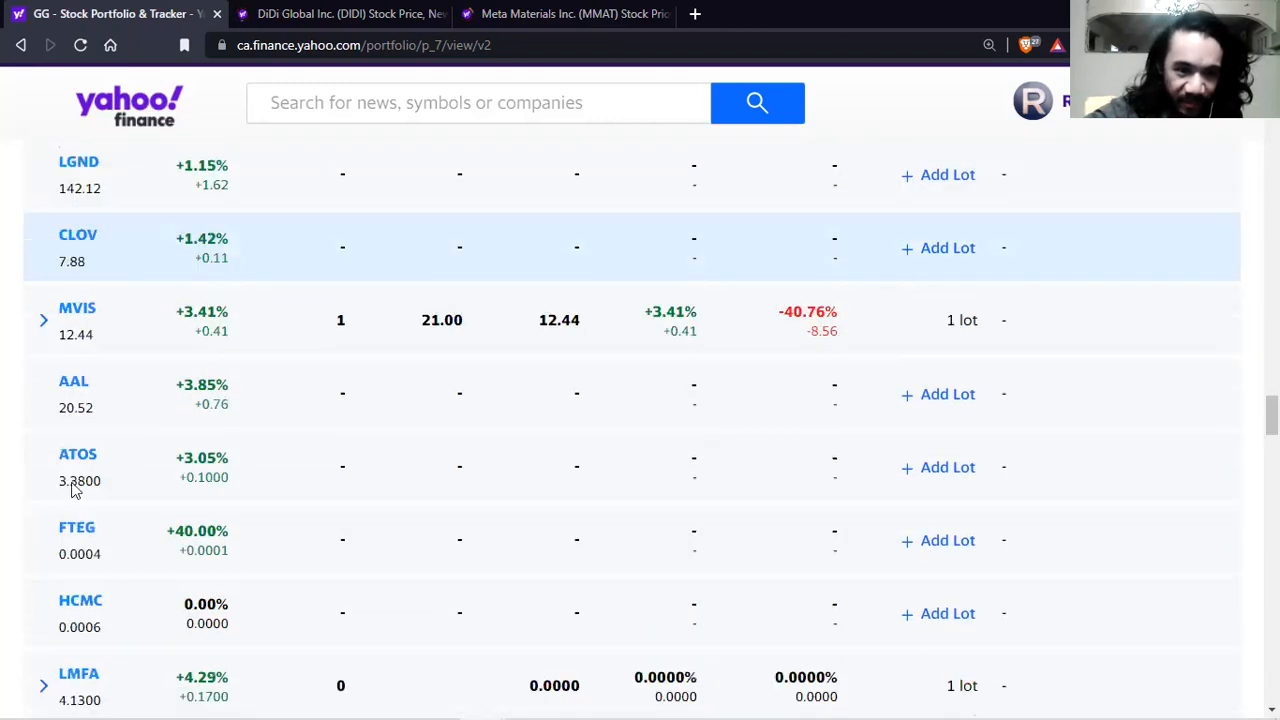
mouse_move(256, 528)
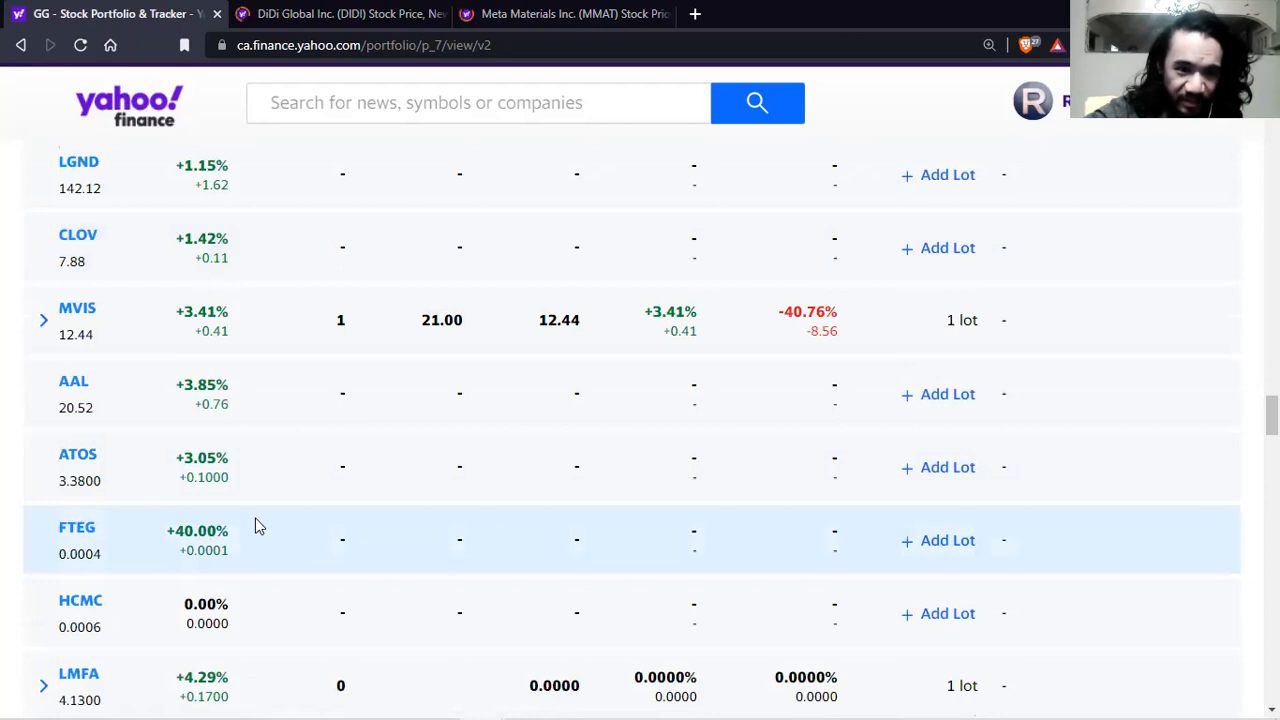
scroll("down", 3)
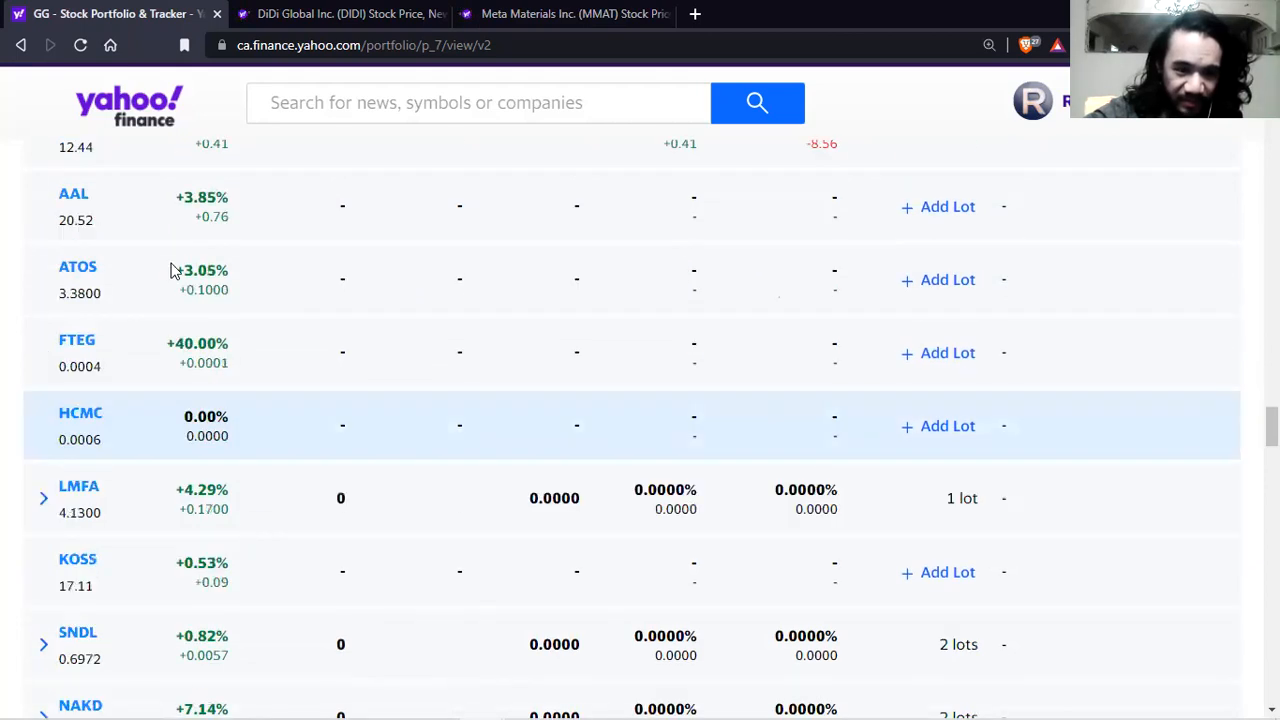
scroll("down", 3)
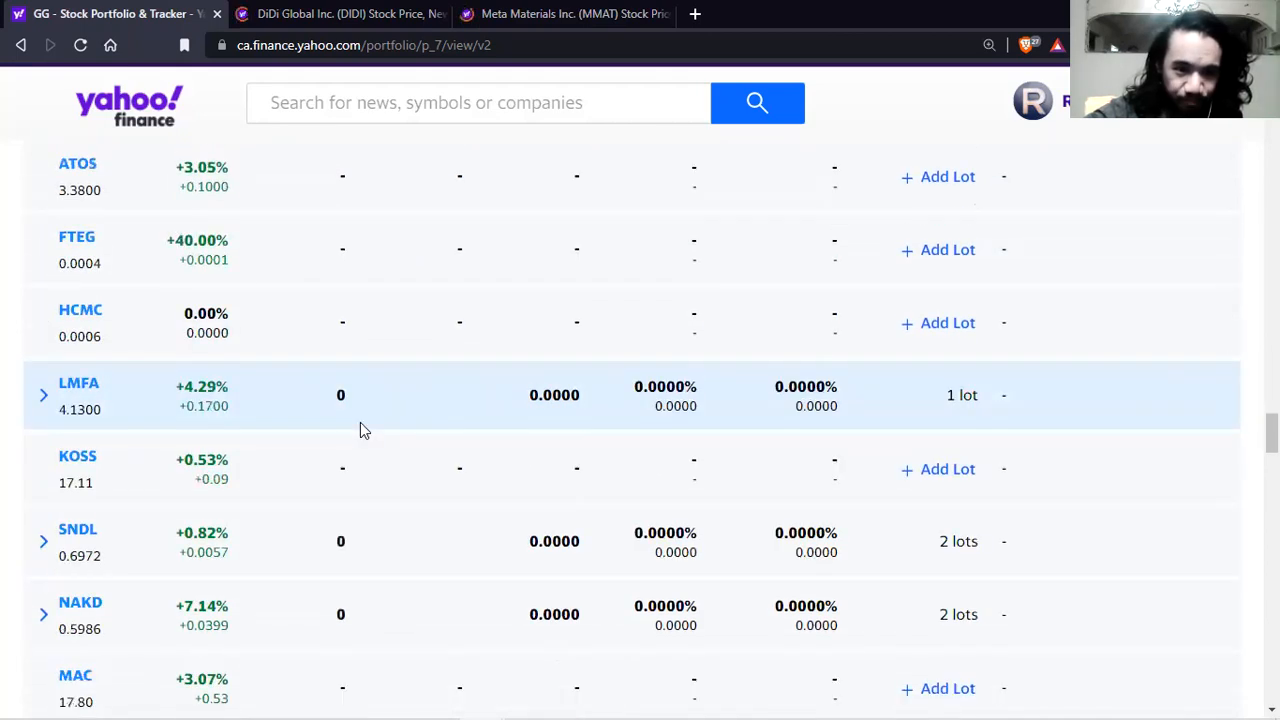
scroll("down", 3)
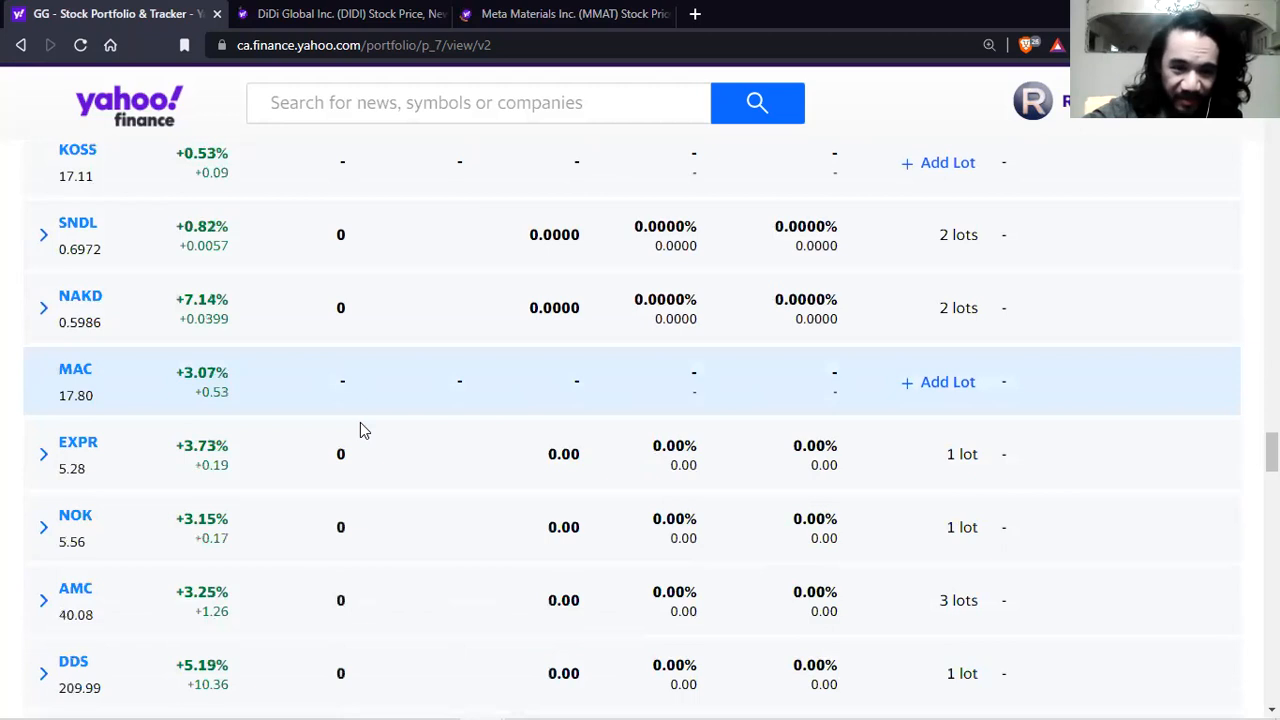
scroll("down", 3)
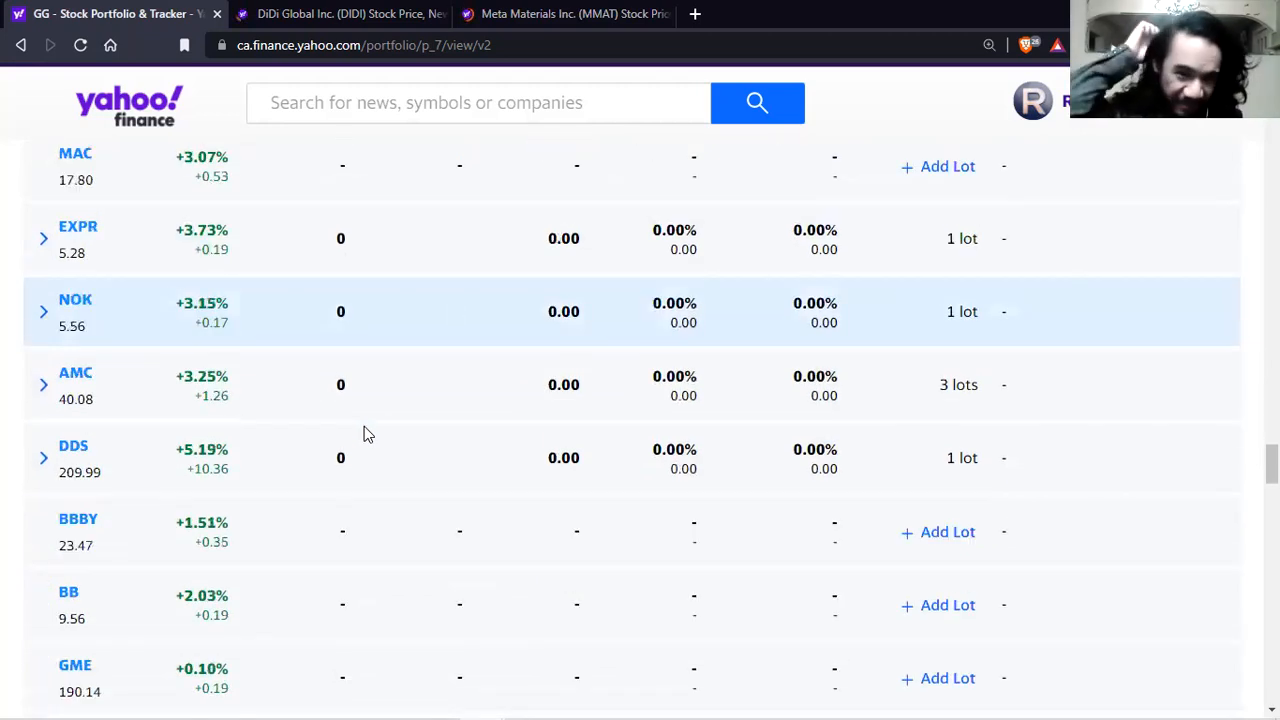
mouse_move(352, 434)
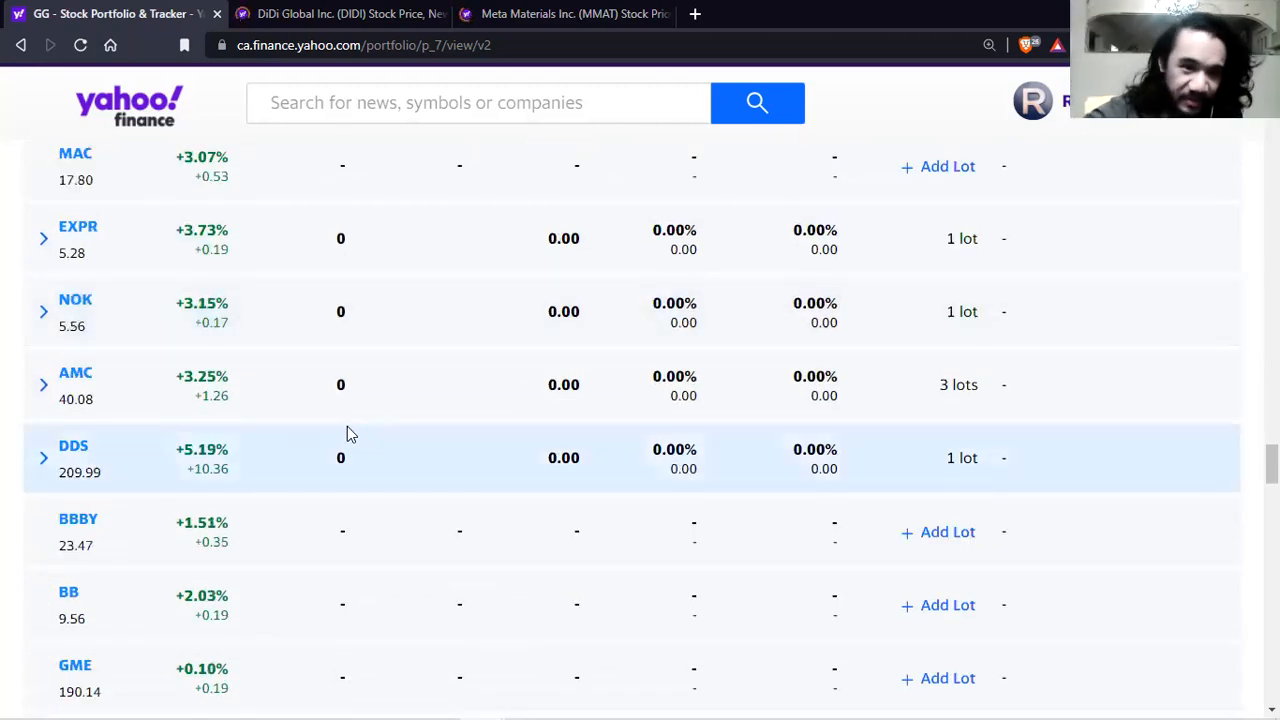
mouse_move(136, 416)
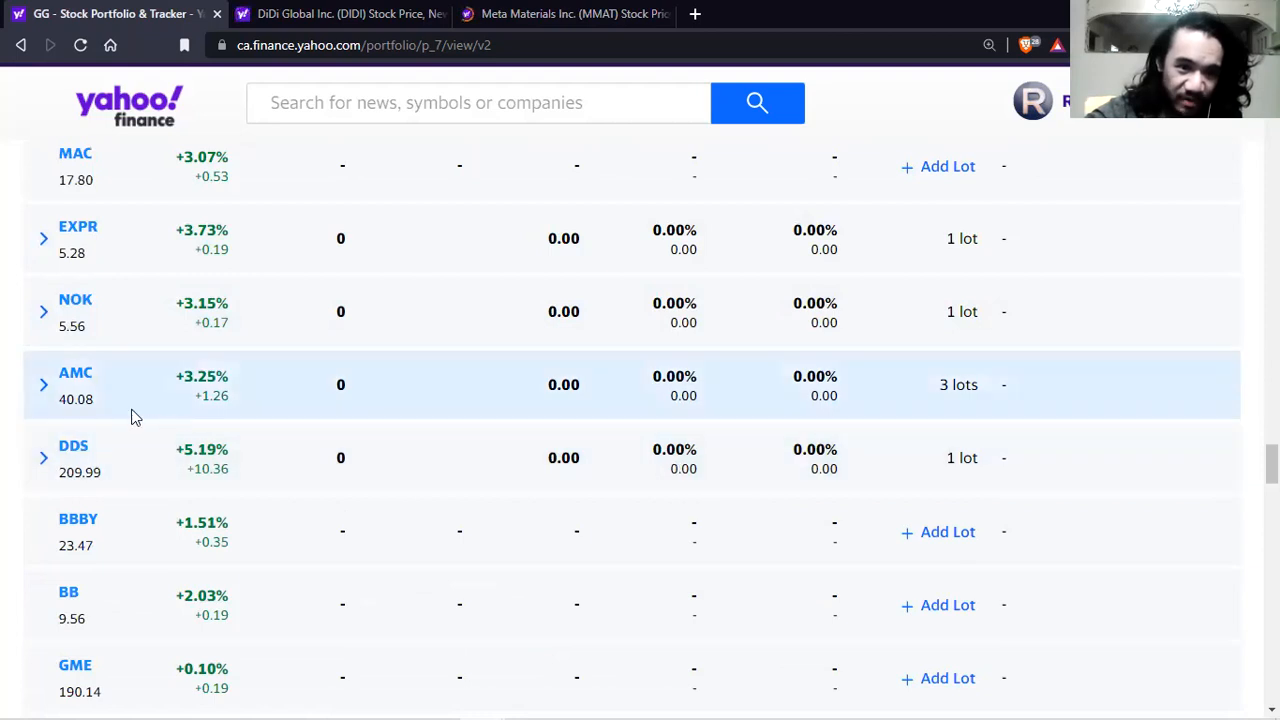
mouse_move(196, 428)
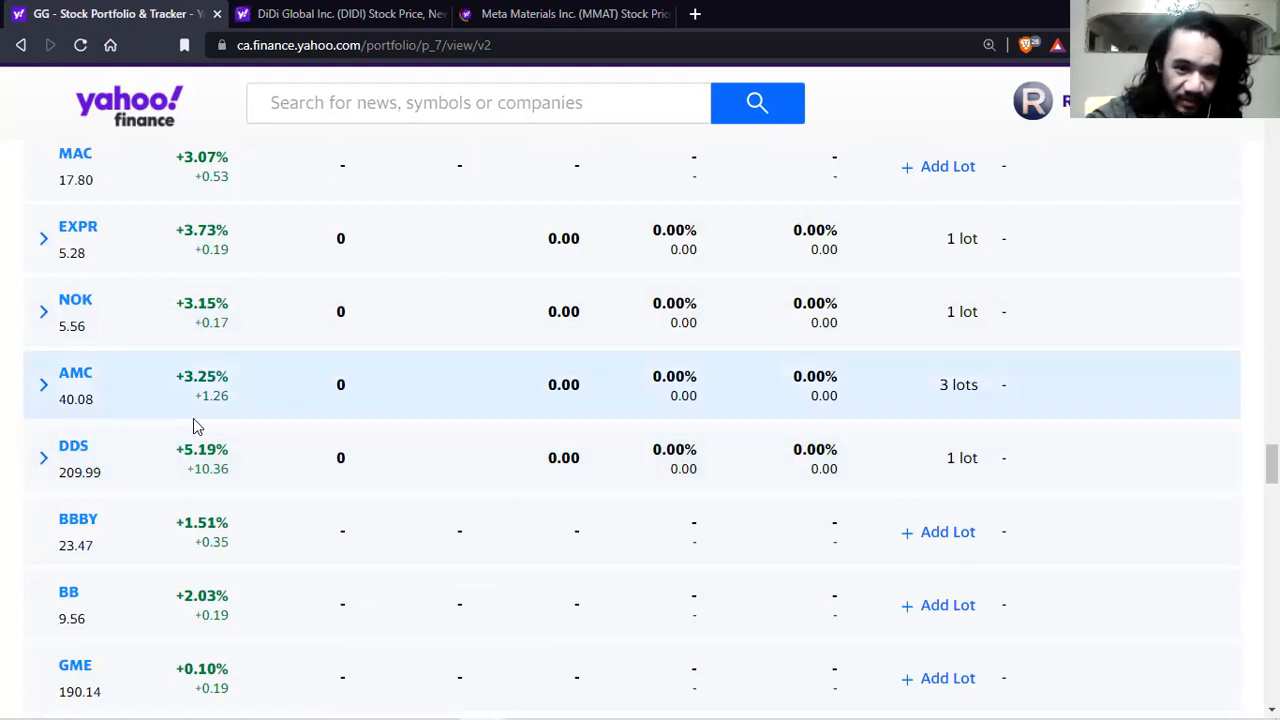
scroll("down", 3)
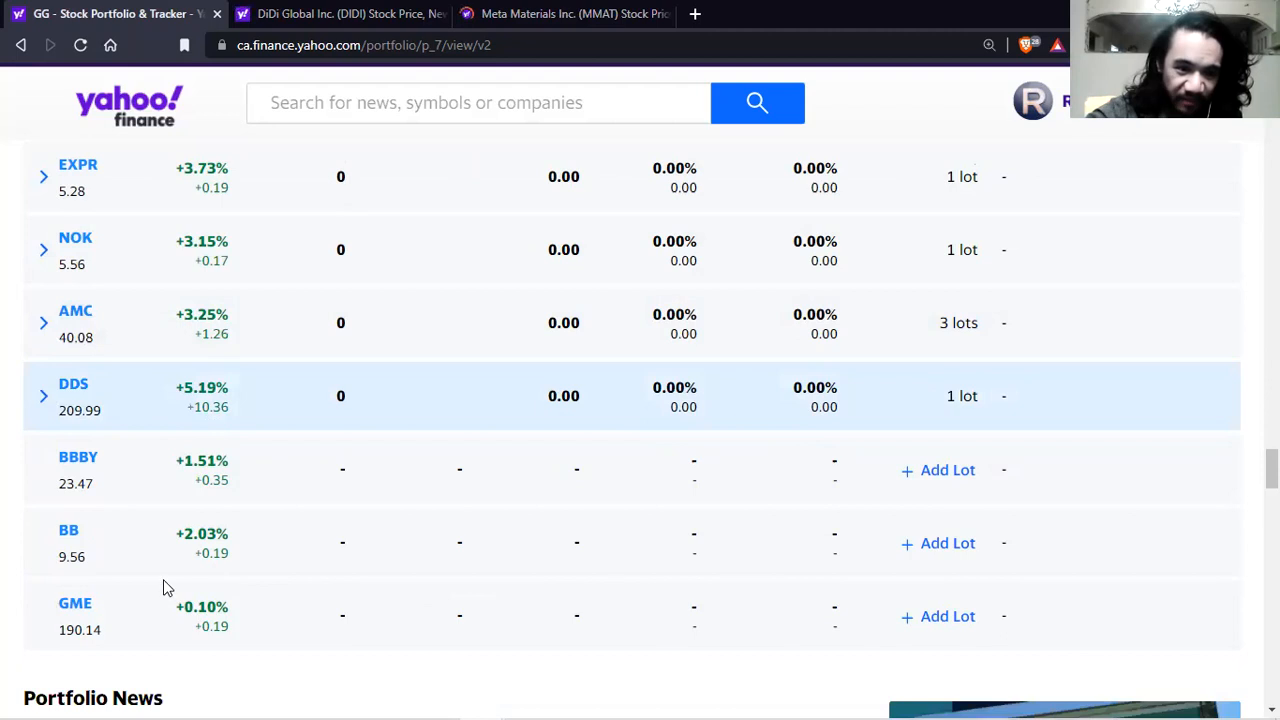
scroll("down", 3)
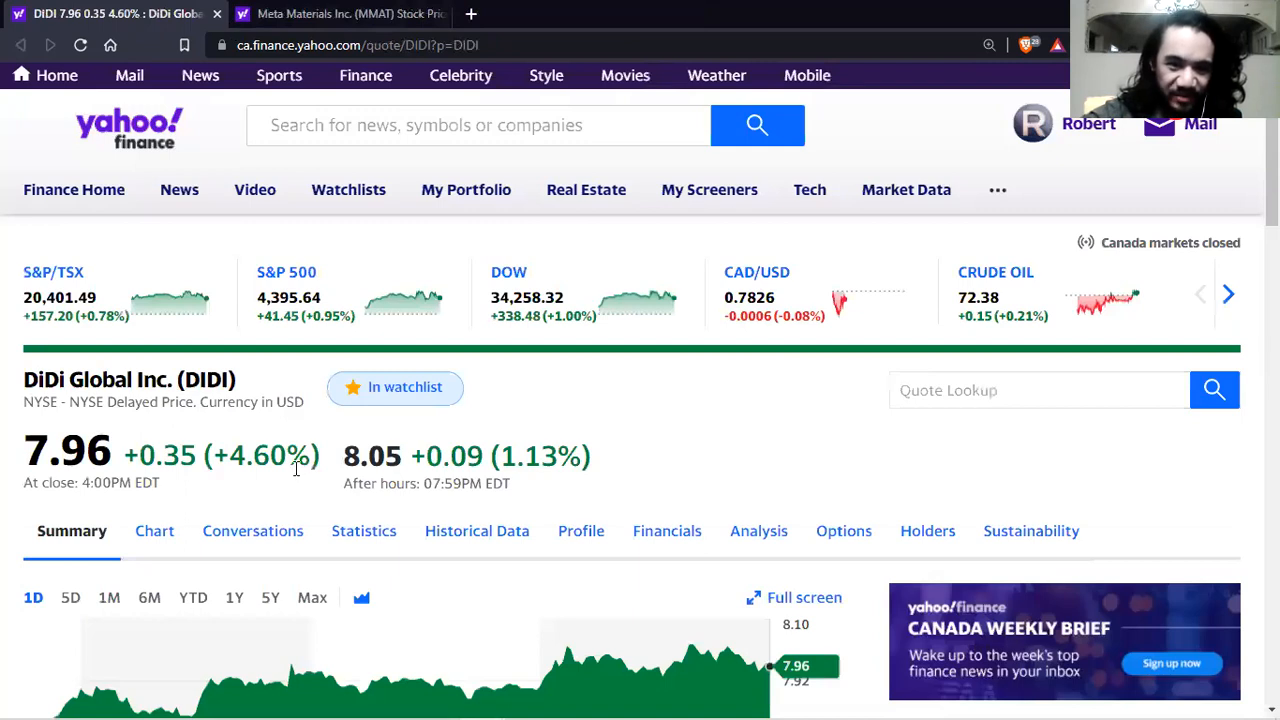
Step: Show DIDI's one-month then six-month price chart and review its key statistics
scroll("down", 3)
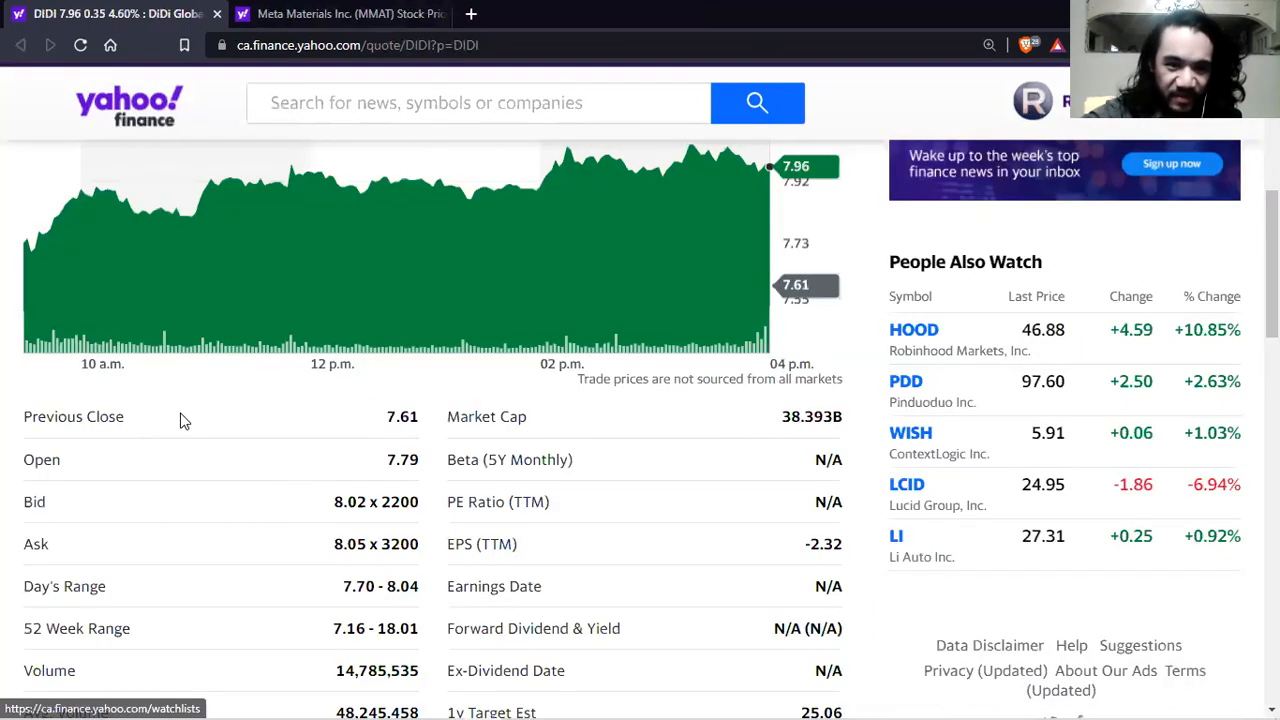
scroll("down", 3)
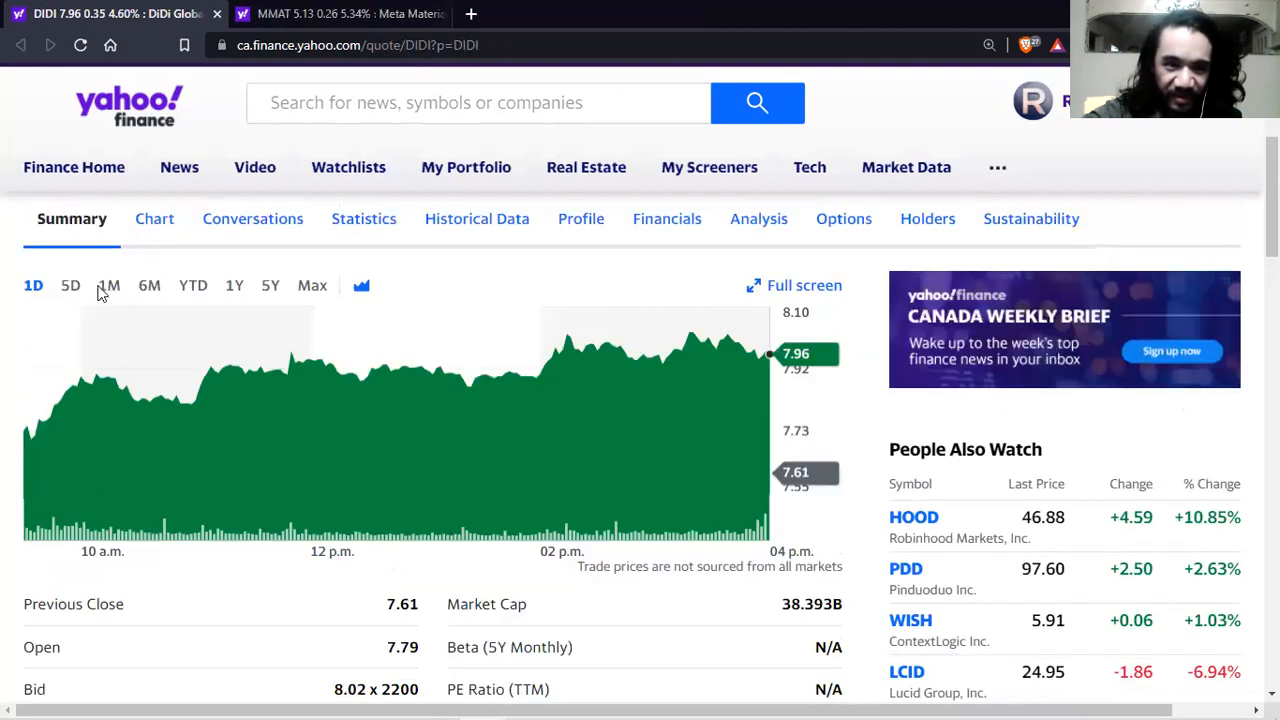
left_click(108, 284)
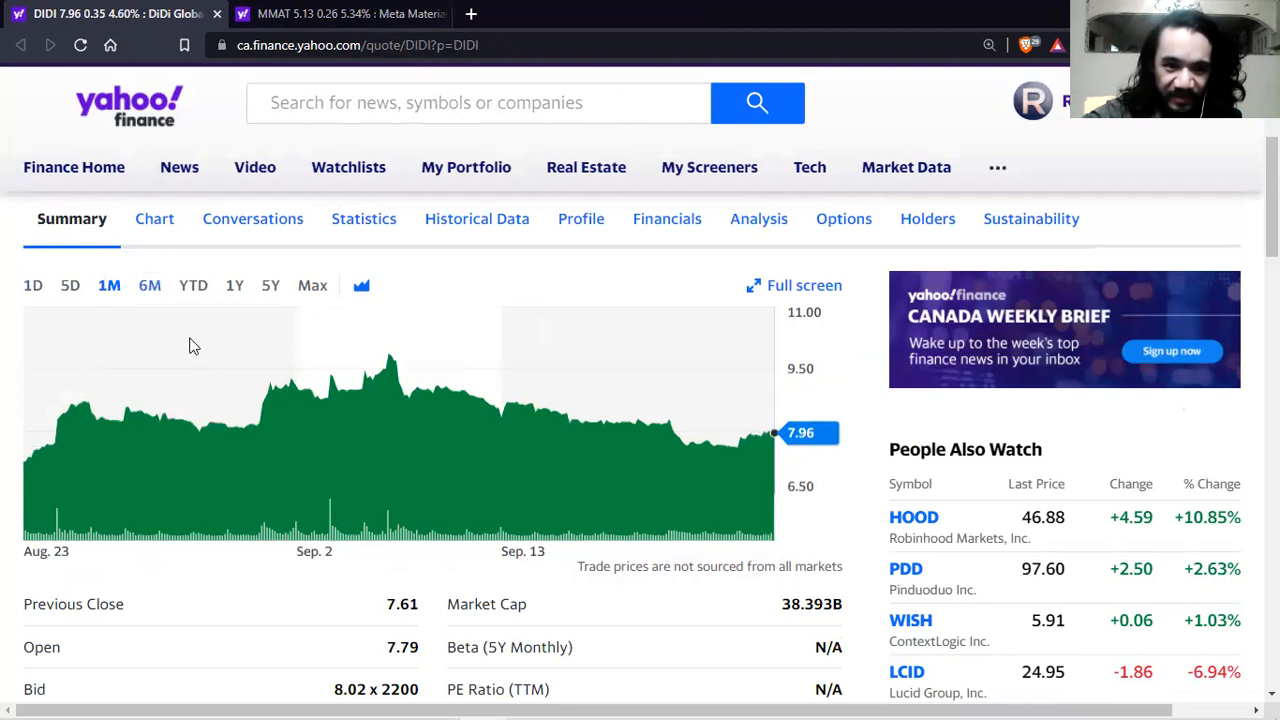
left_click(148, 284)
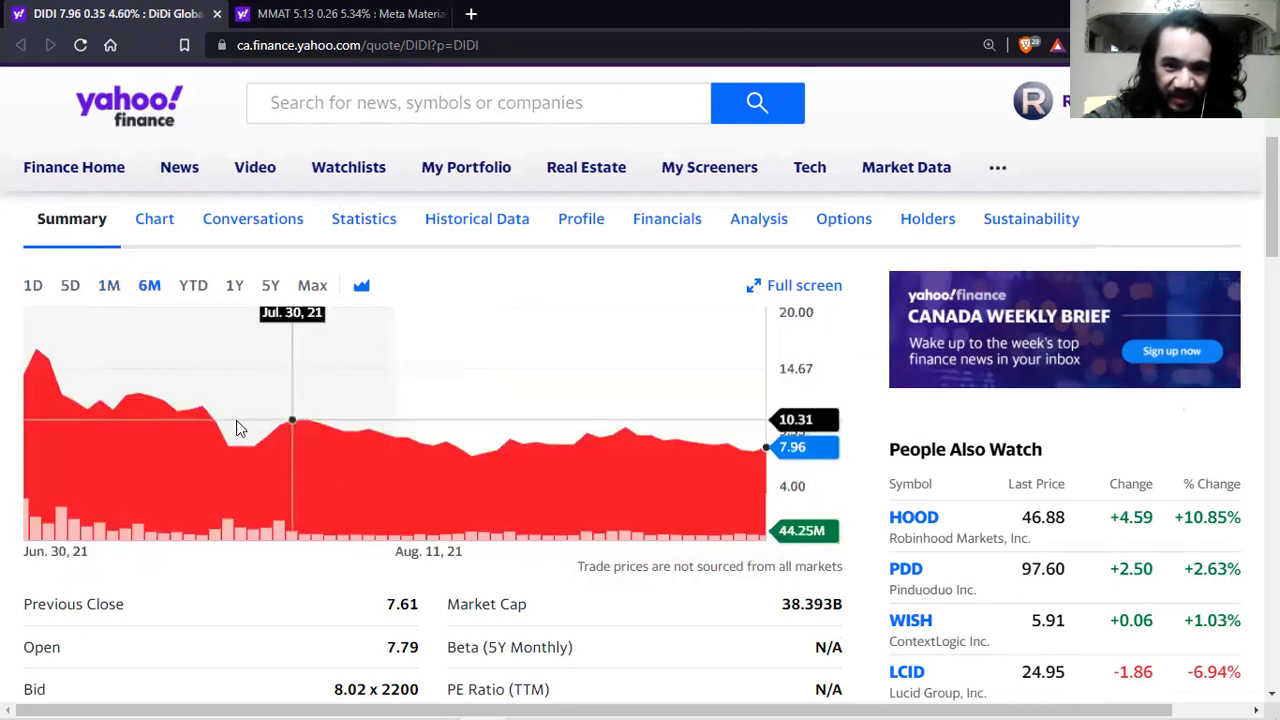
mouse_move(216, 436)
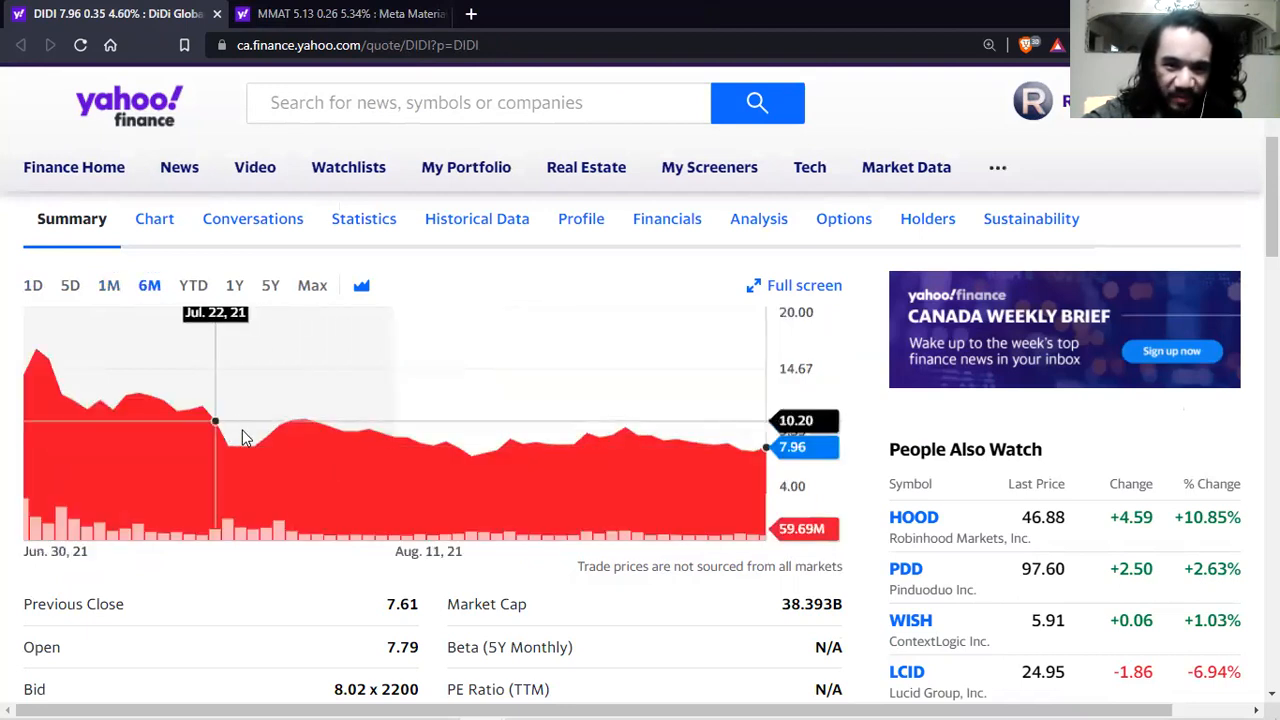
mouse_move(500, 432)
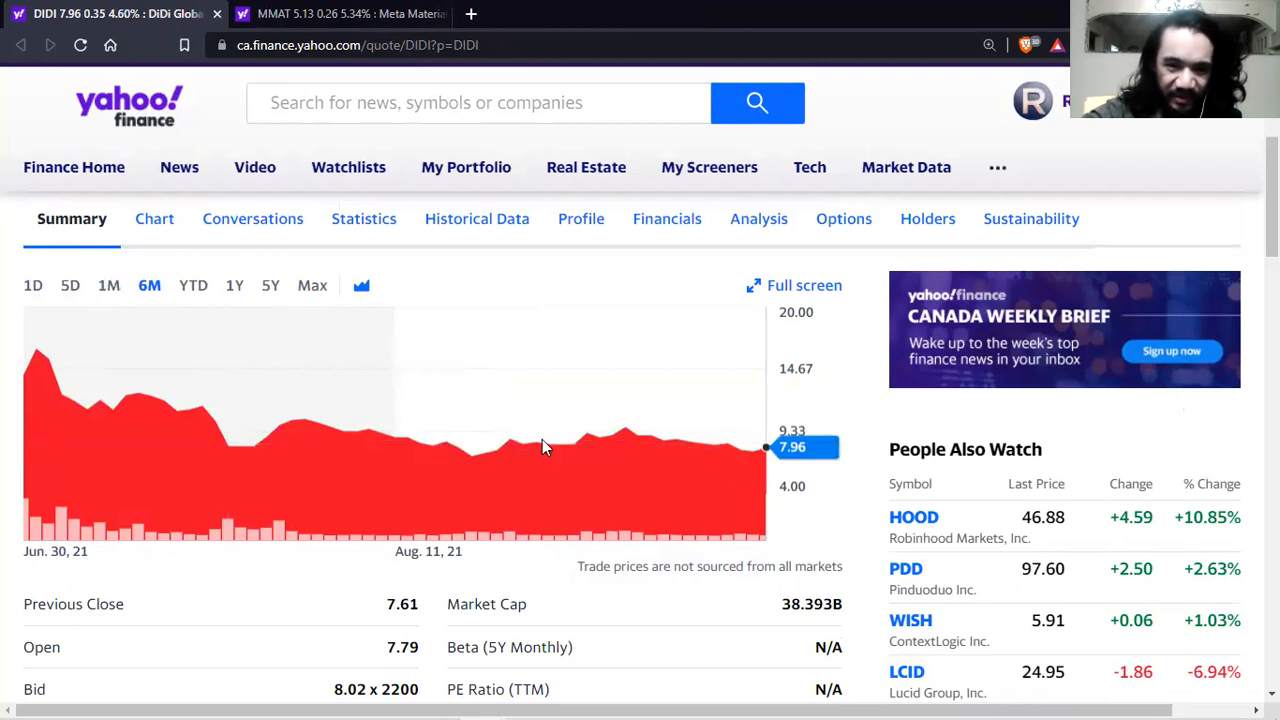
mouse_move(248, 486)
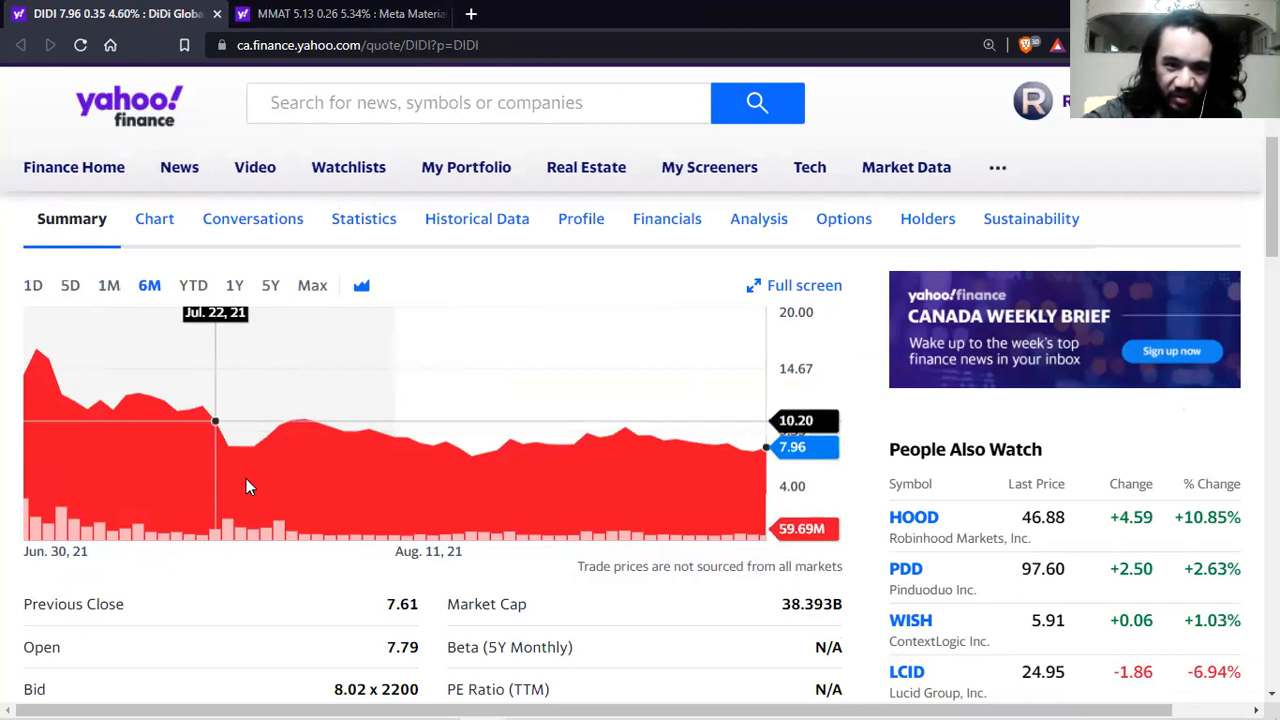
mouse_move(264, 488)
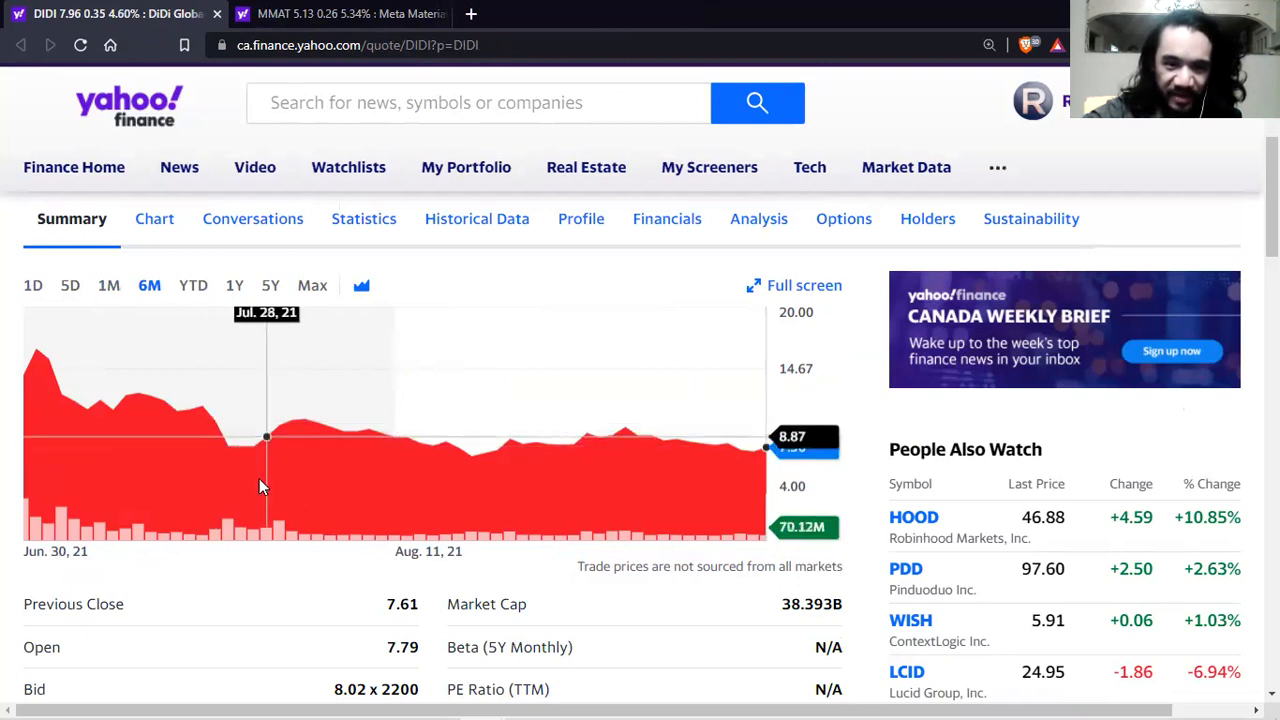
mouse_move(536, 456)
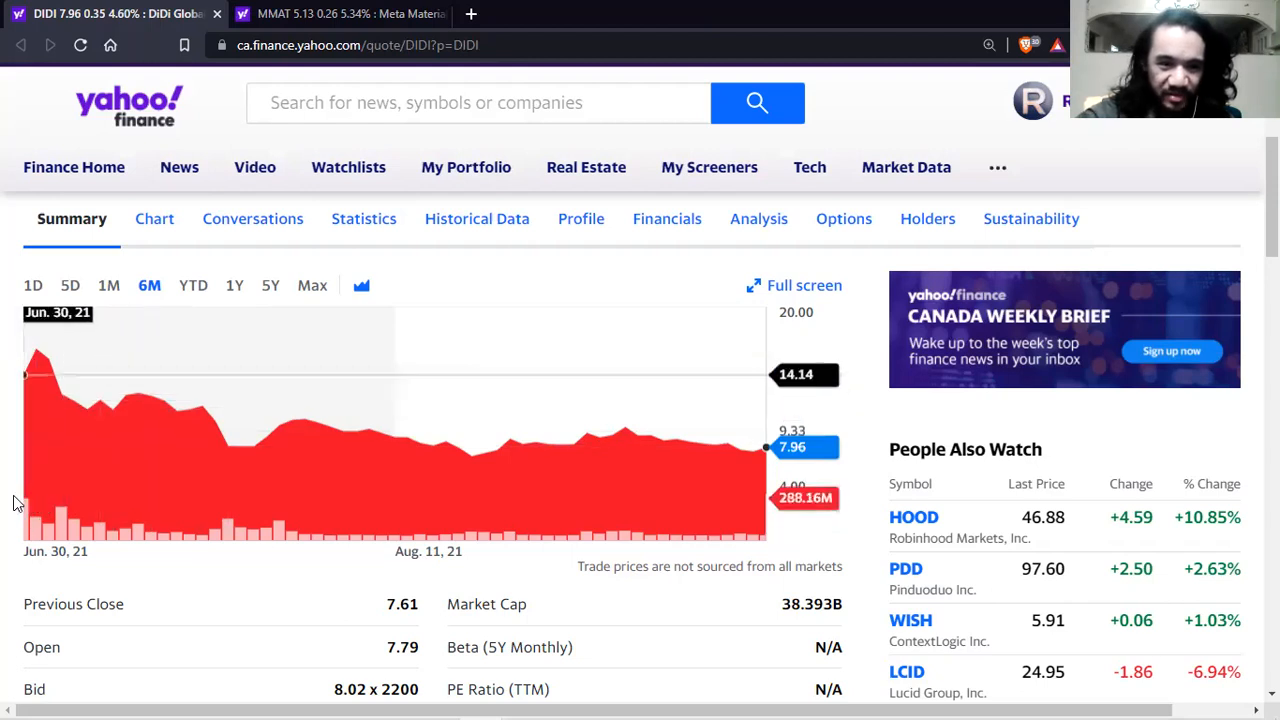
mouse_move(112, 410)
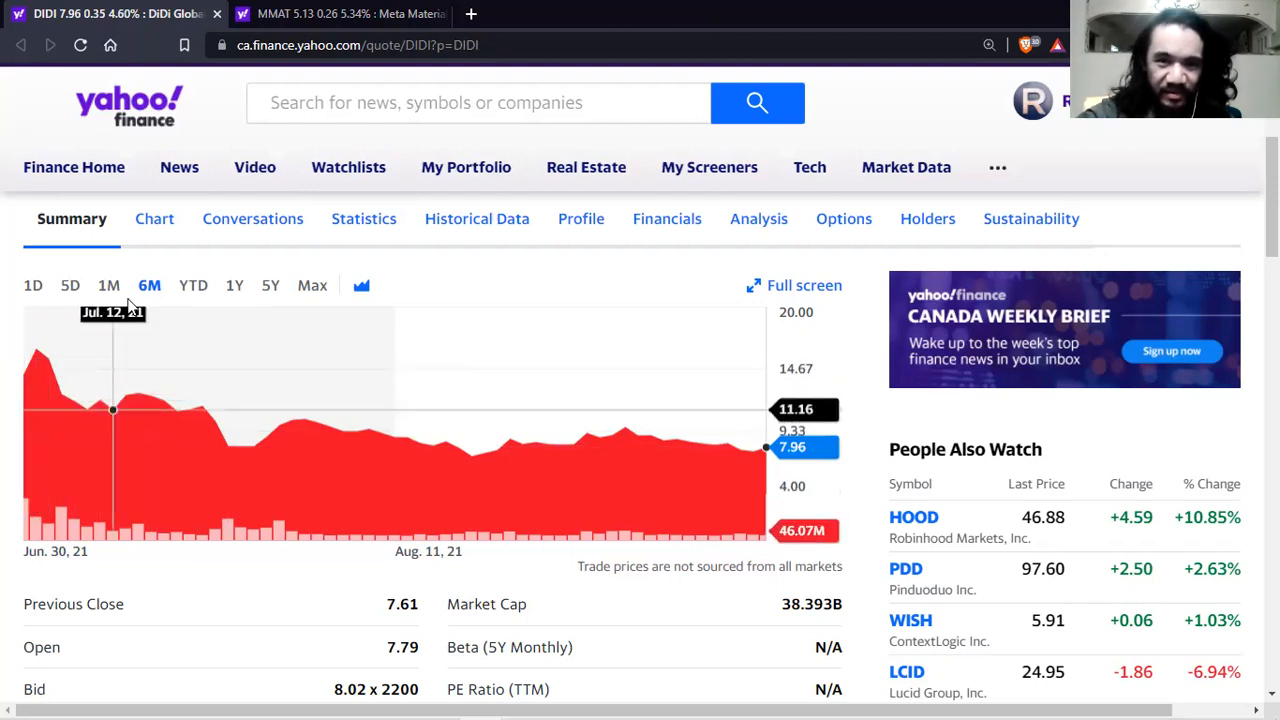
mouse_move(108, 42)
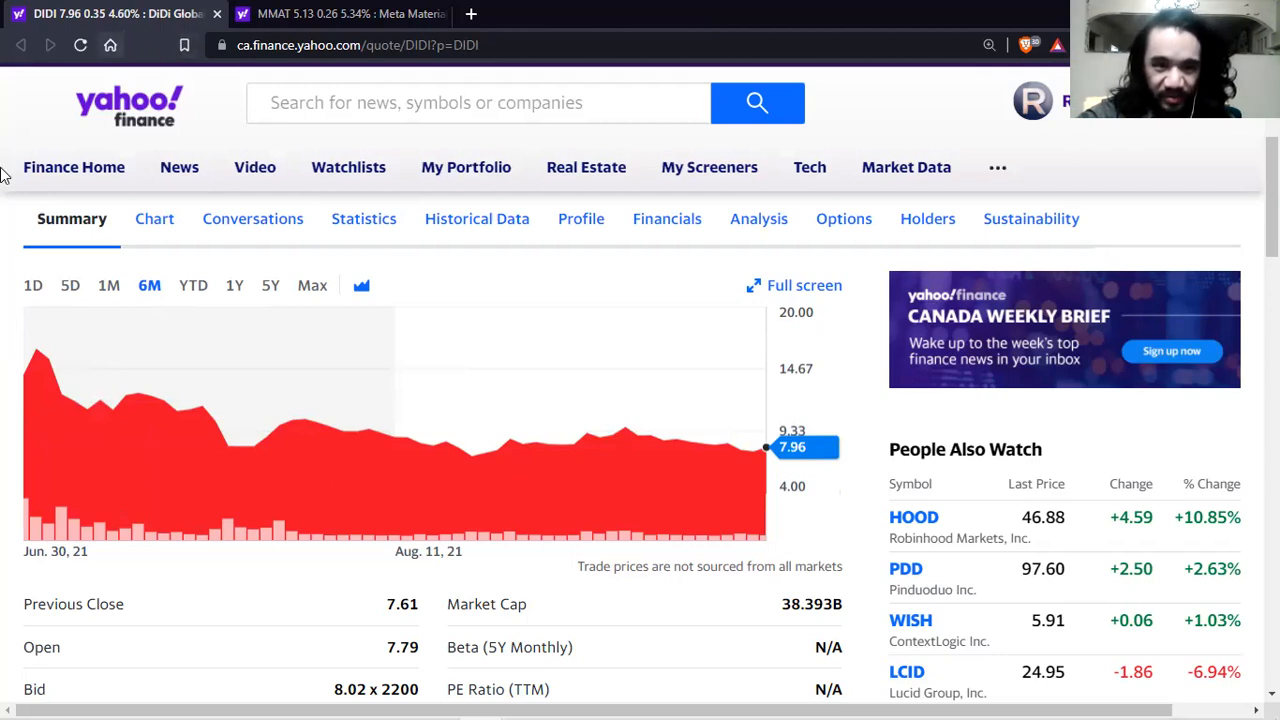
mouse_move(38, 348)
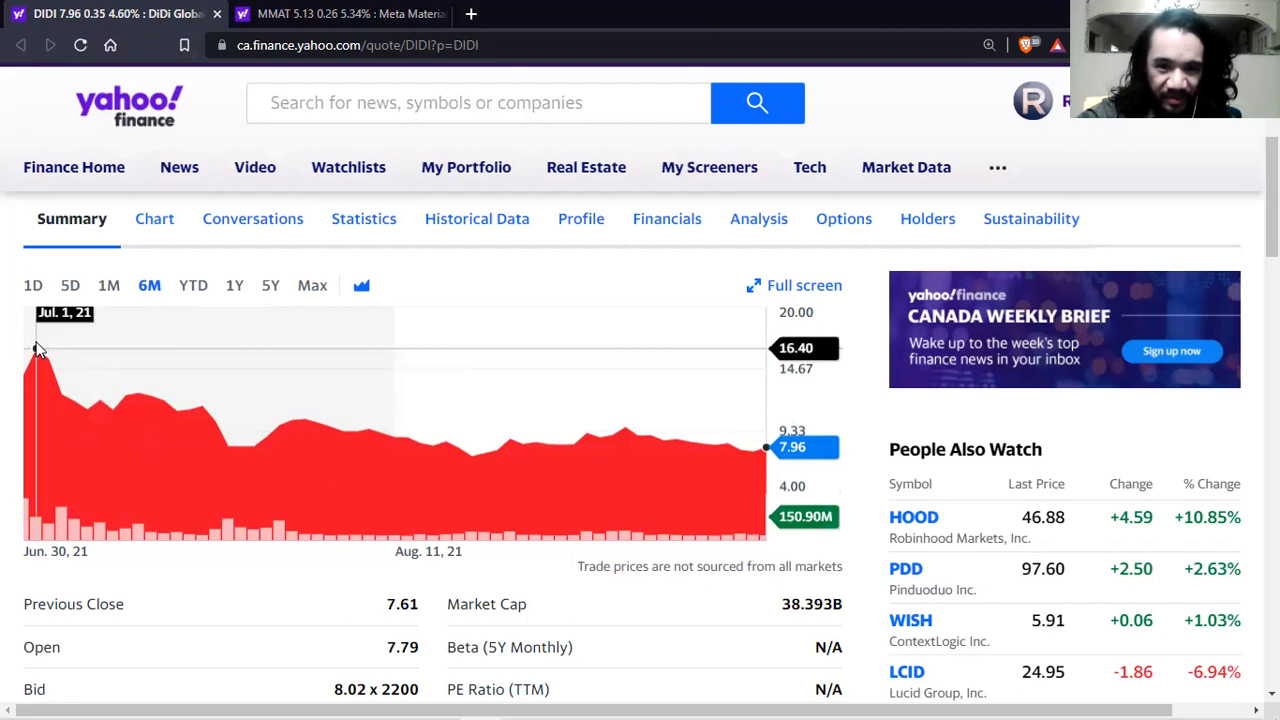
scroll("down", 3)
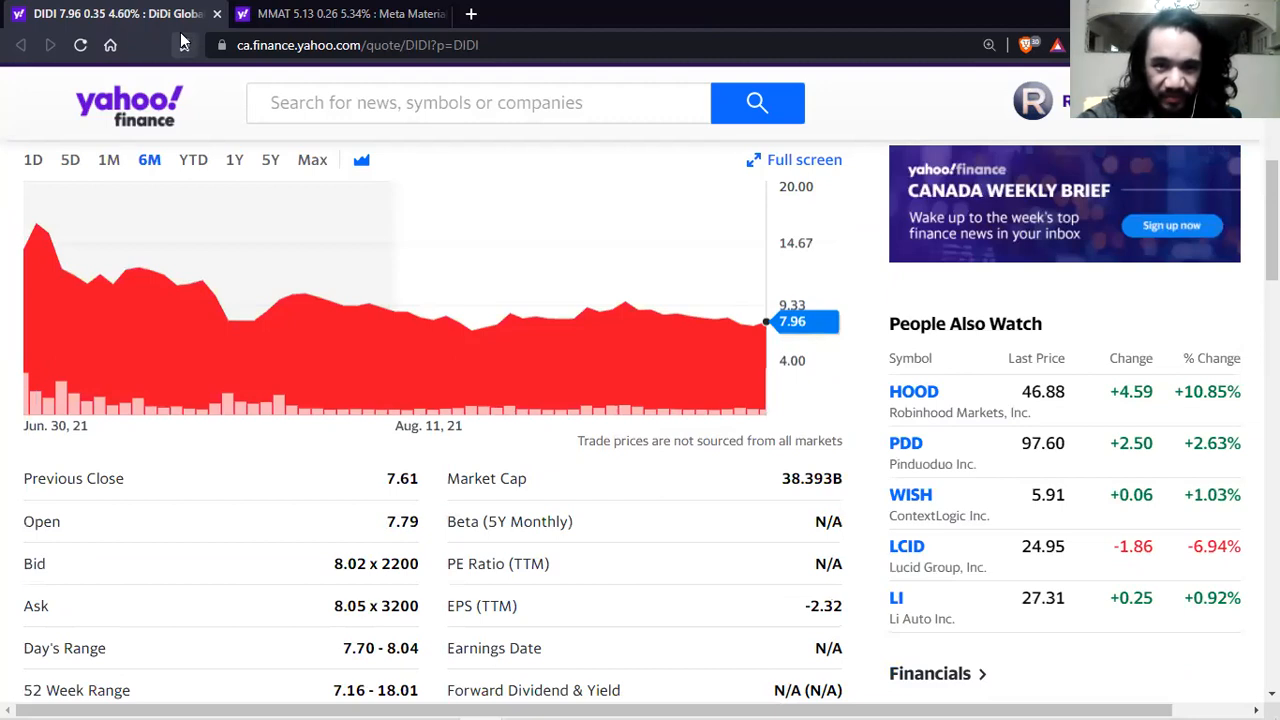
mouse_move(184, 44)
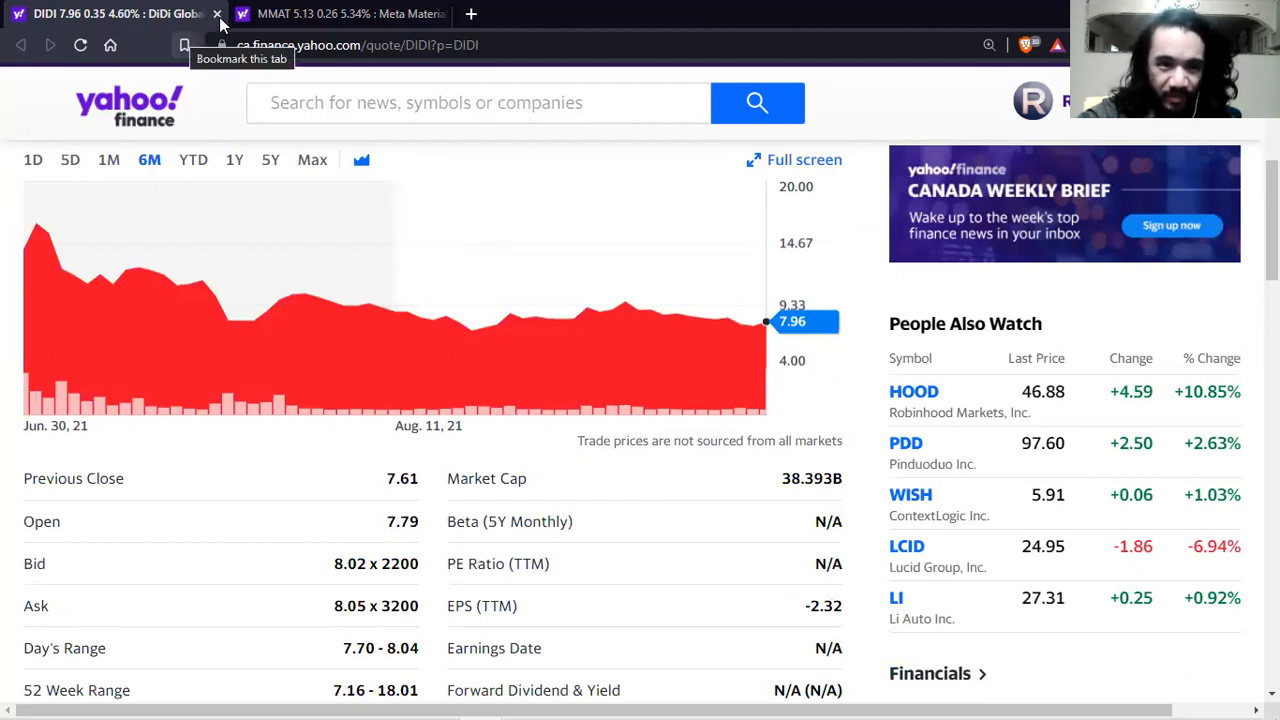
mouse_move(164, 120)
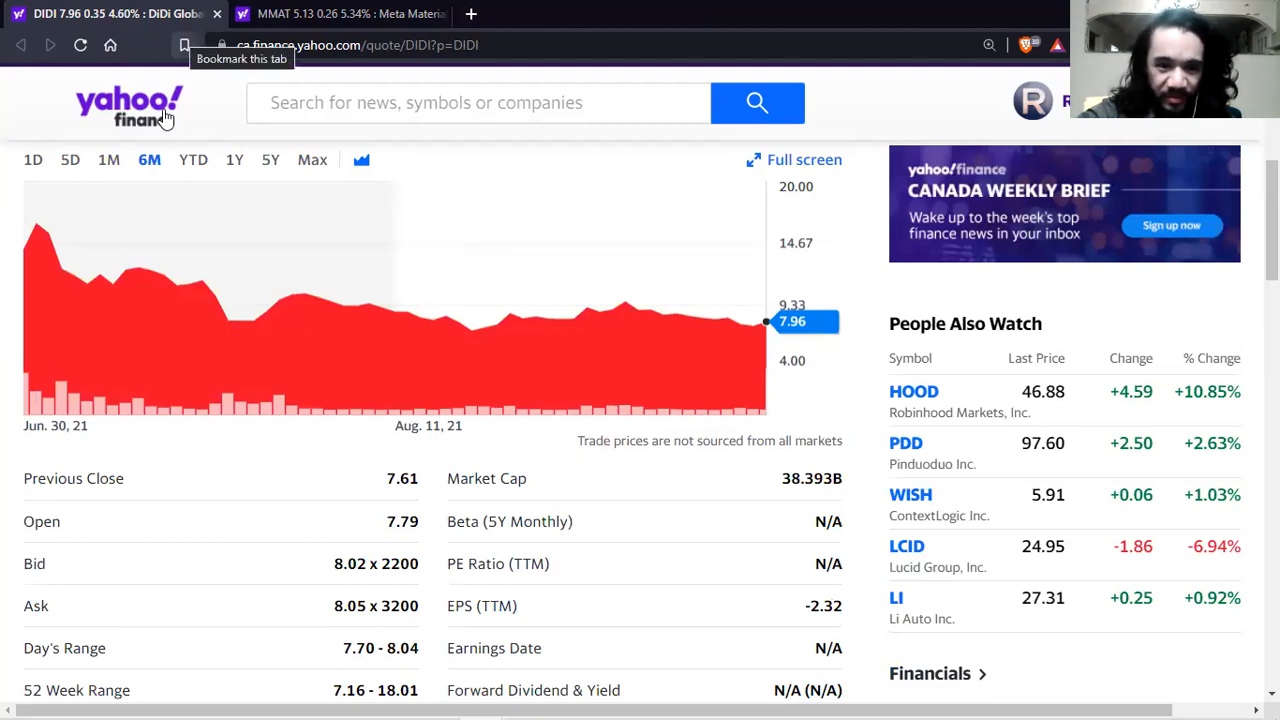
scroll("down", 3)
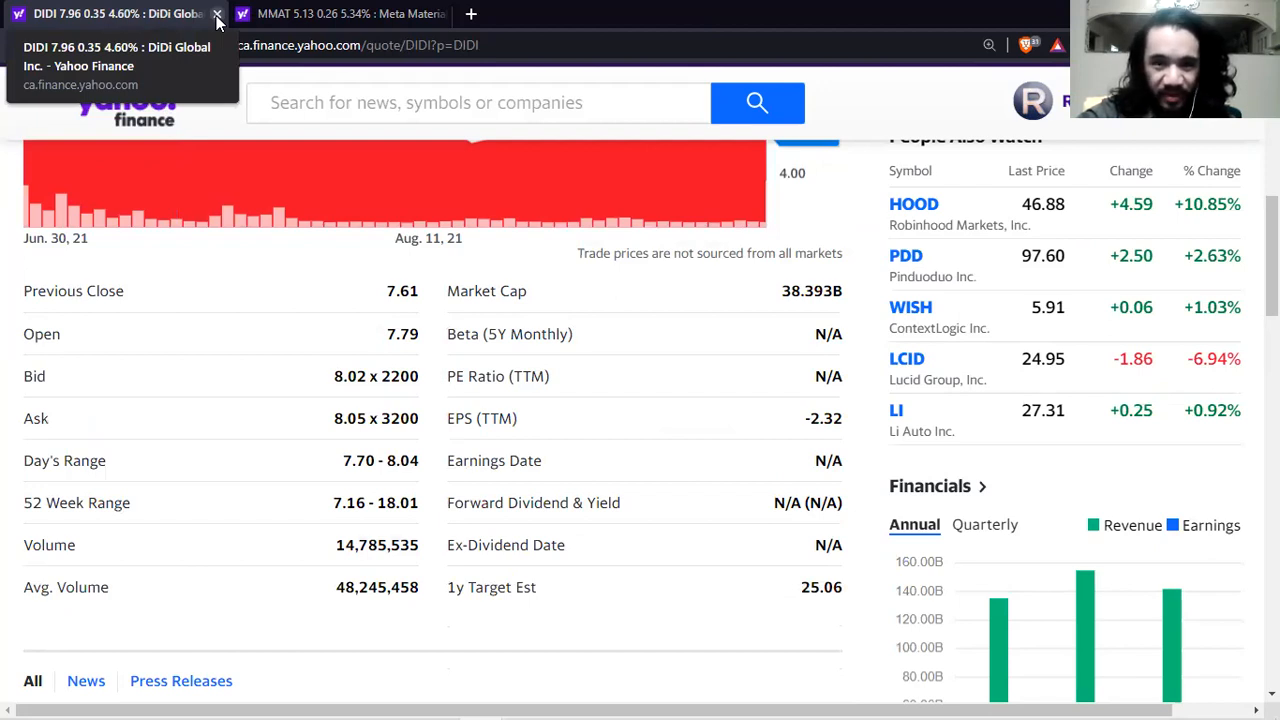
left_click(216, 12)
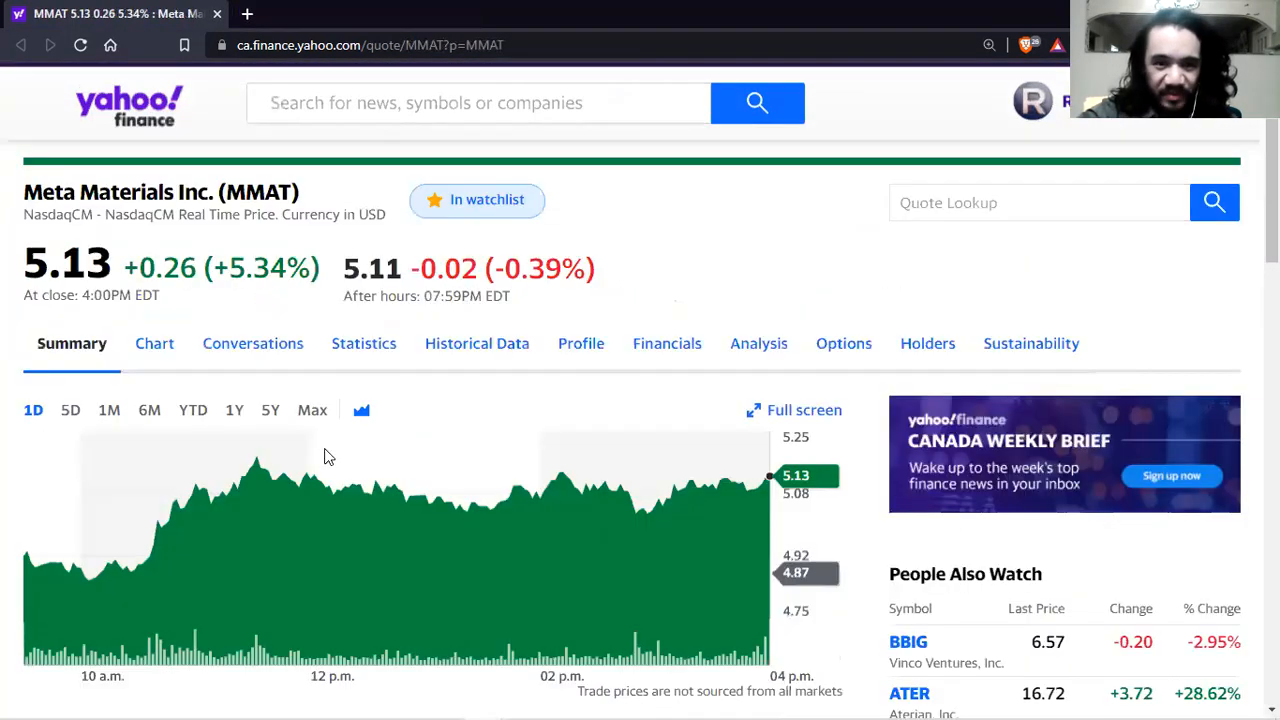
scroll("down", 3)
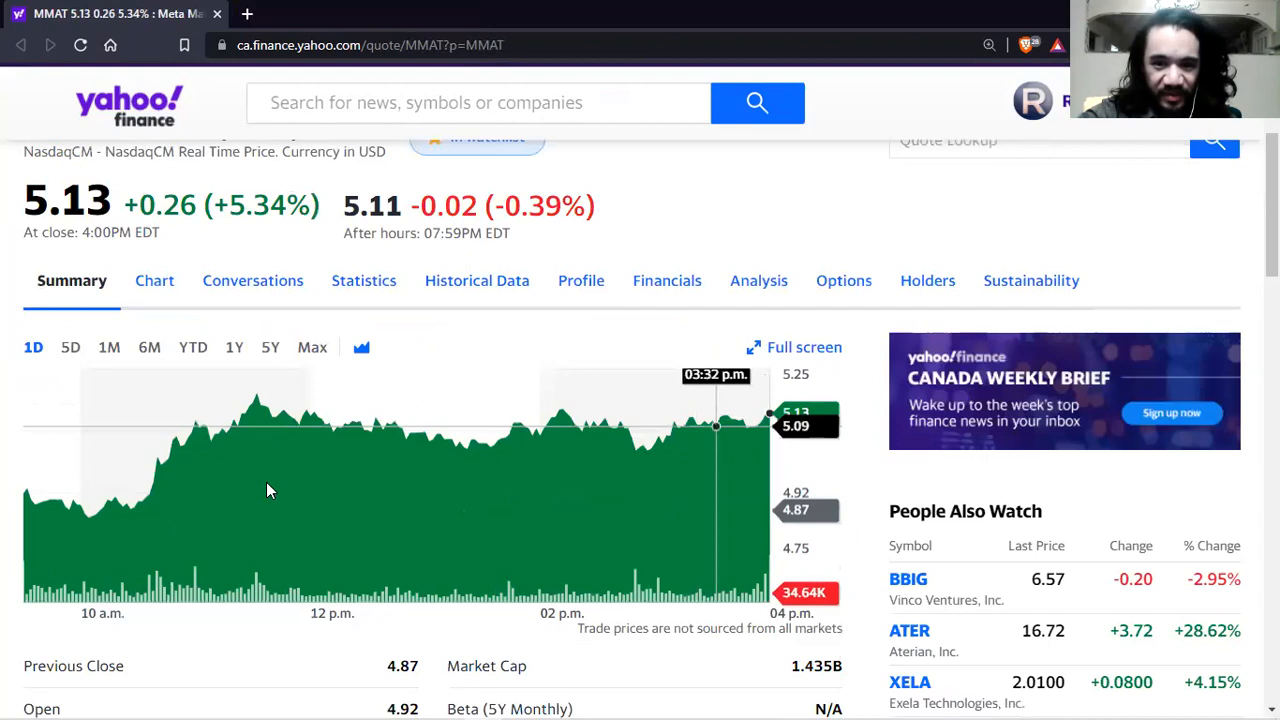
scroll("down", 3)
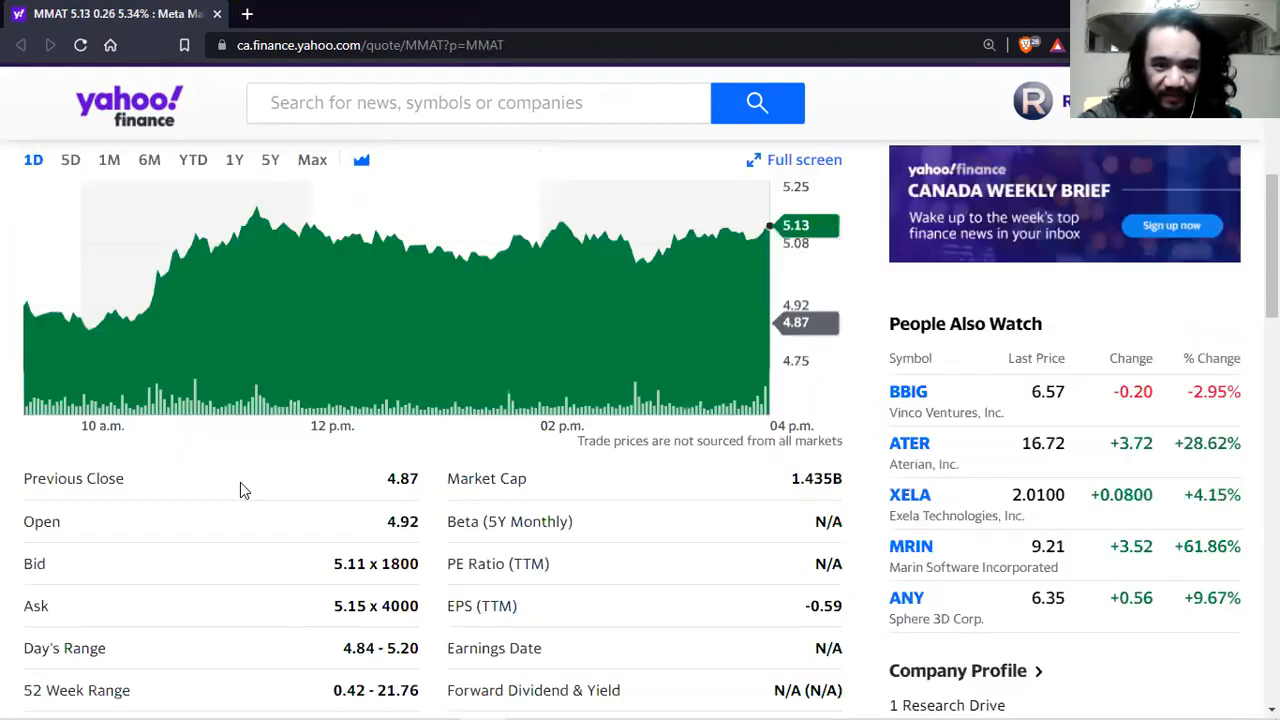
scroll("down", 3)
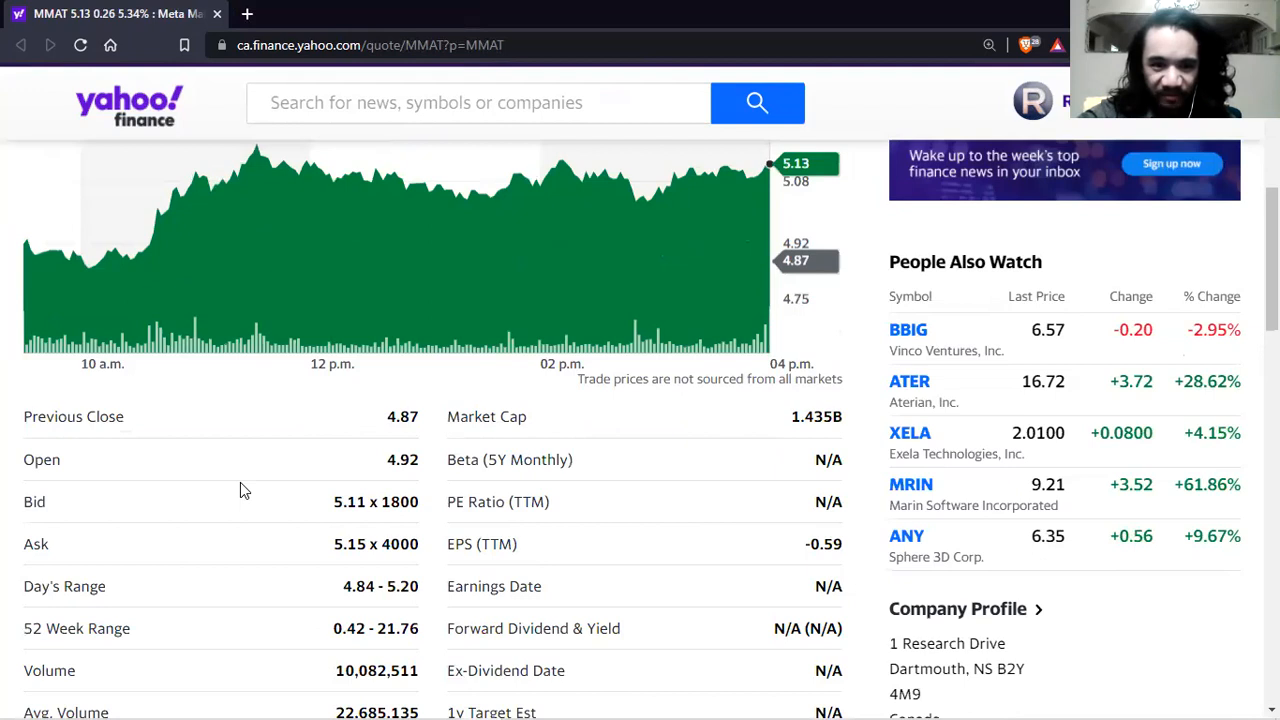
scroll("down", 3)
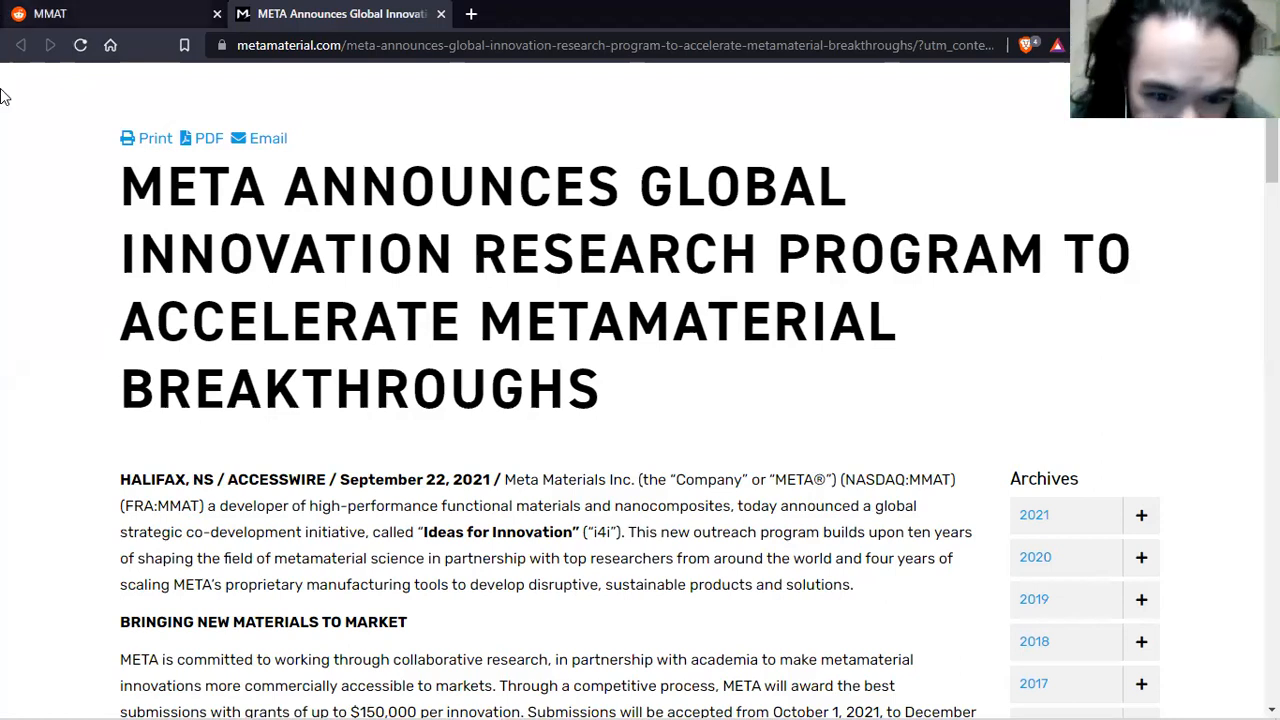
Step: Read through META's global innovation research program press release, then switch to the MetaLife tweet
scroll("down", 3)
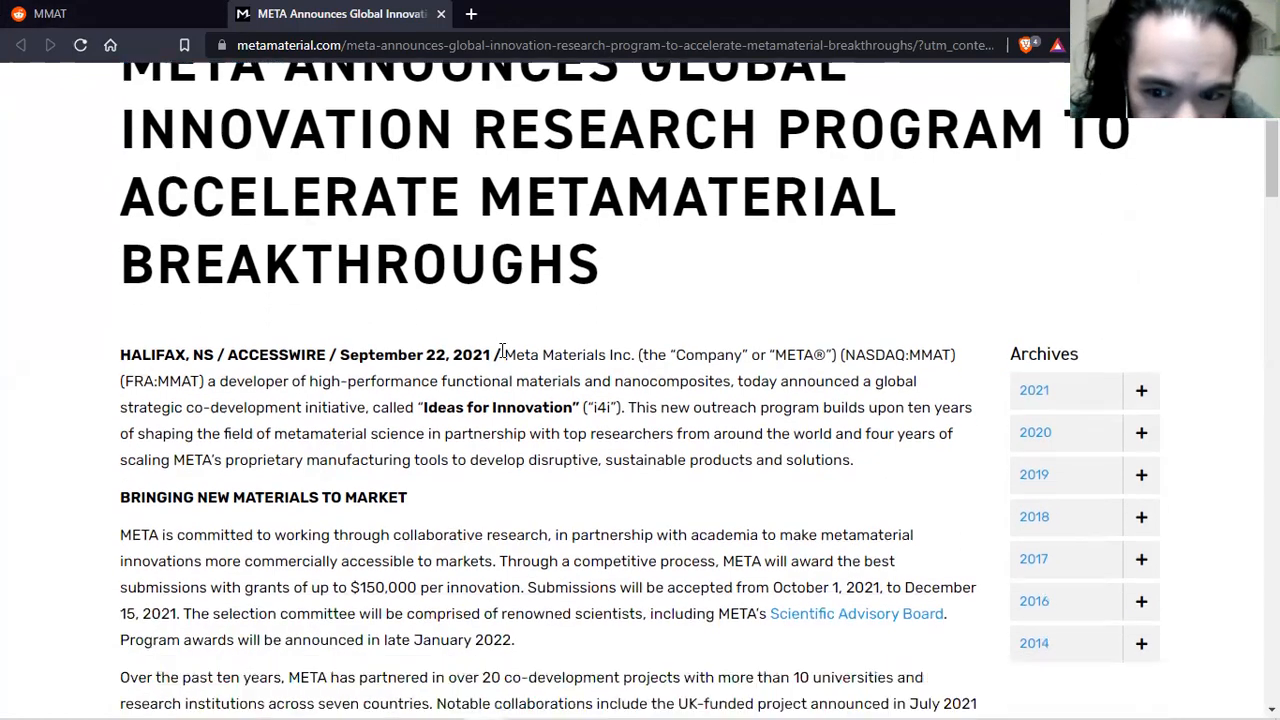
scroll("down", 3)
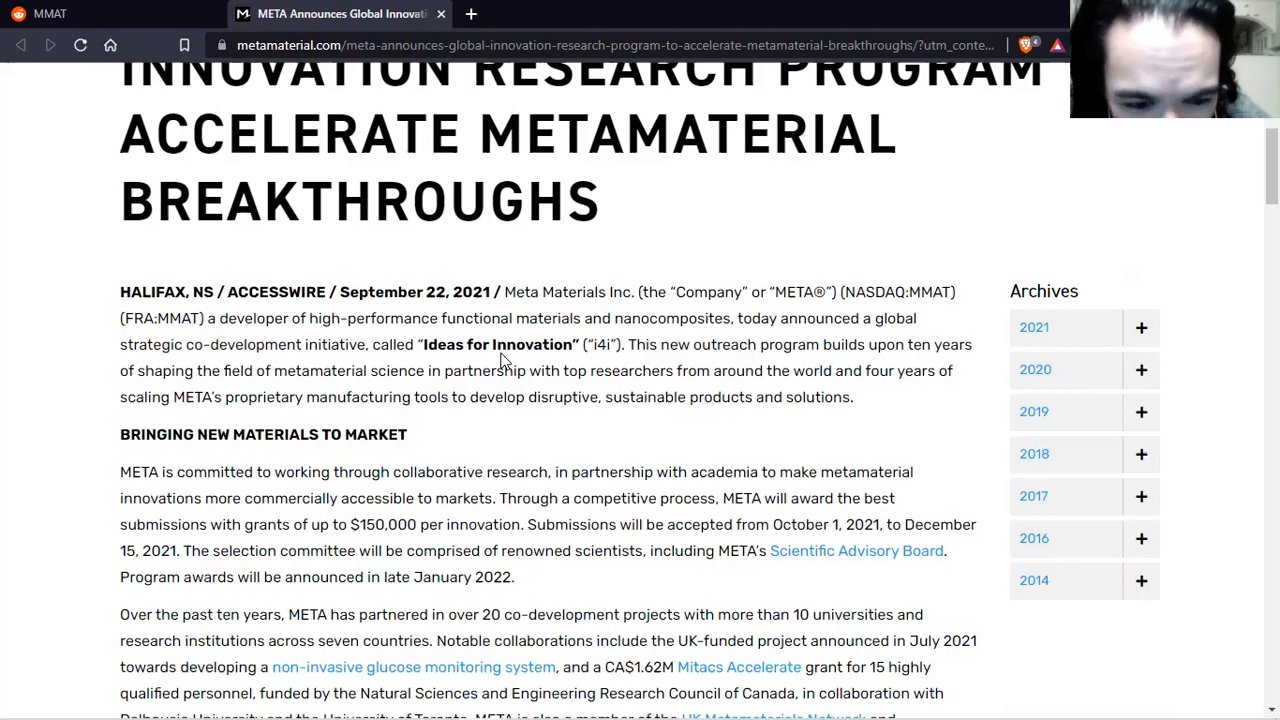
mouse_move(530, 500)
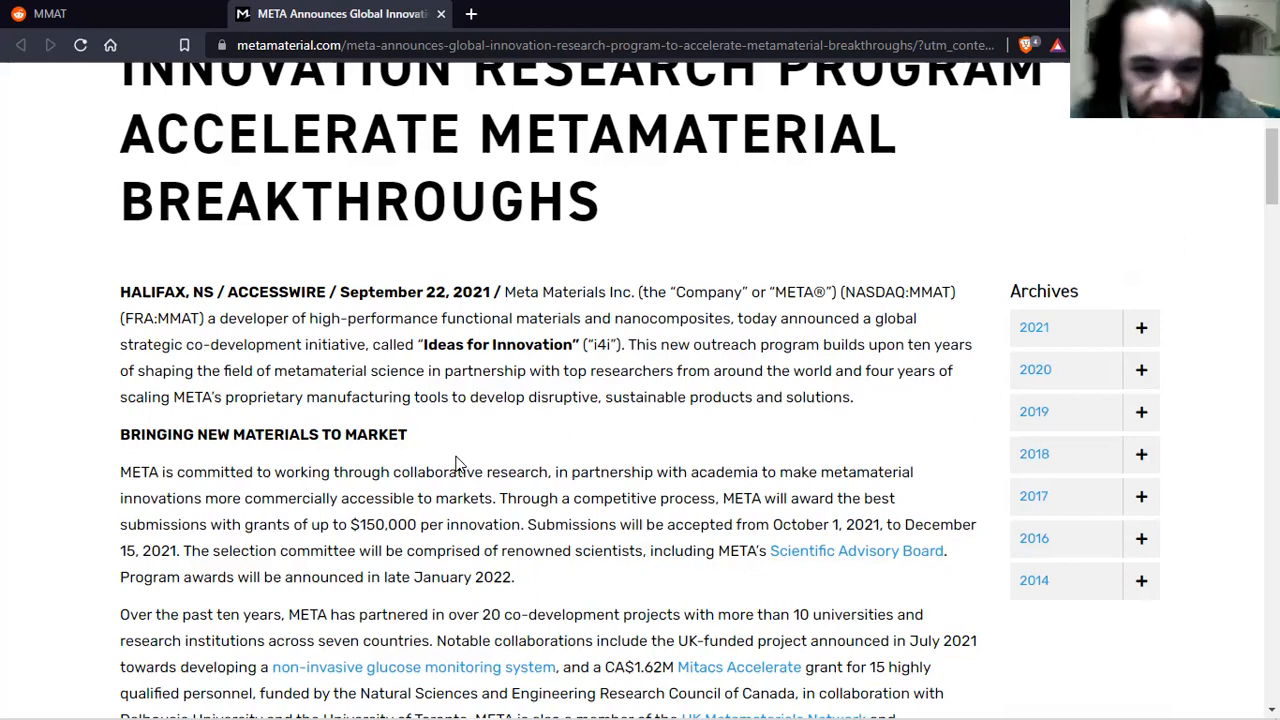
scroll("down", 3)
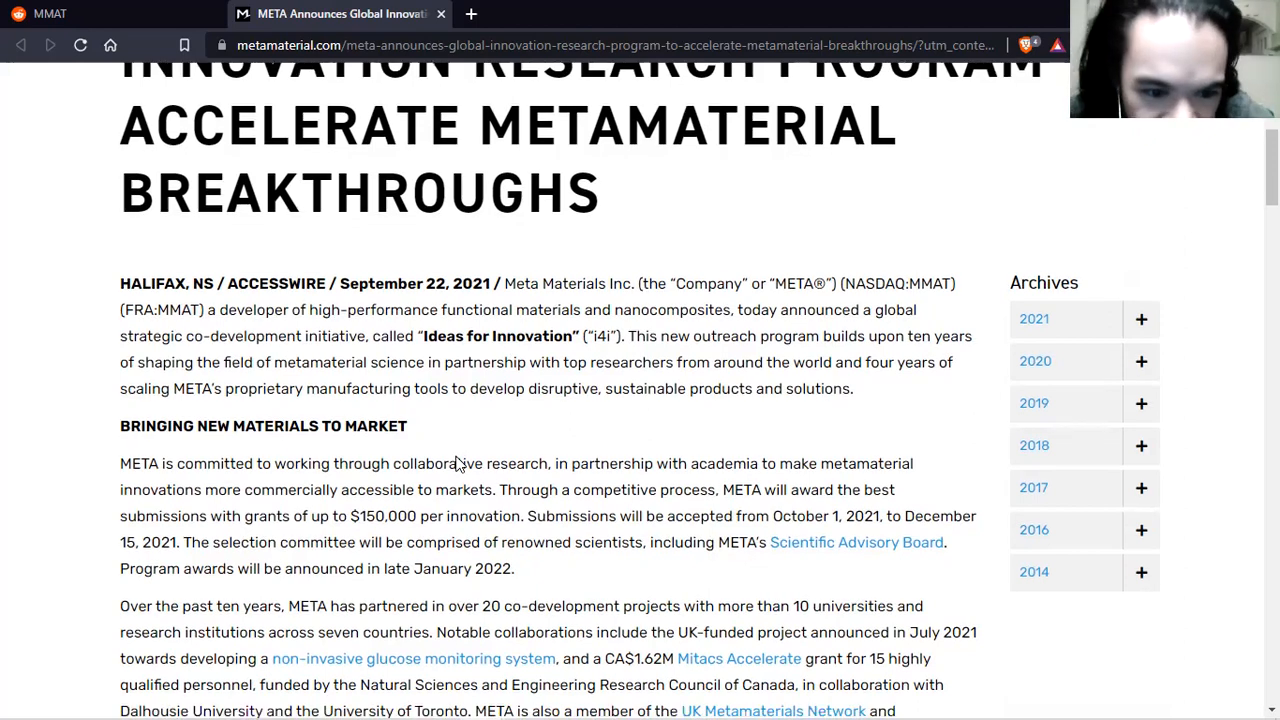
scroll("down", 3)
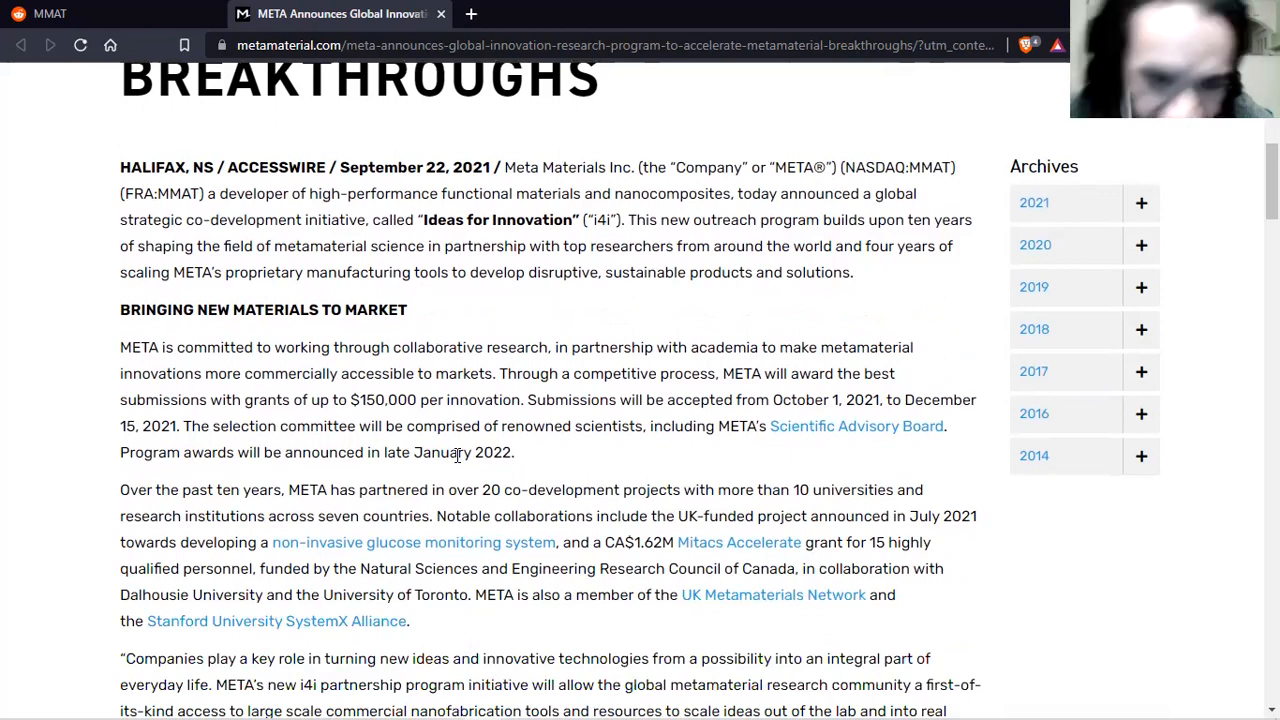
scroll("down", 3)
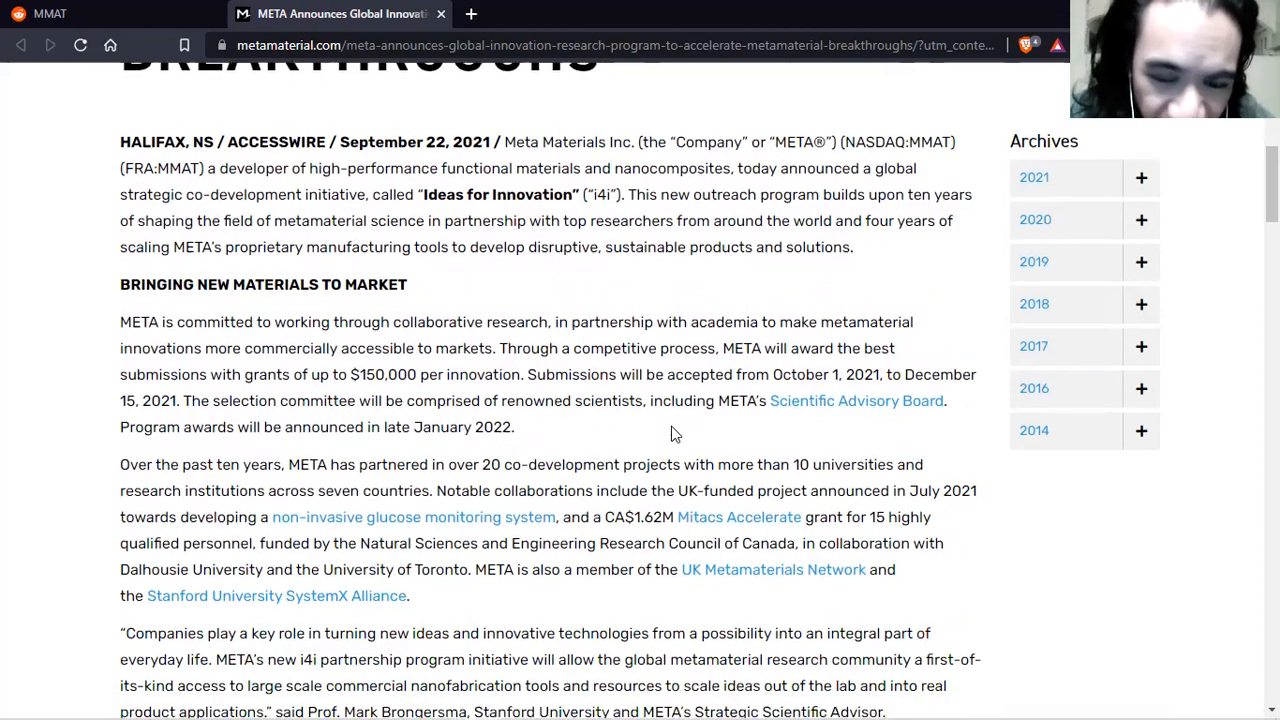
scroll("down", 3)
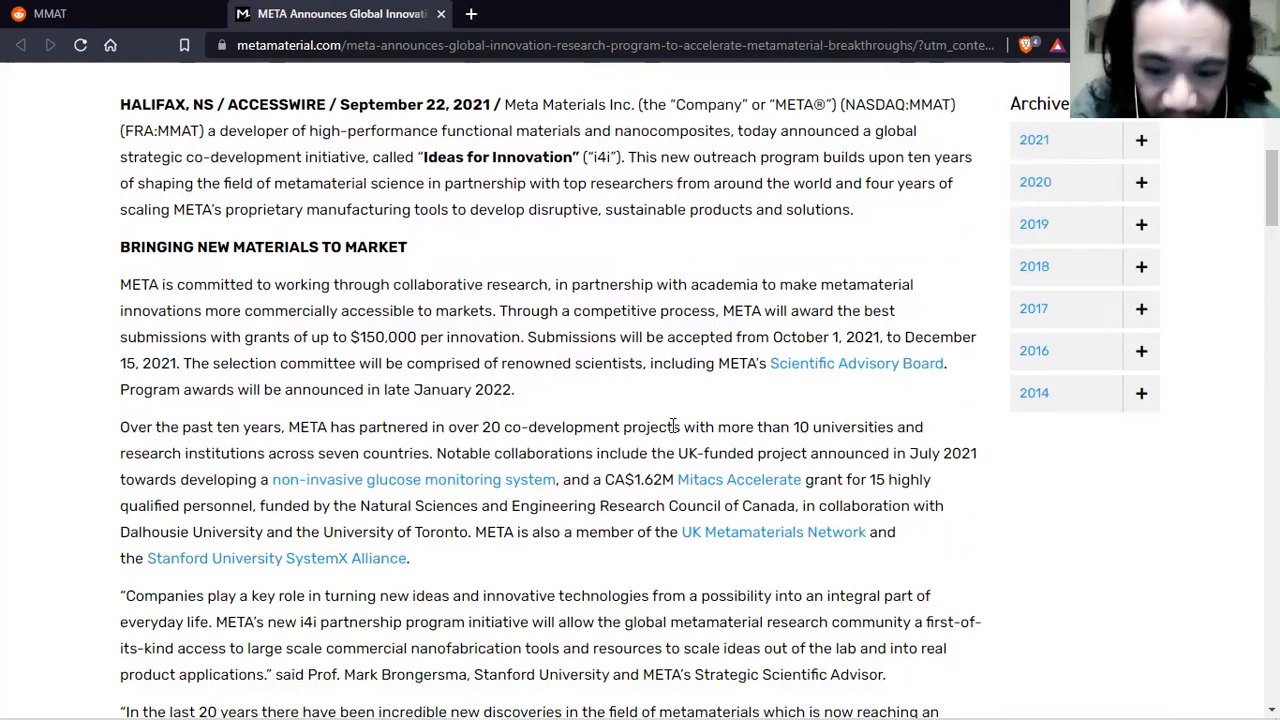
left_click(376, 12)
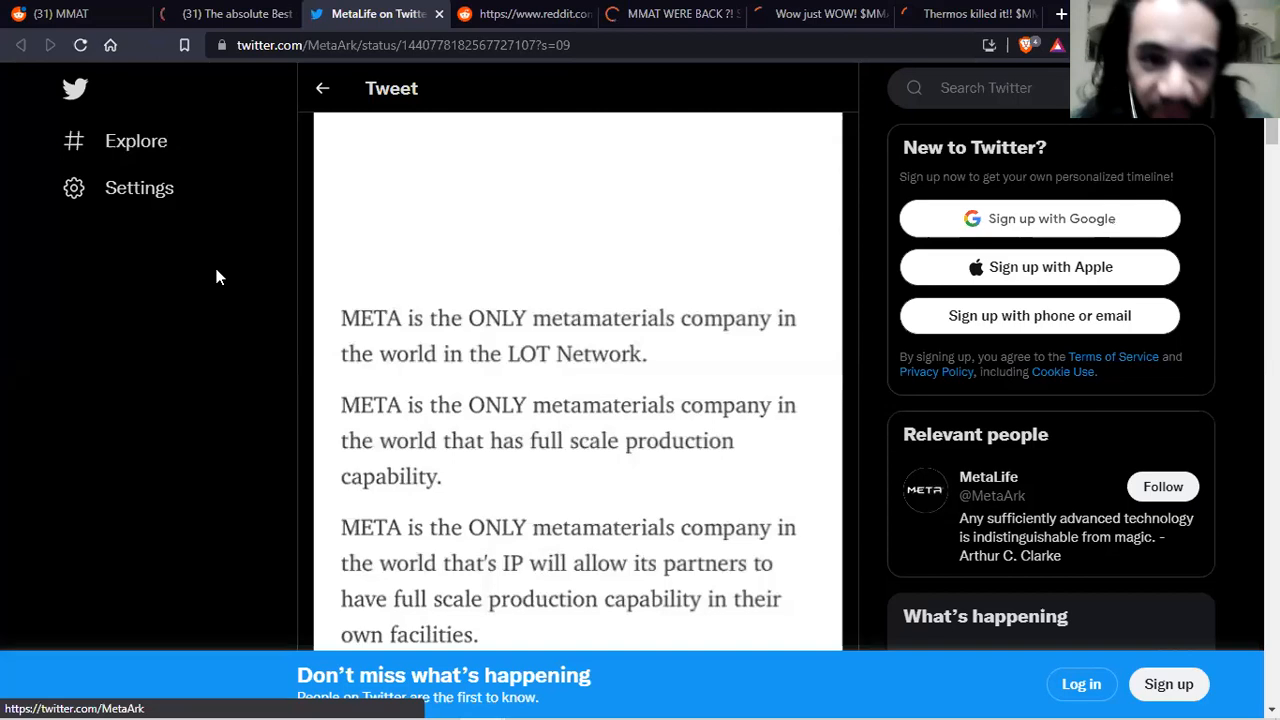
mouse_move(296, 340)
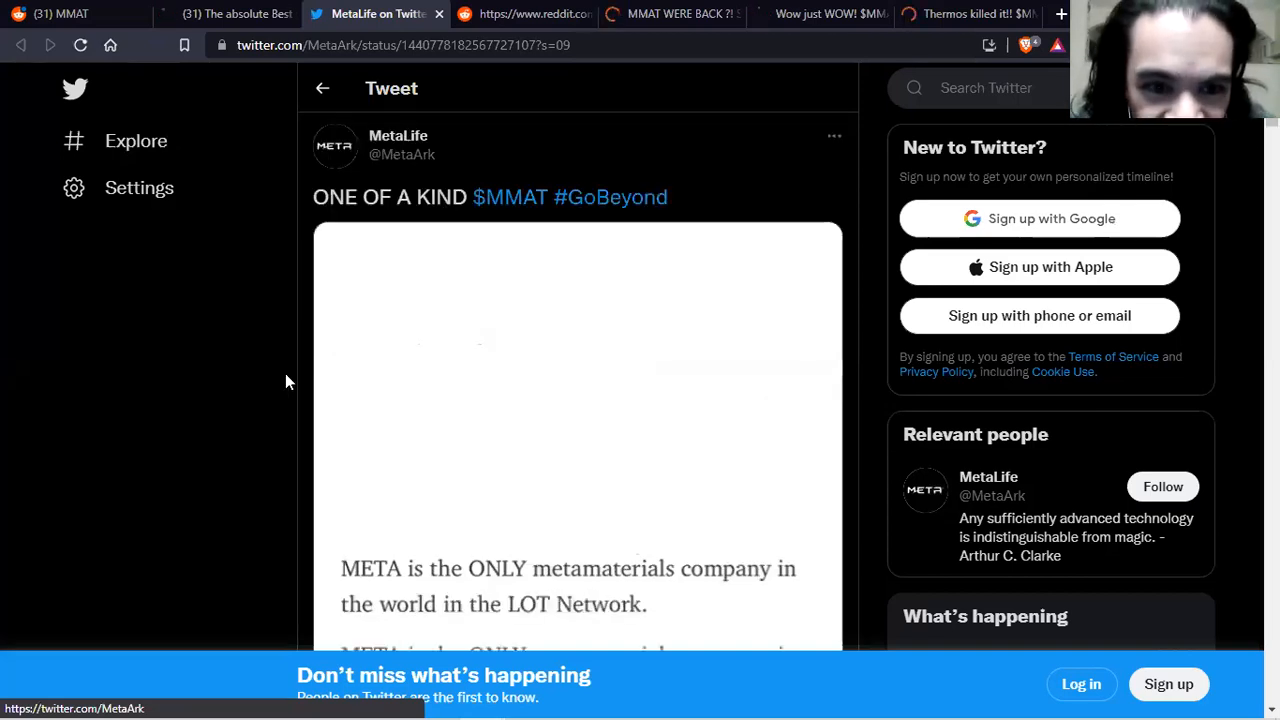
mouse_move(392, 374)
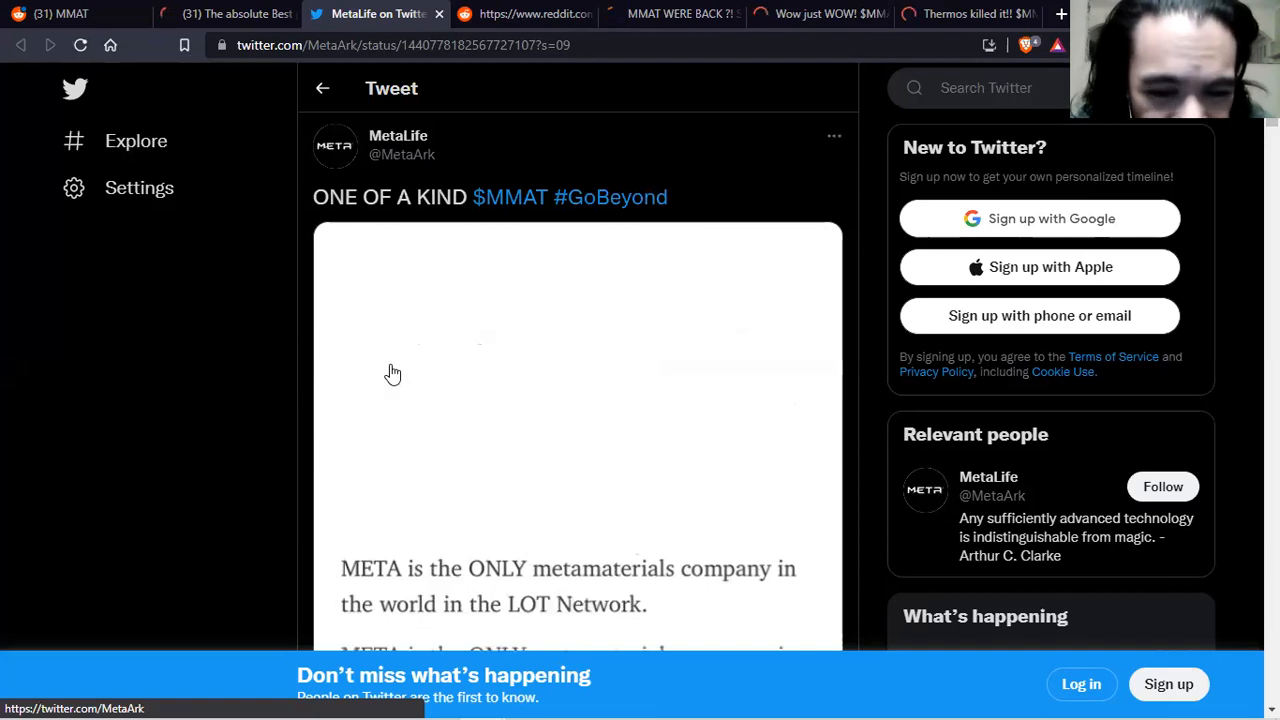
mouse_move(88, 390)
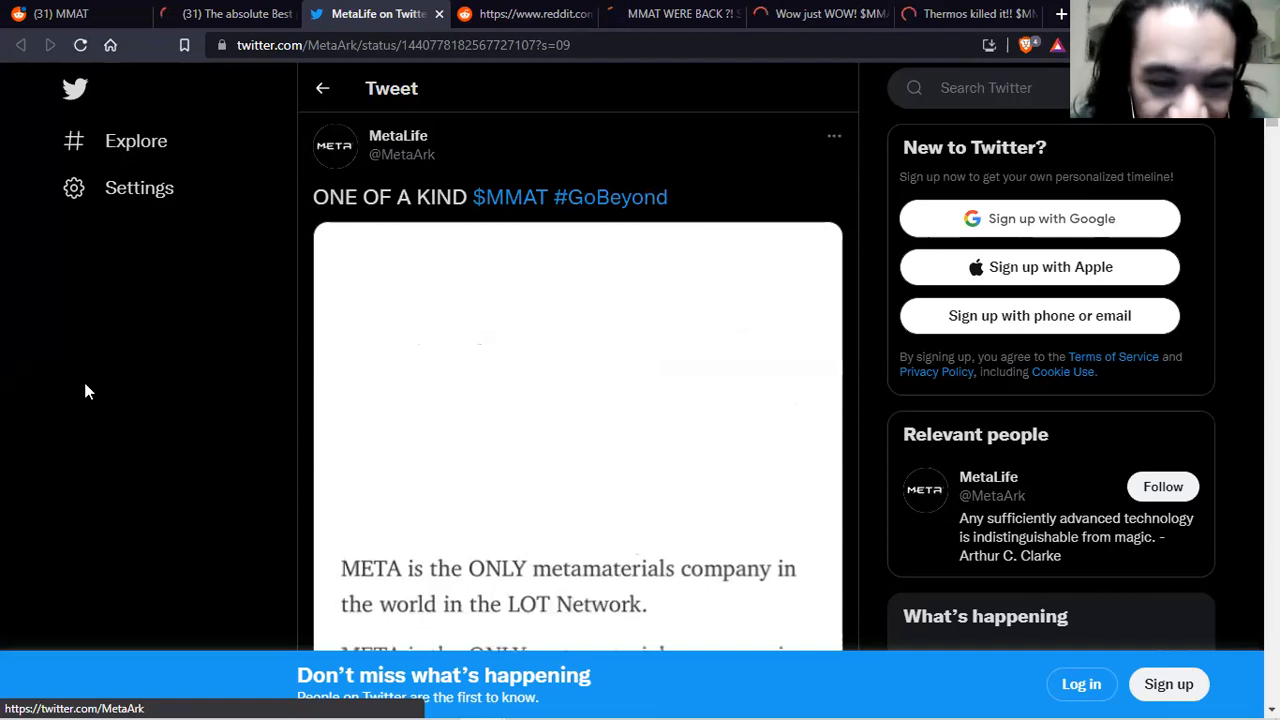
Step: Scroll through the MetaLife tweet's image text down to its final LOT Network and Nasdaq claims
scroll("down", 3)
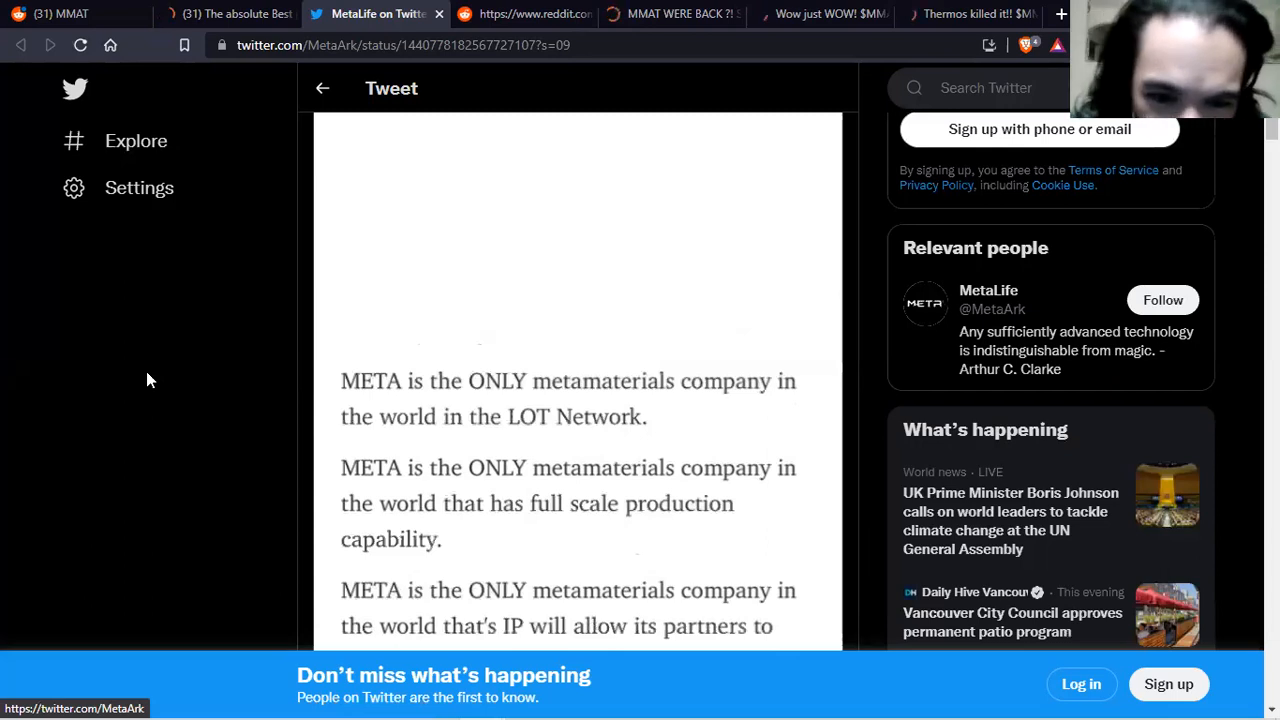
mouse_move(184, 306)
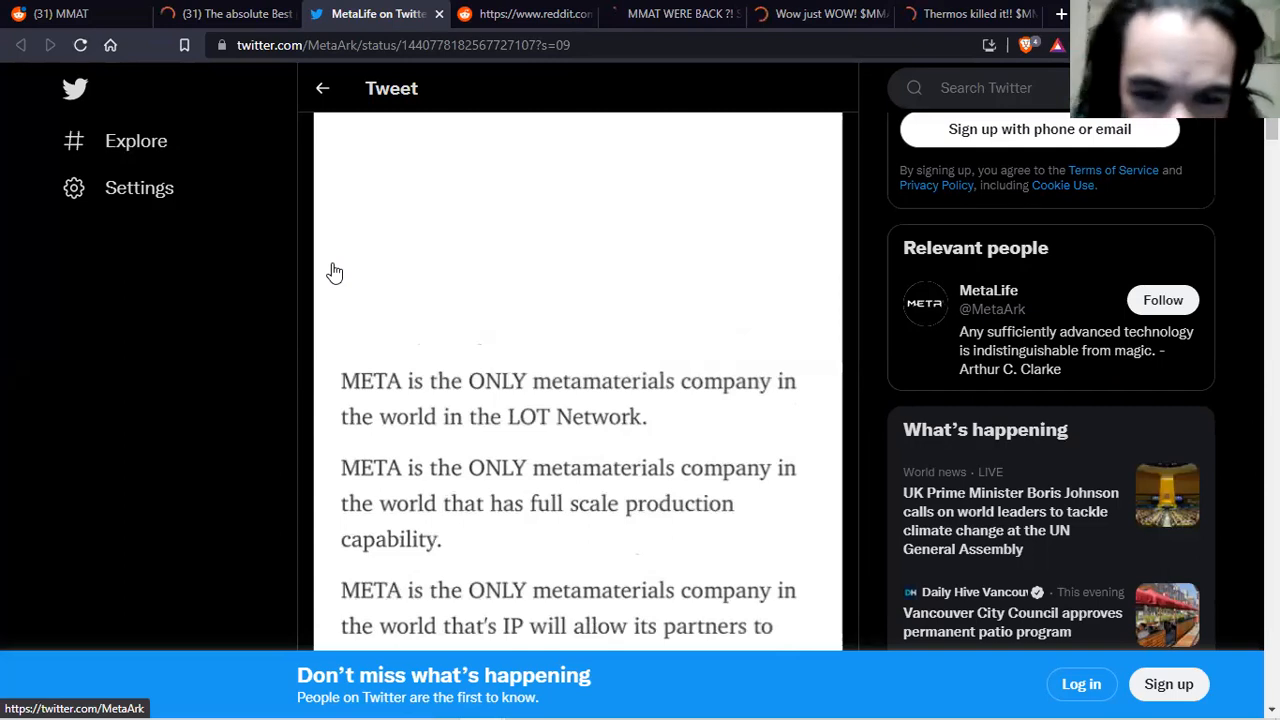
scroll("down", 3)
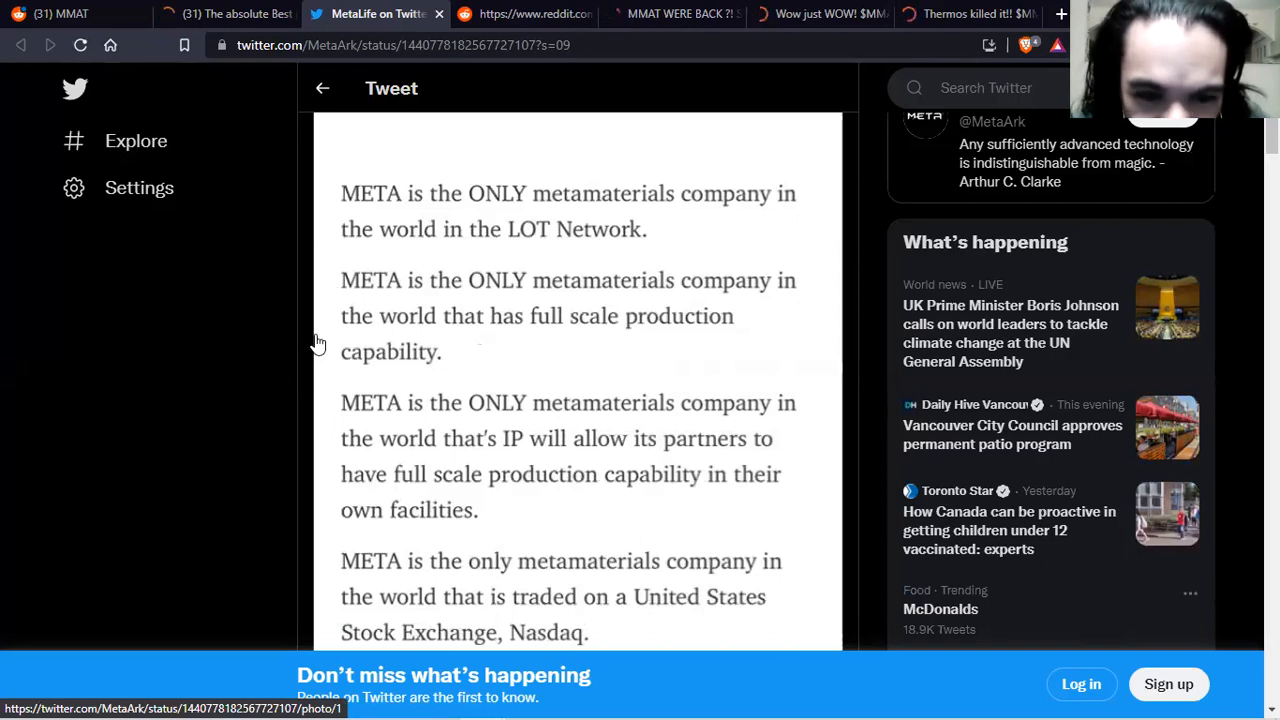
mouse_move(296, 420)
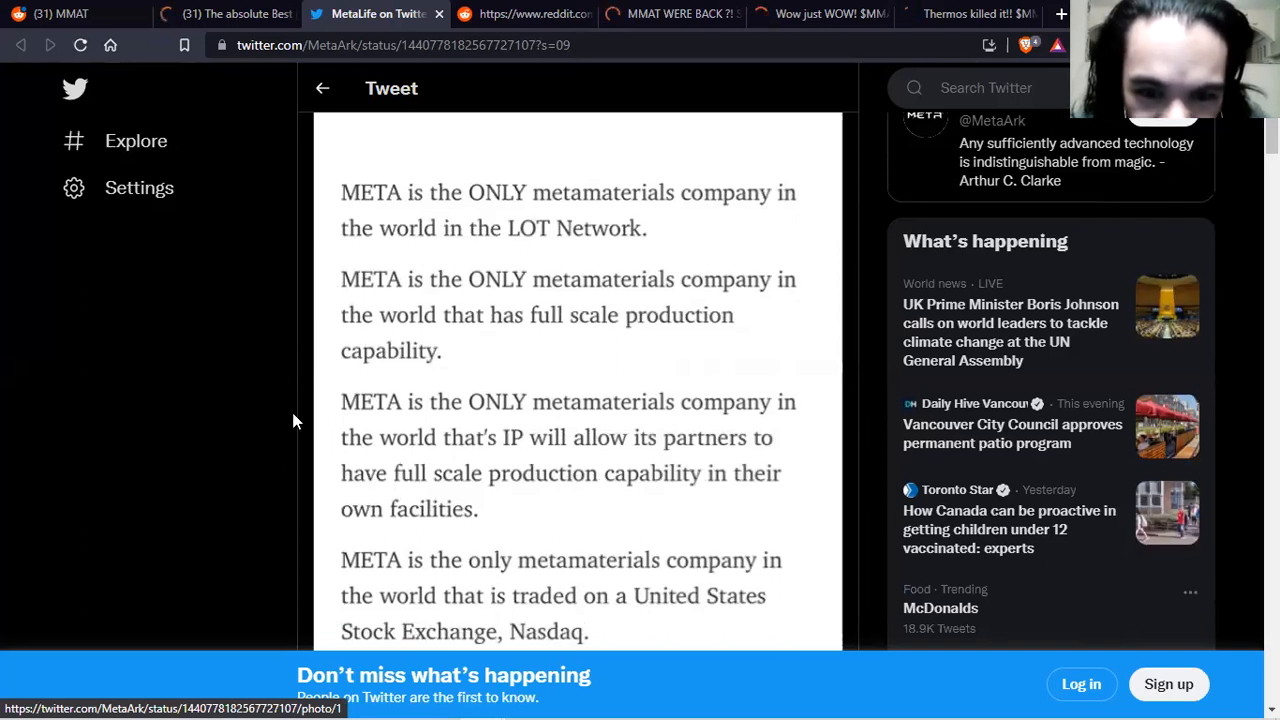
scroll("down", 3)
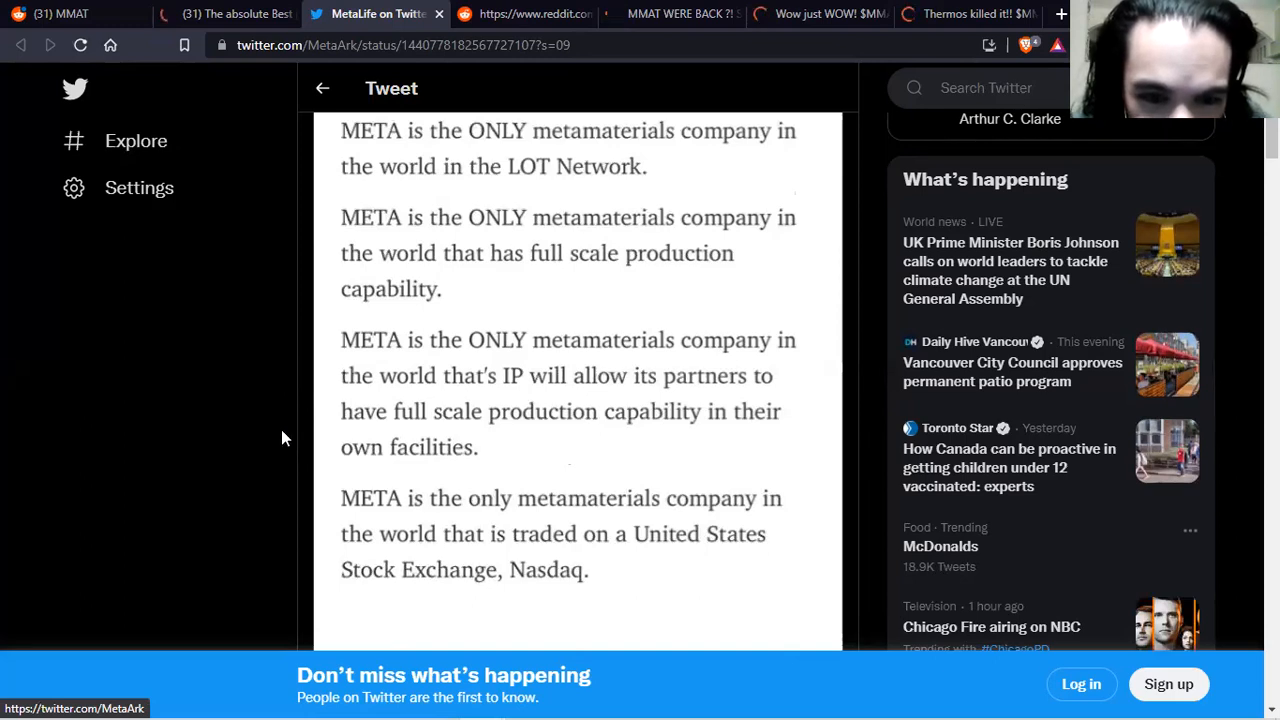
mouse_move(292, 448)
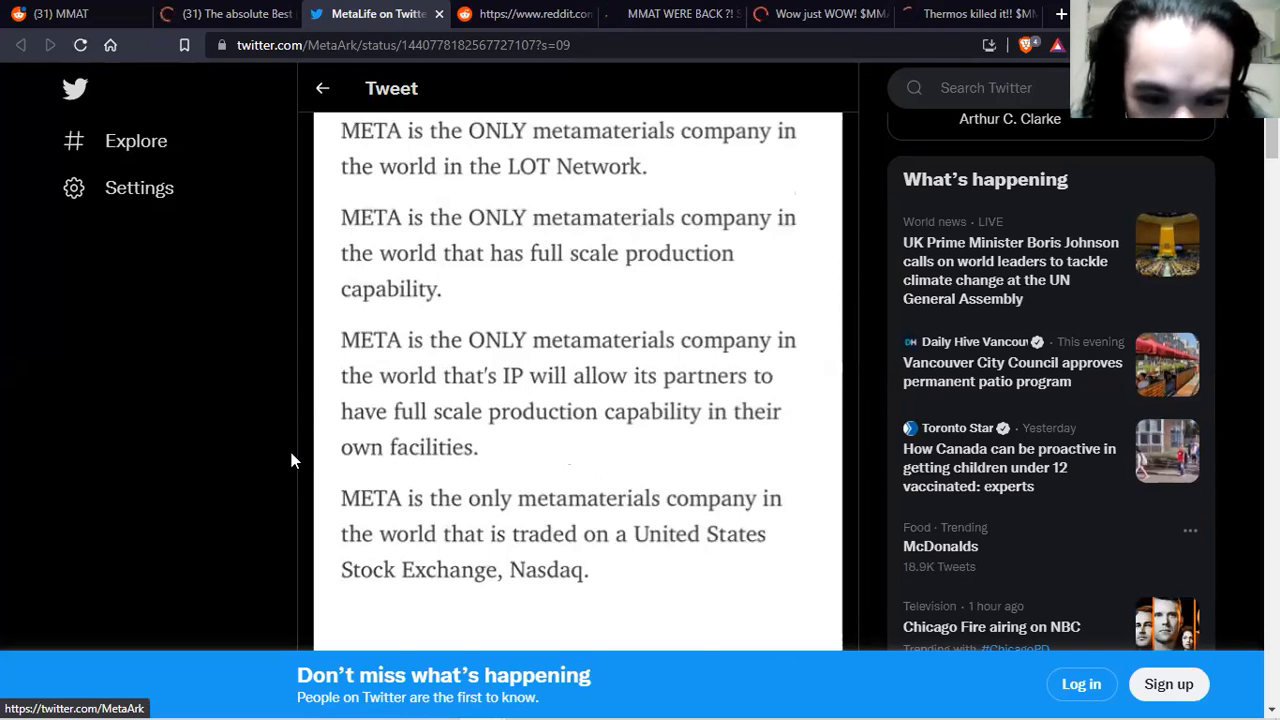
mouse_move(618, 410)
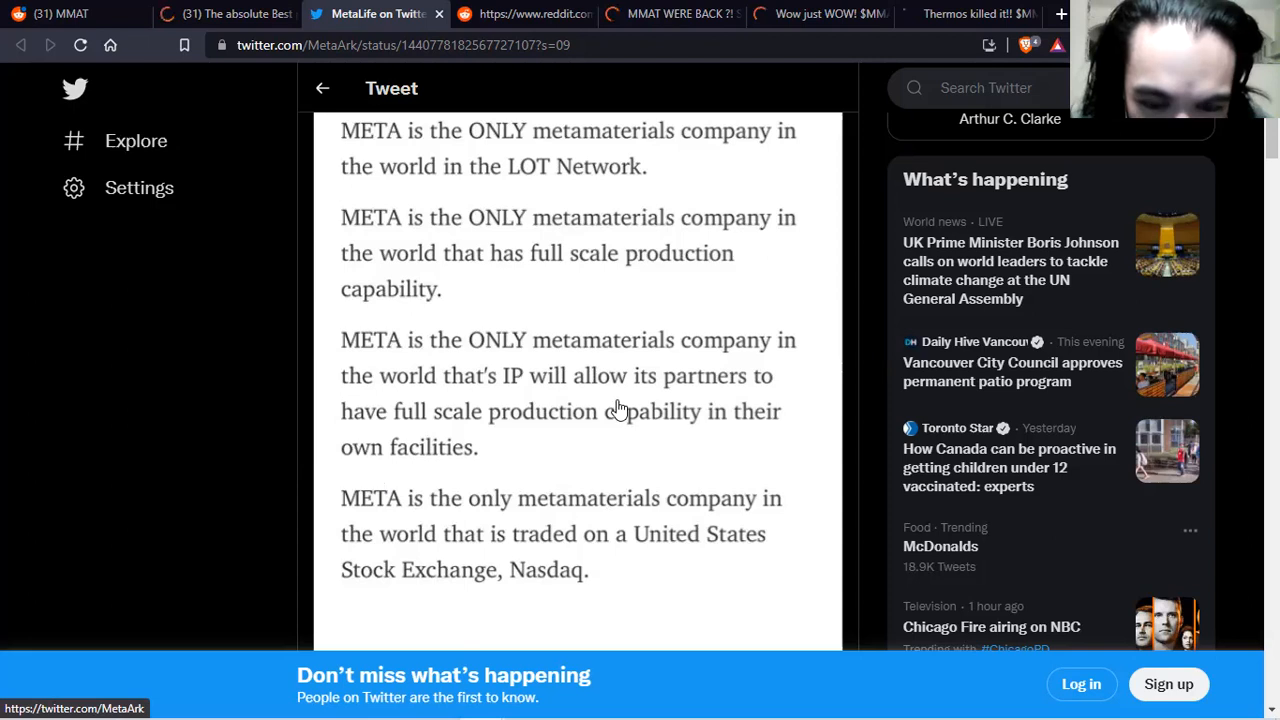
mouse_move(464, 510)
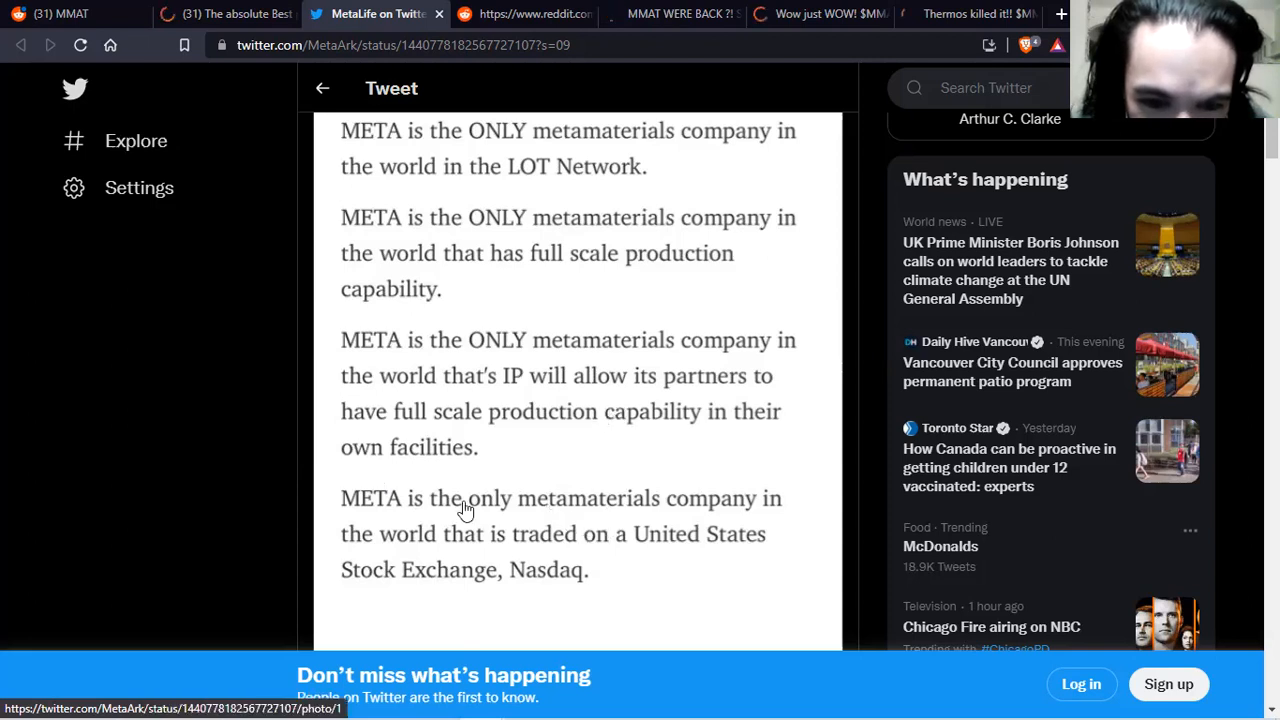
mouse_move(230, 464)
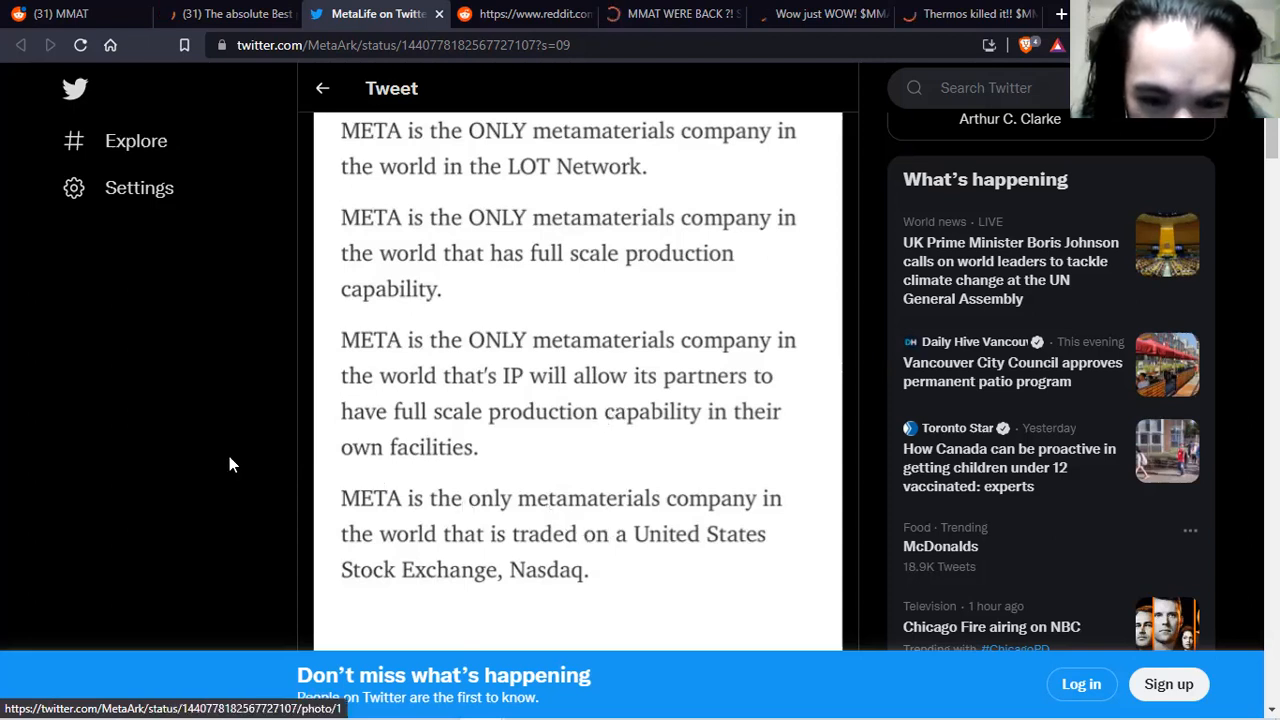
scroll("down", 3)
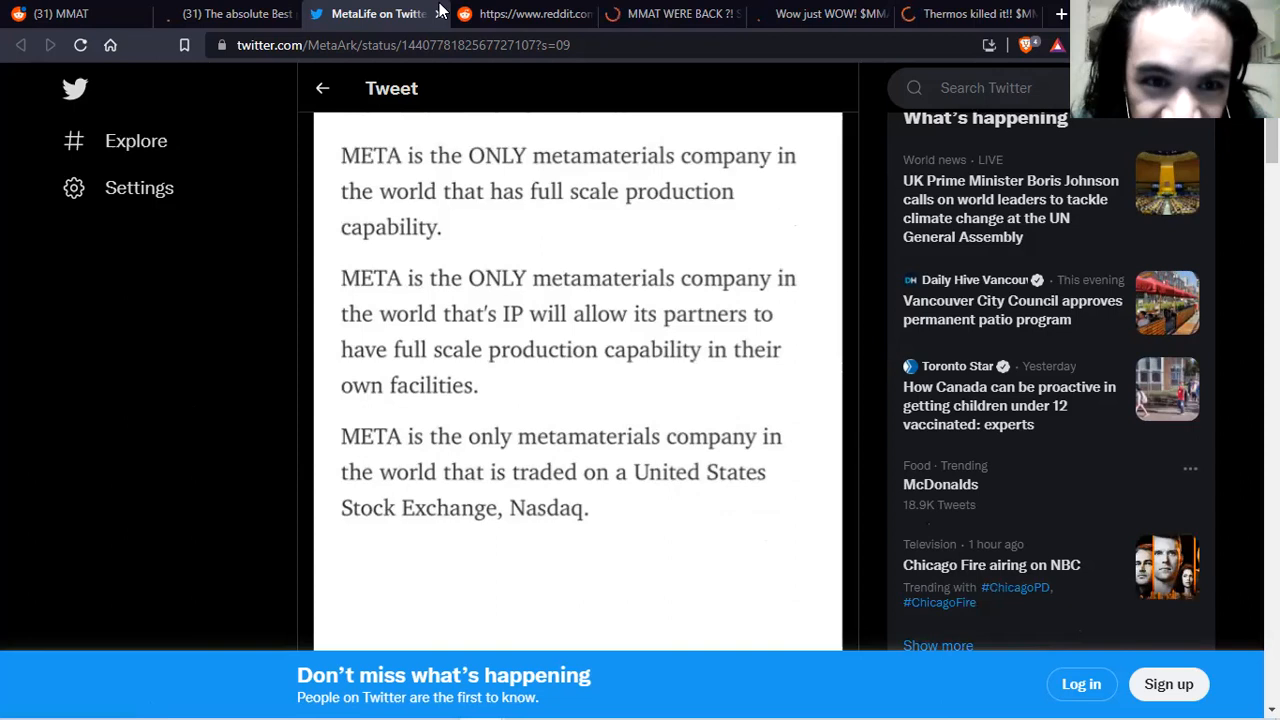
scroll("down", 3)
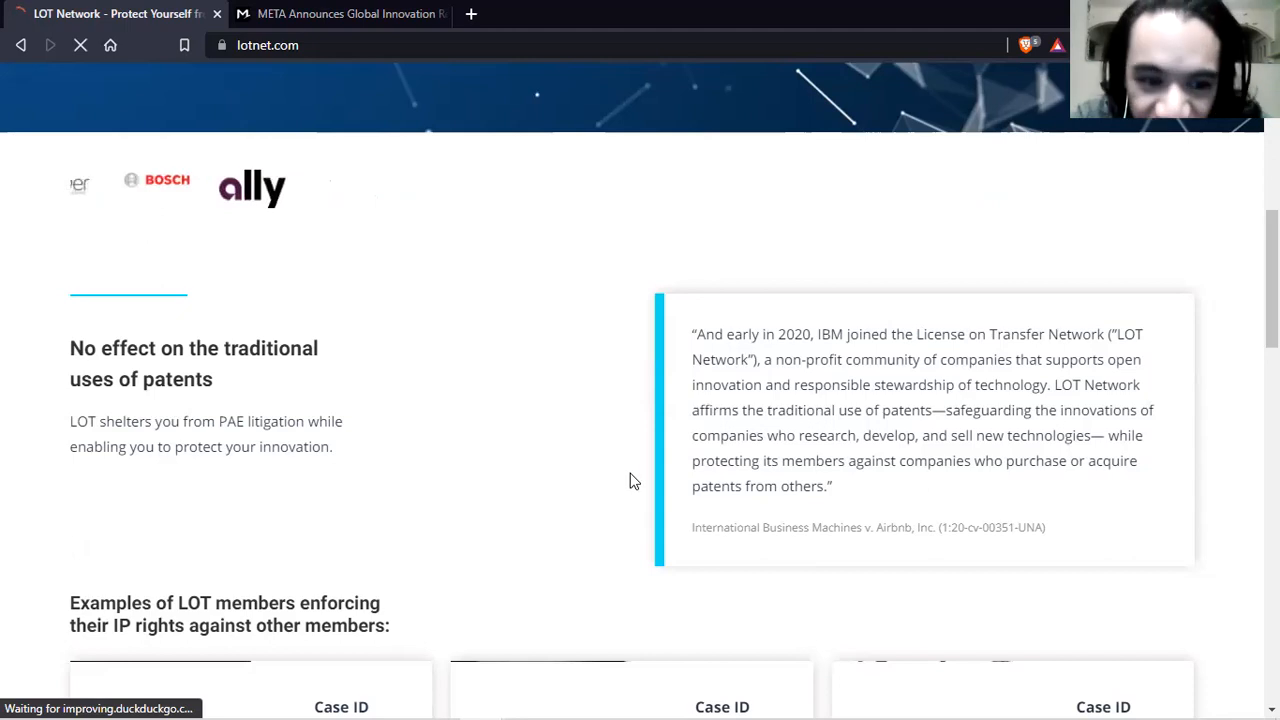
Step: Scroll the LOT Network homepage through its patent-troll pitch and member logos
scroll("down", 3)
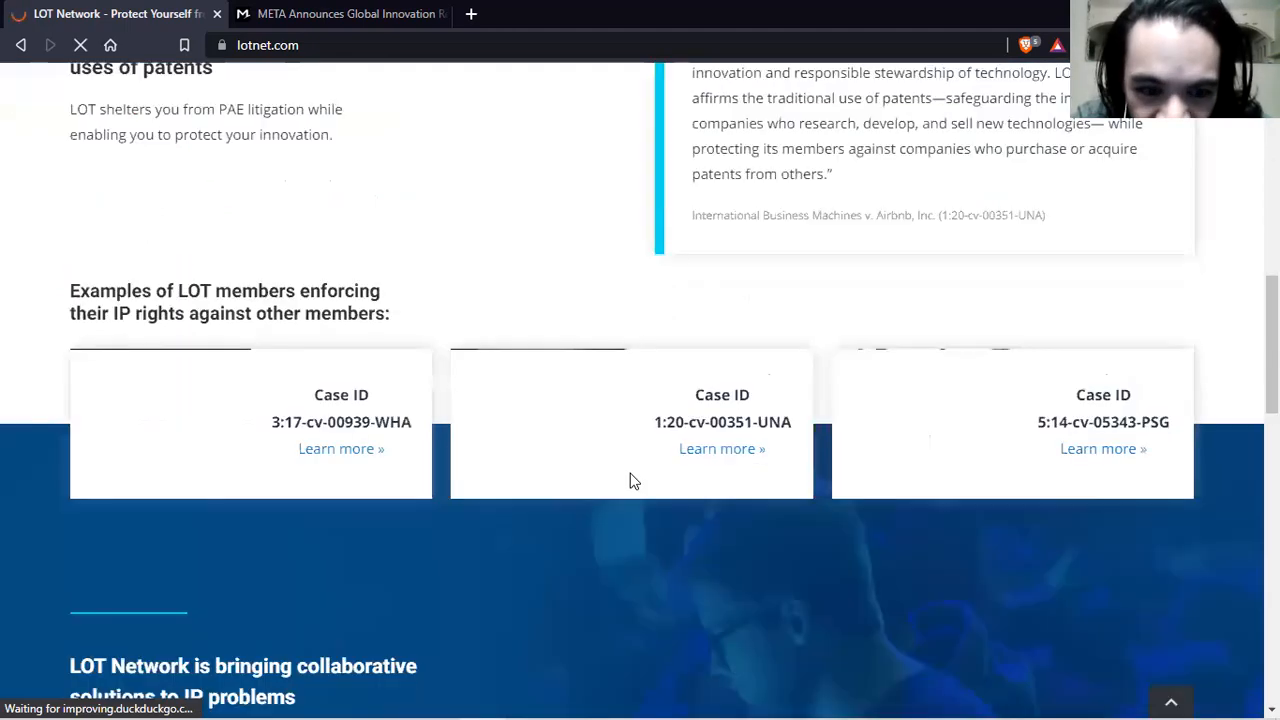
scroll("down", 3)
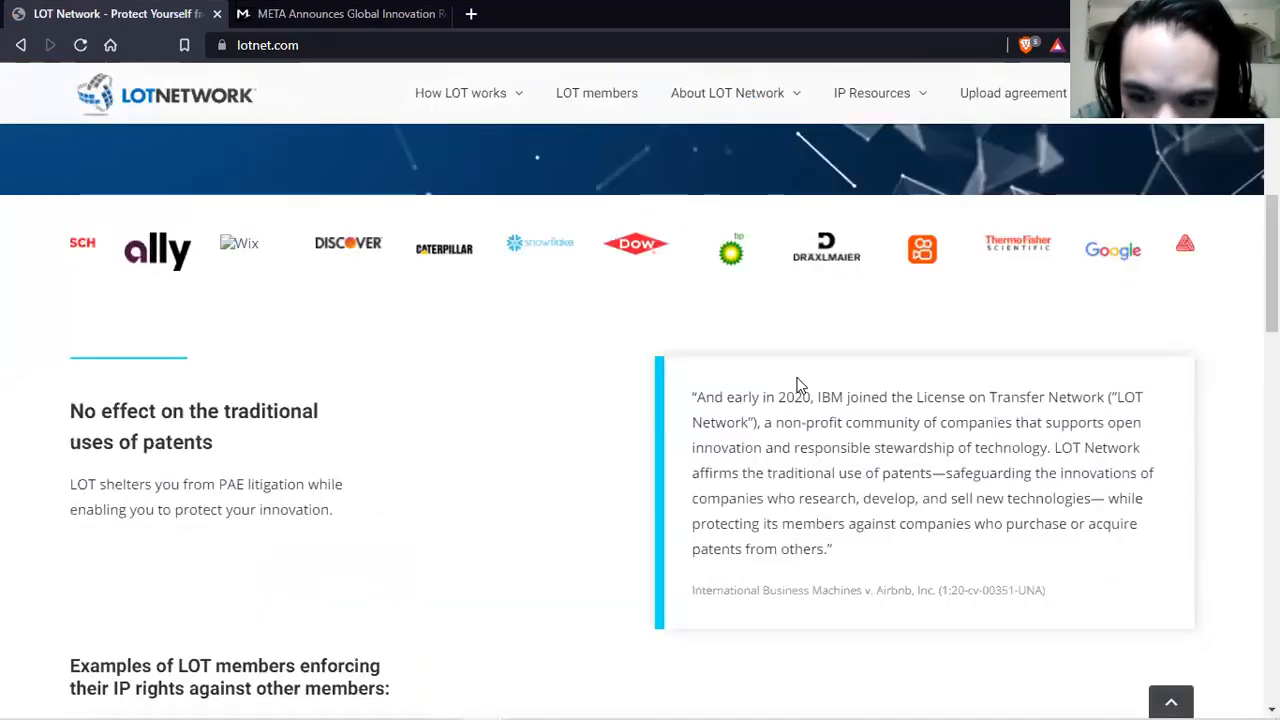
scroll("up", 3)
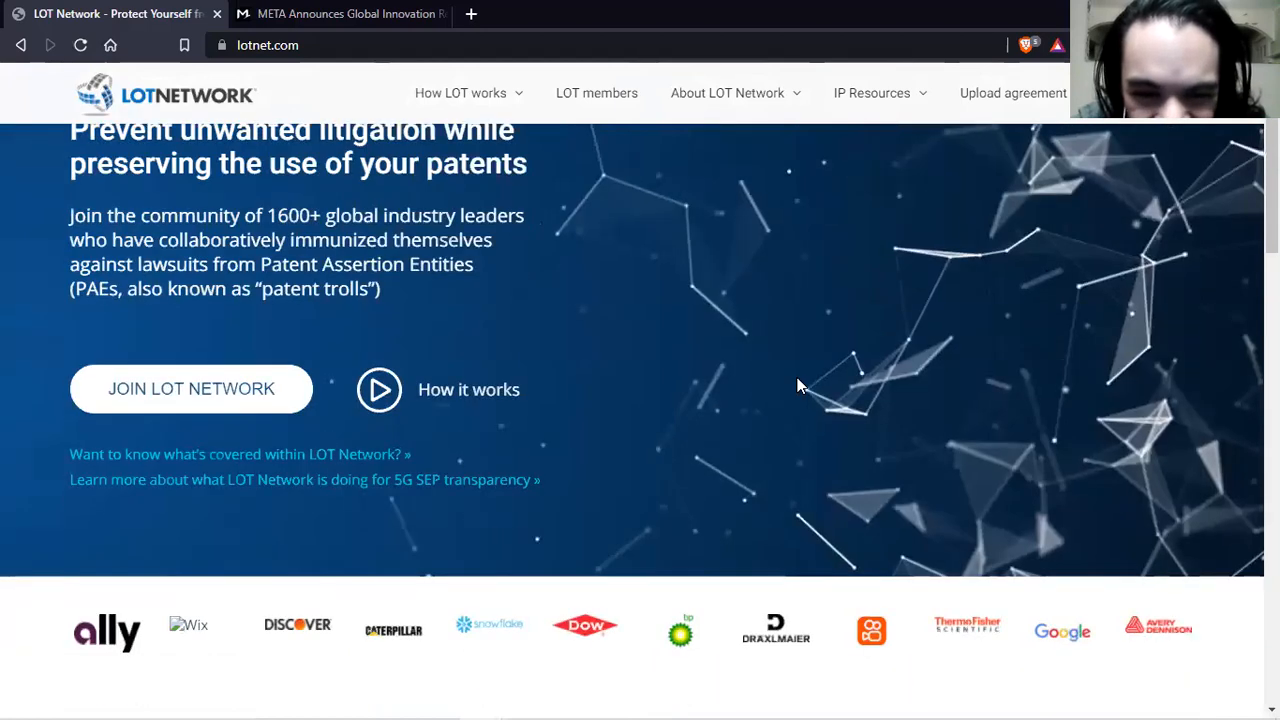
scroll("down", 3)
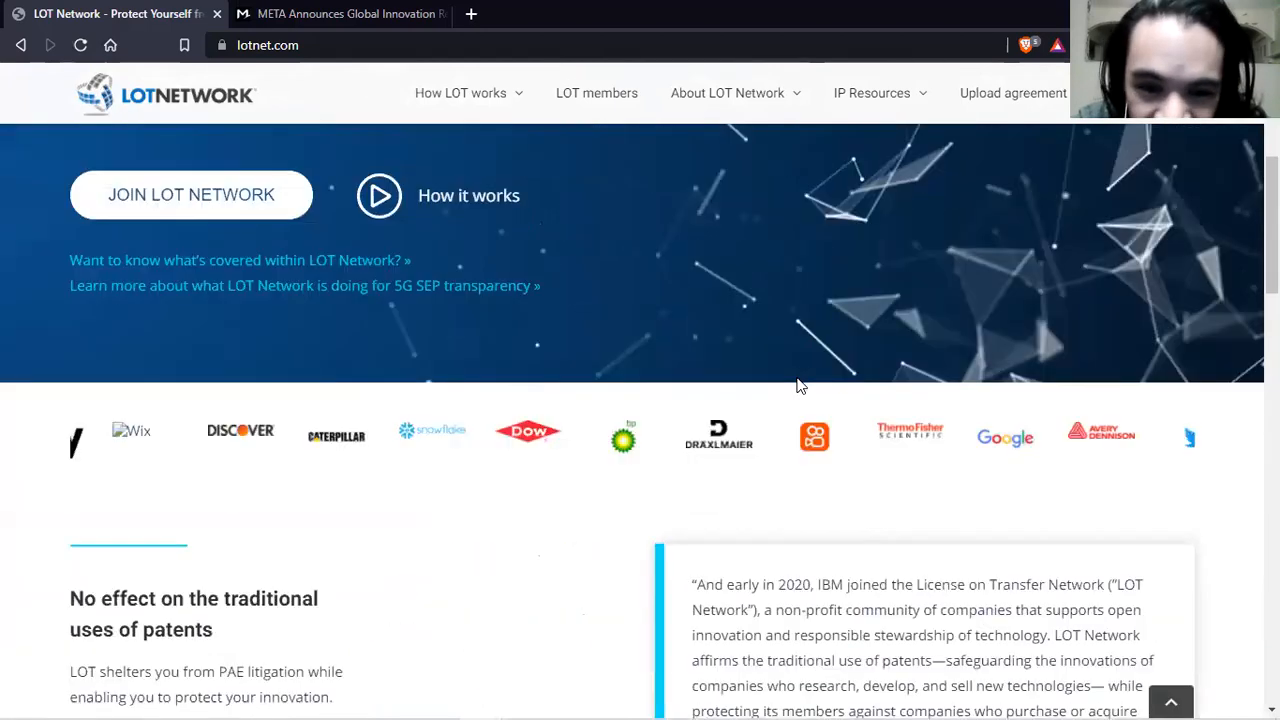